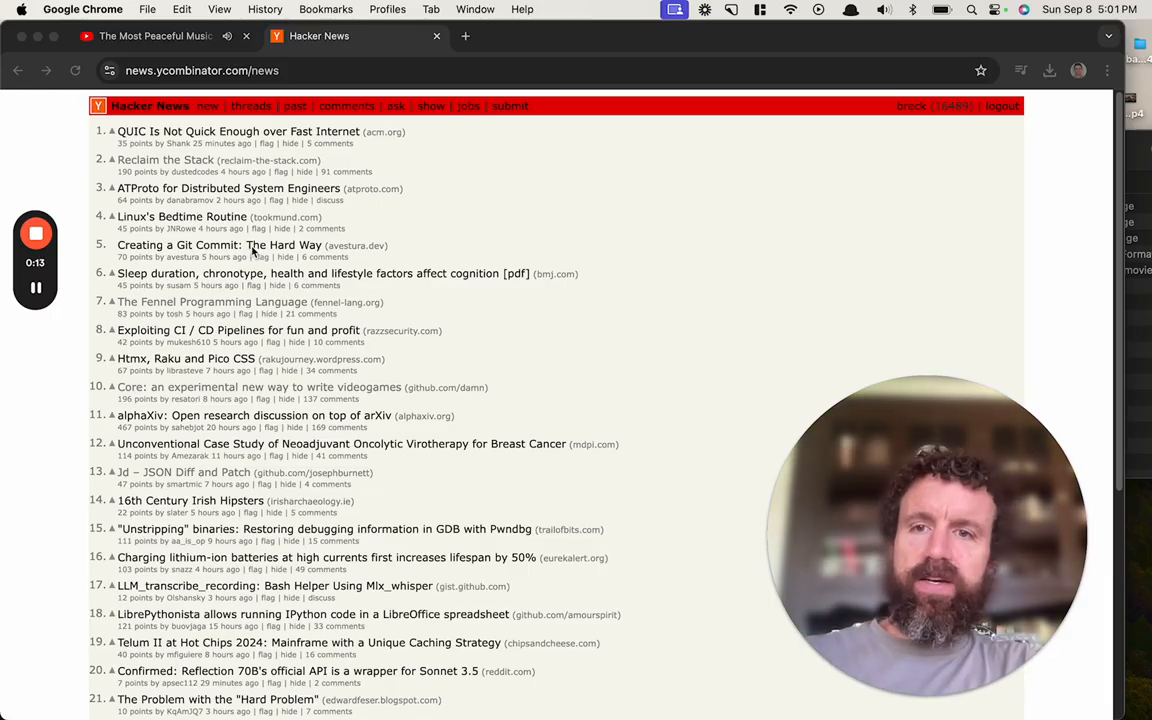
Open the 'Creating a Git Commit: The Hard Way' article on avestura.dev from Hacker News
click(219, 245)
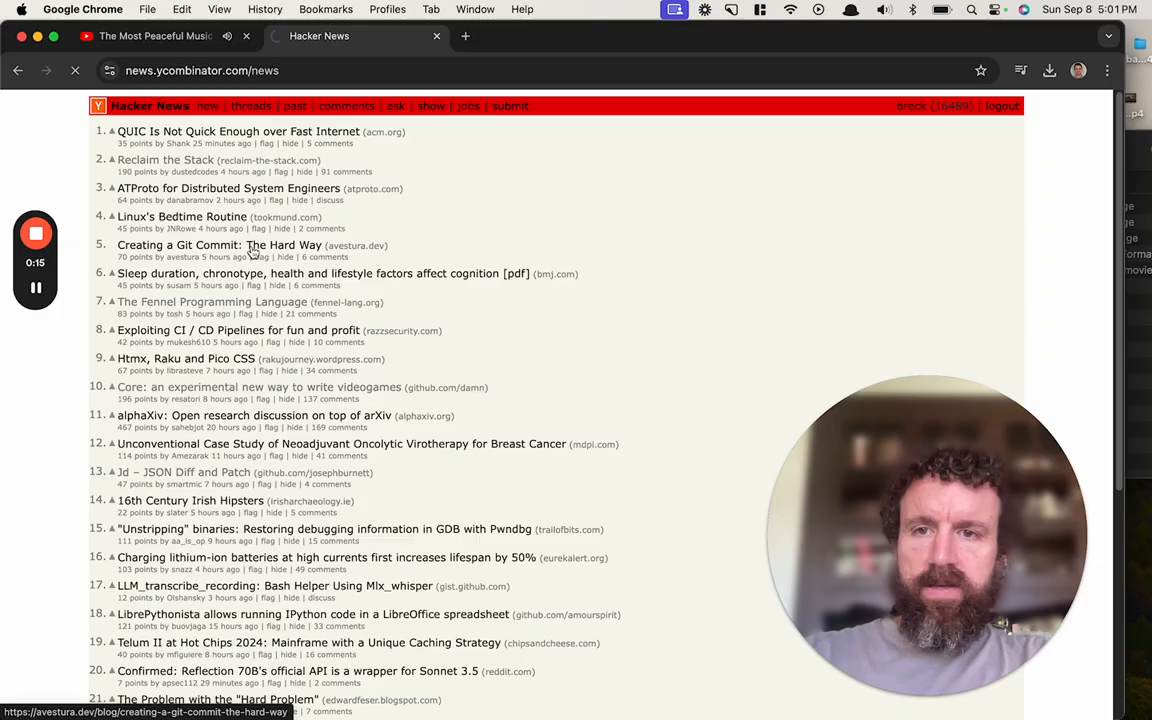
click(220, 245)
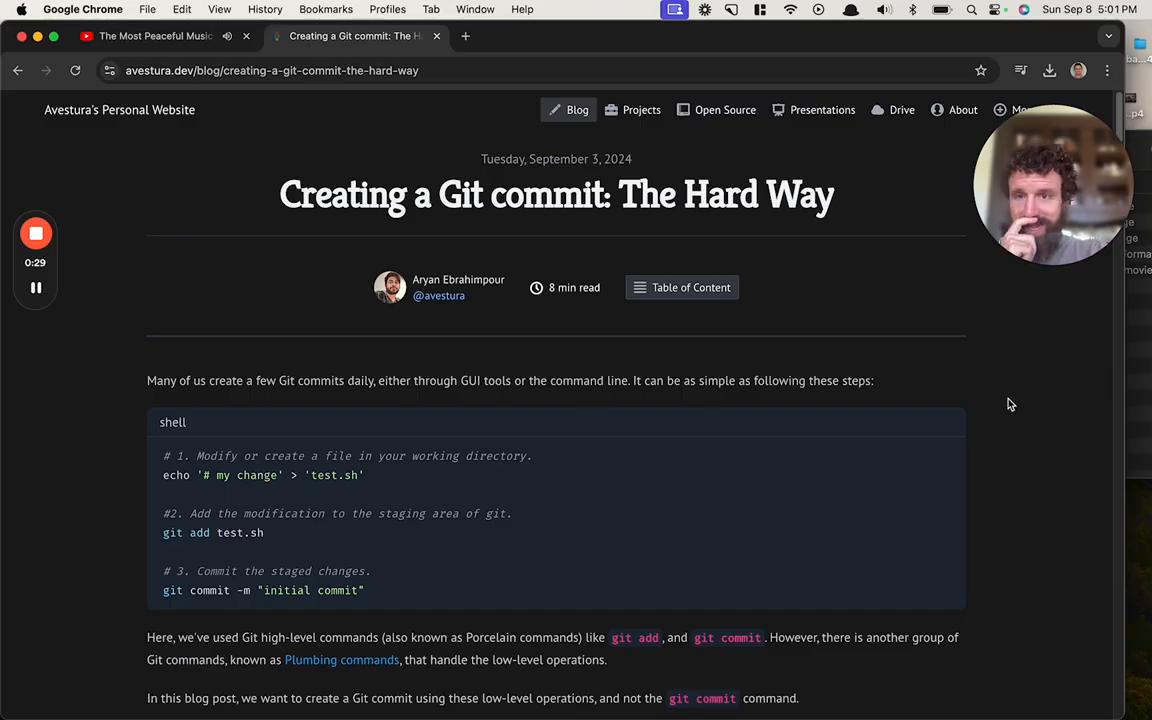
mouse_move(983, 385)
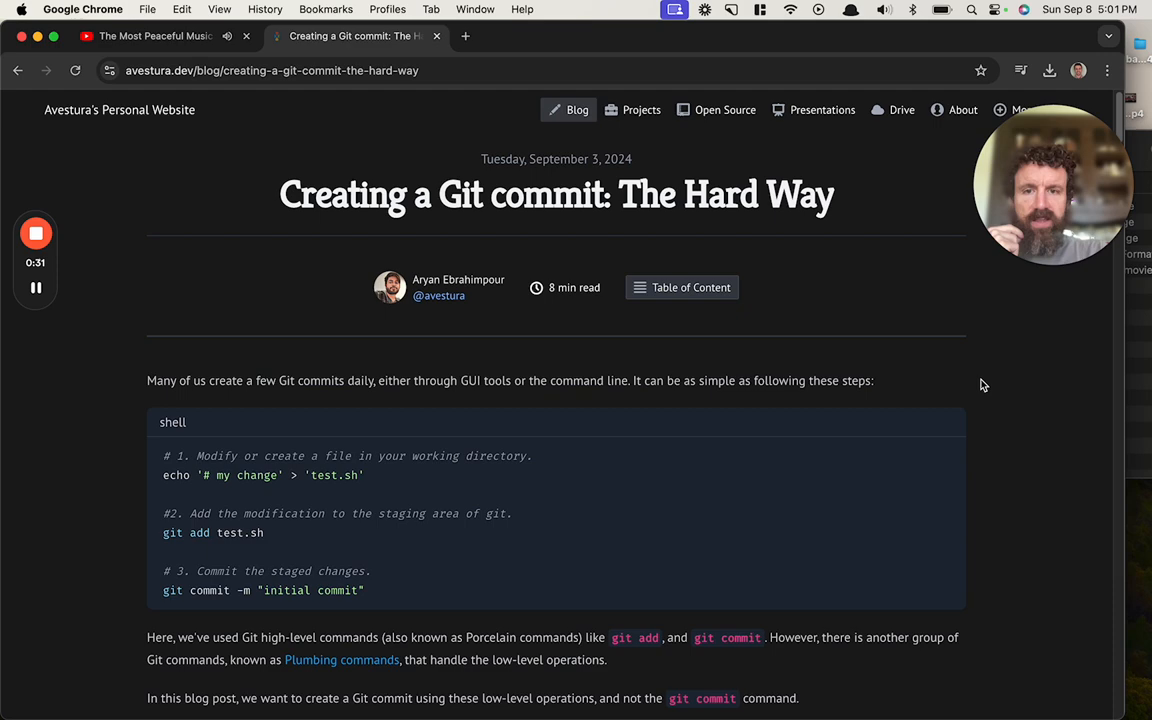
Scroll through the post's introduction and three-step shell example down to The Basics
scroll(down, 3)
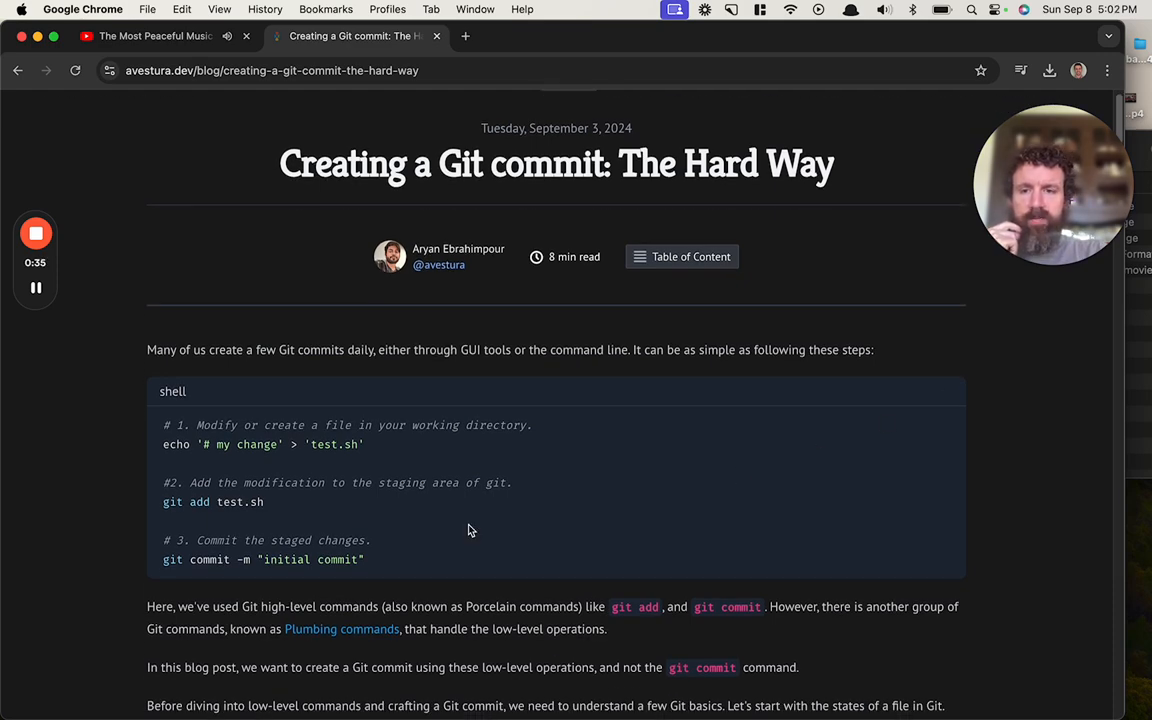
scroll(down, 3)
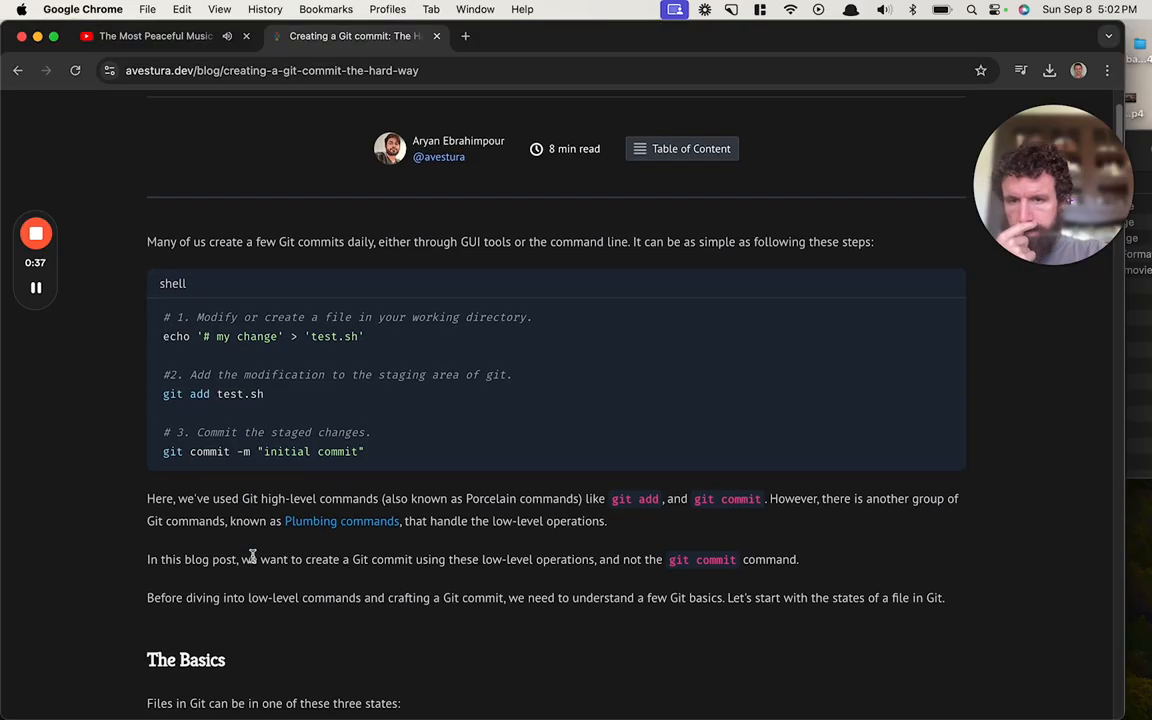
scroll(down, 3)
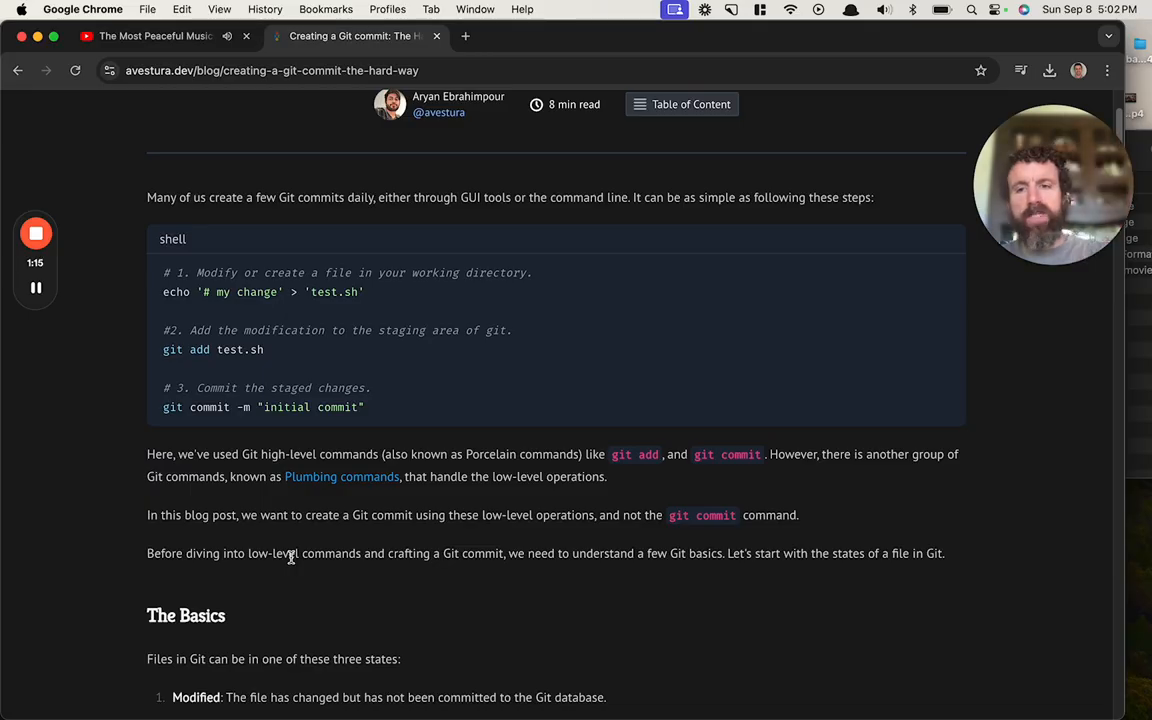
scroll(down, 3)
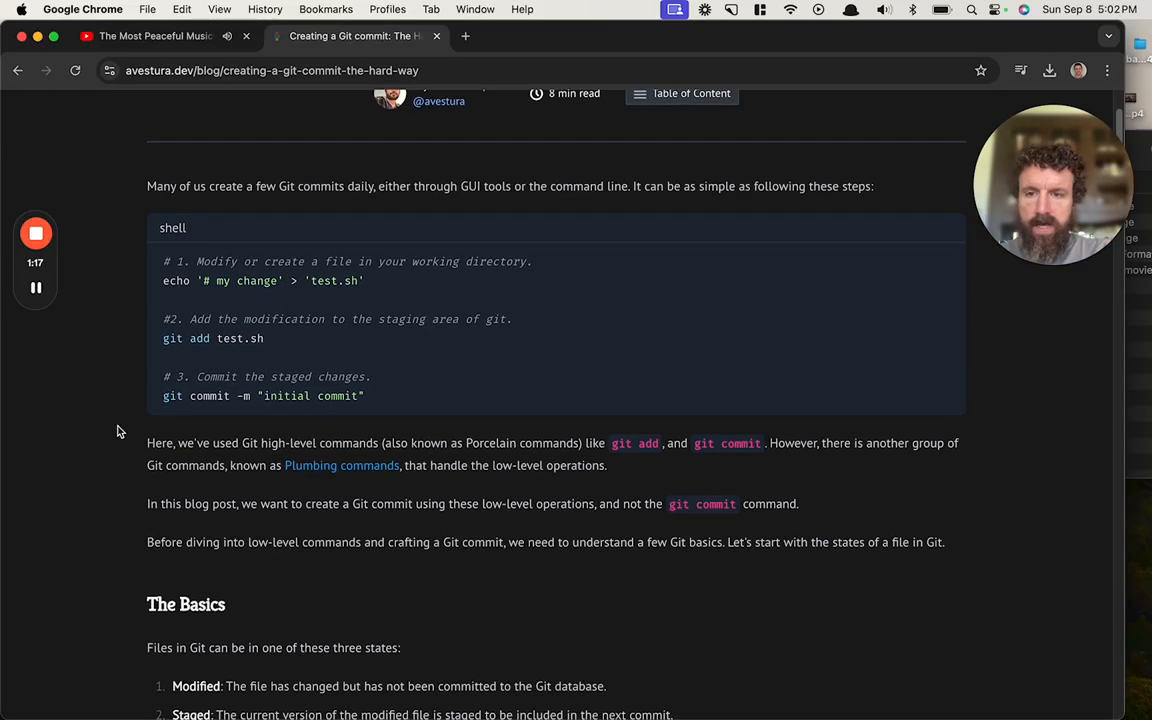
scroll(down, 3)
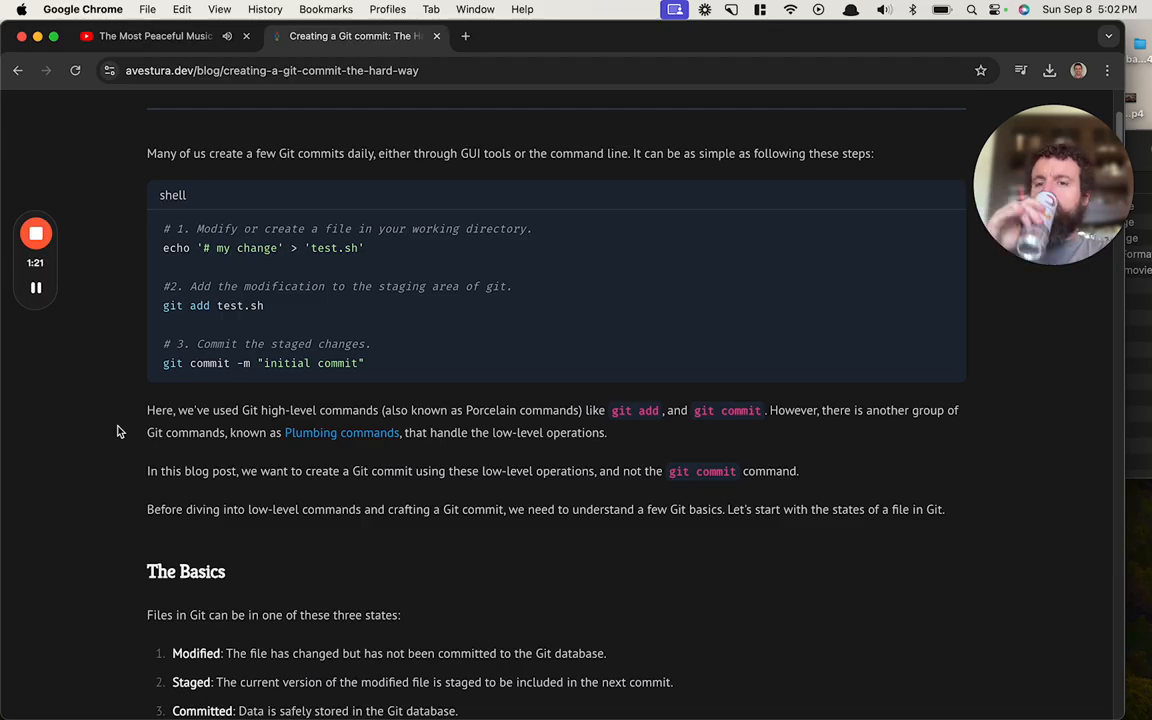
scroll(down, 3)
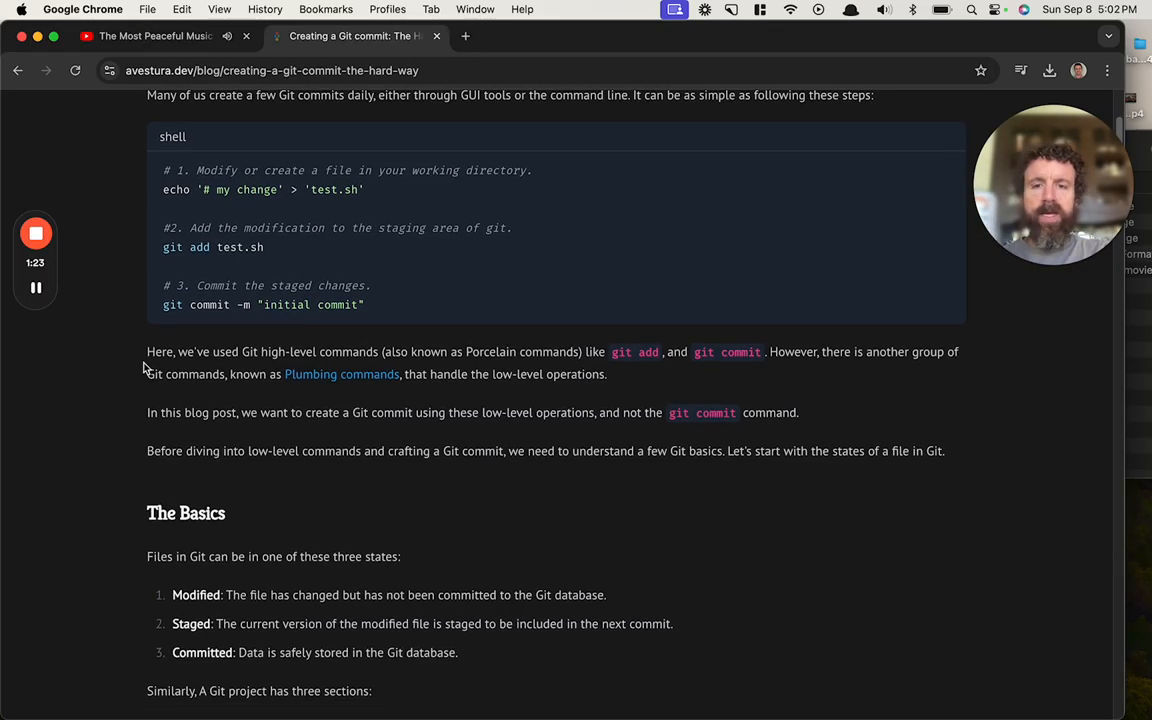
scroll(down, 3)
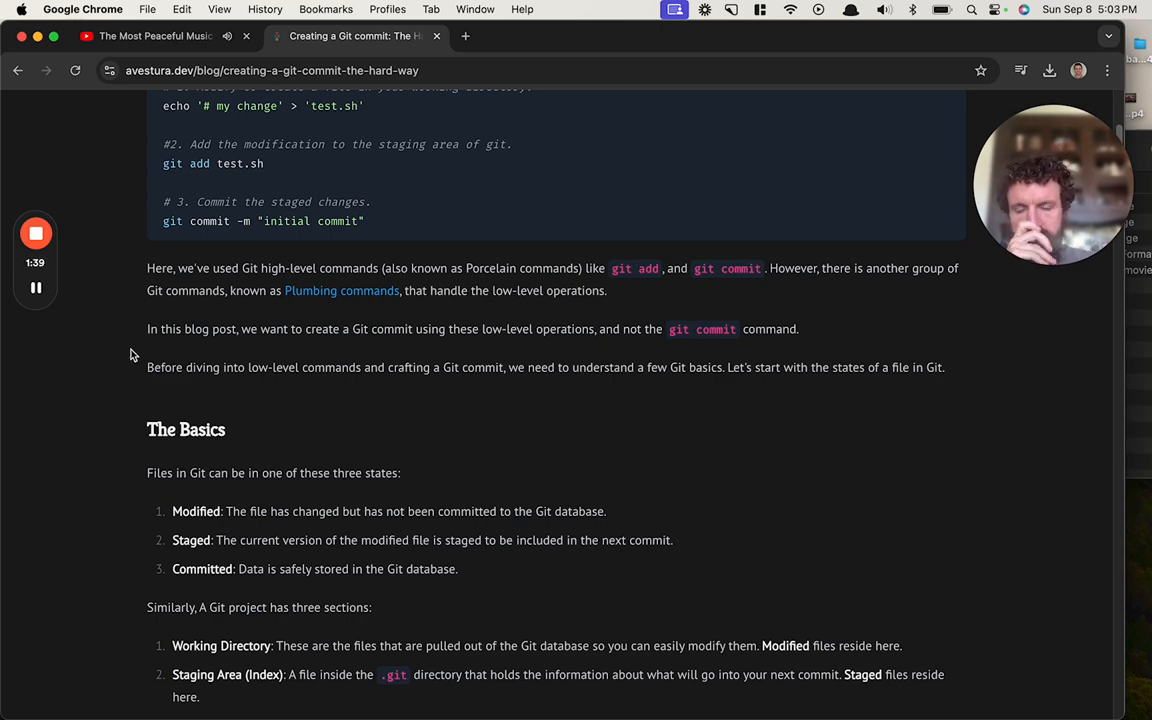
Scroll past the working directory, staging area and .git directory diagram to Blob Objects
scroll(down, 3)
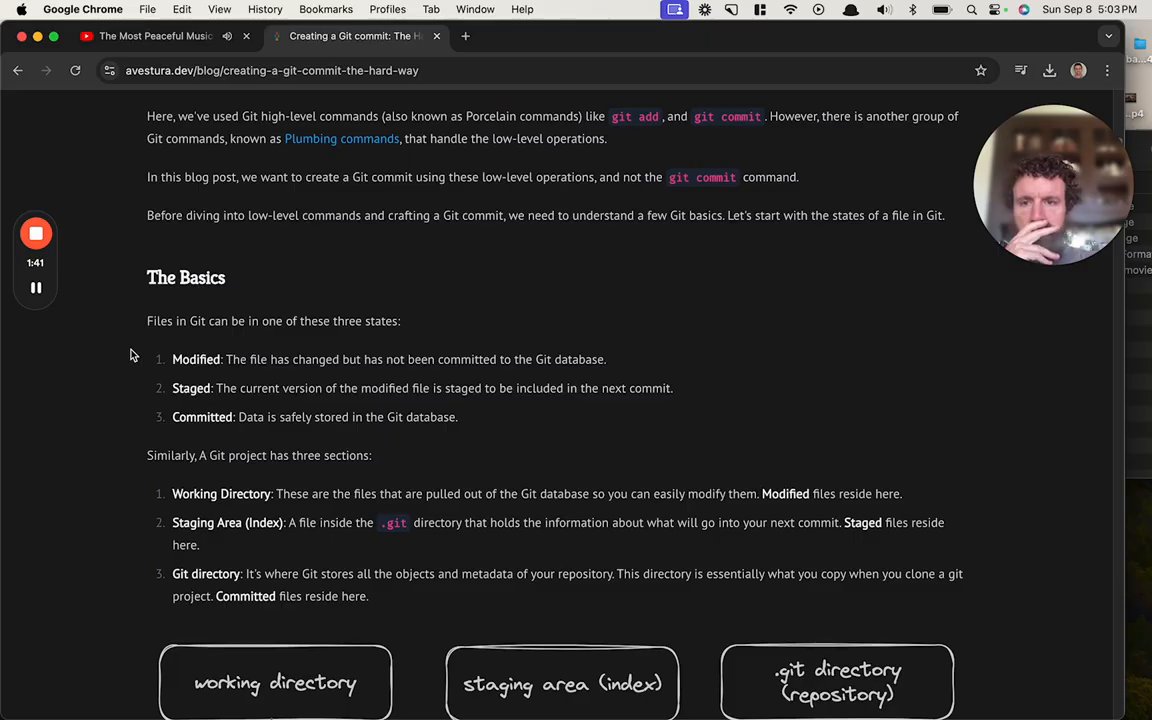
scroll(down, 3)
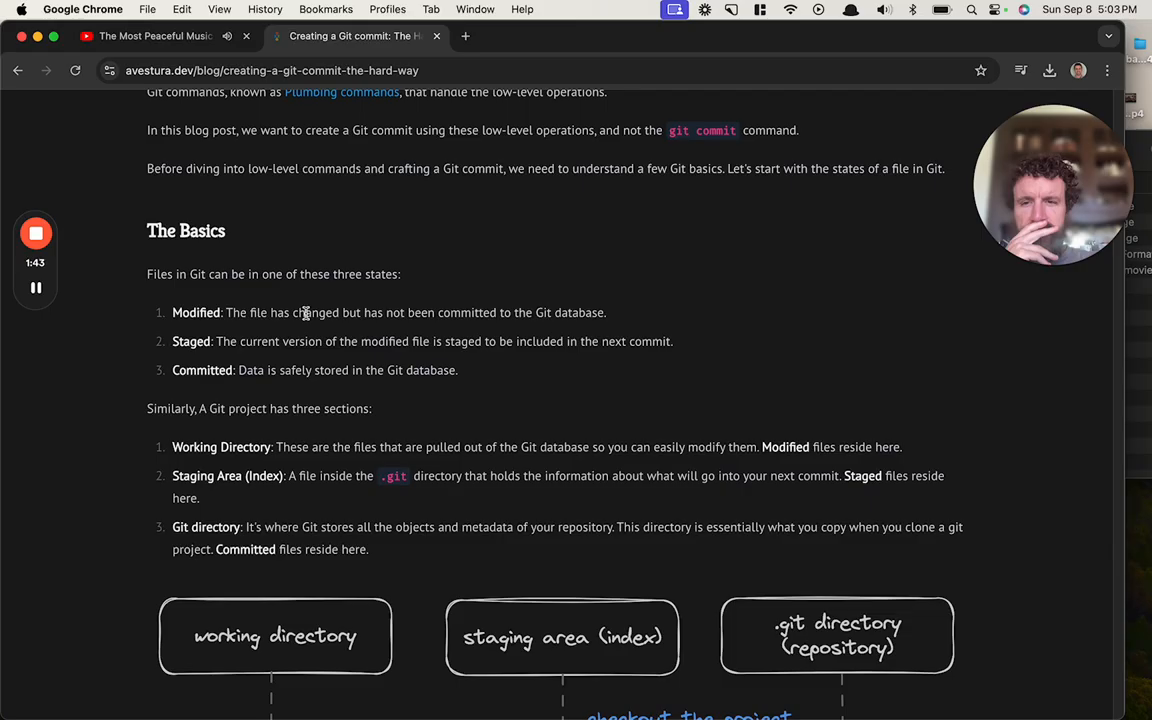
mouse_move(311, 396)
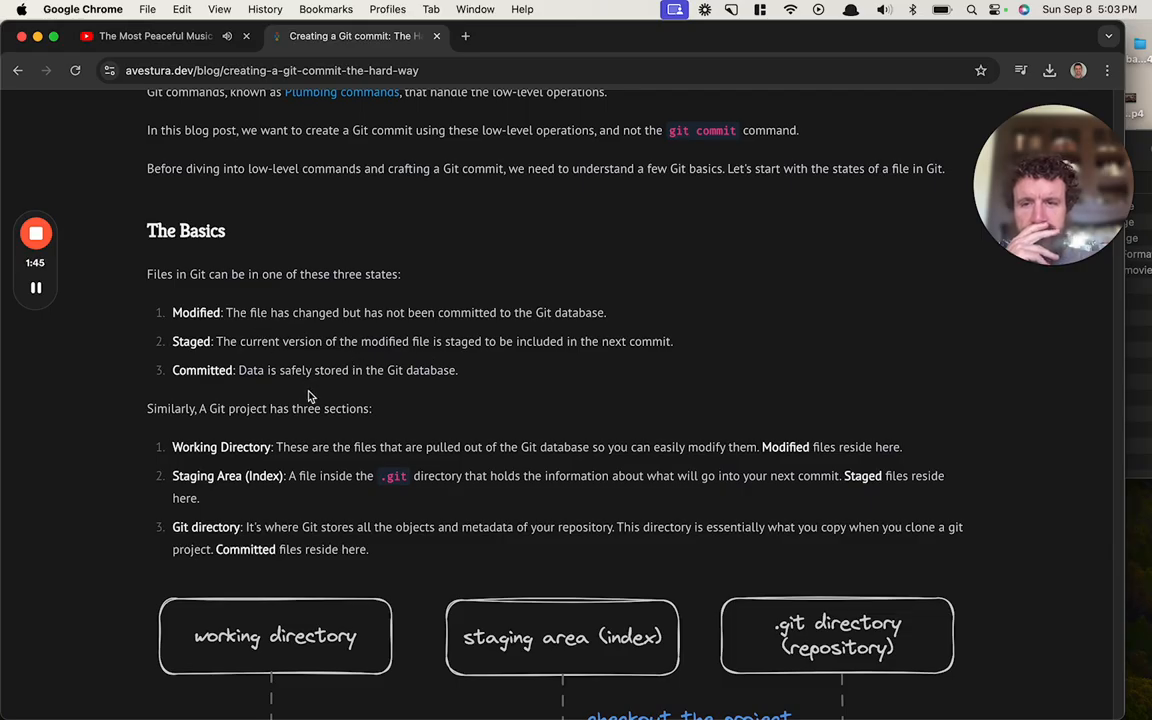
scroll(down, 3)
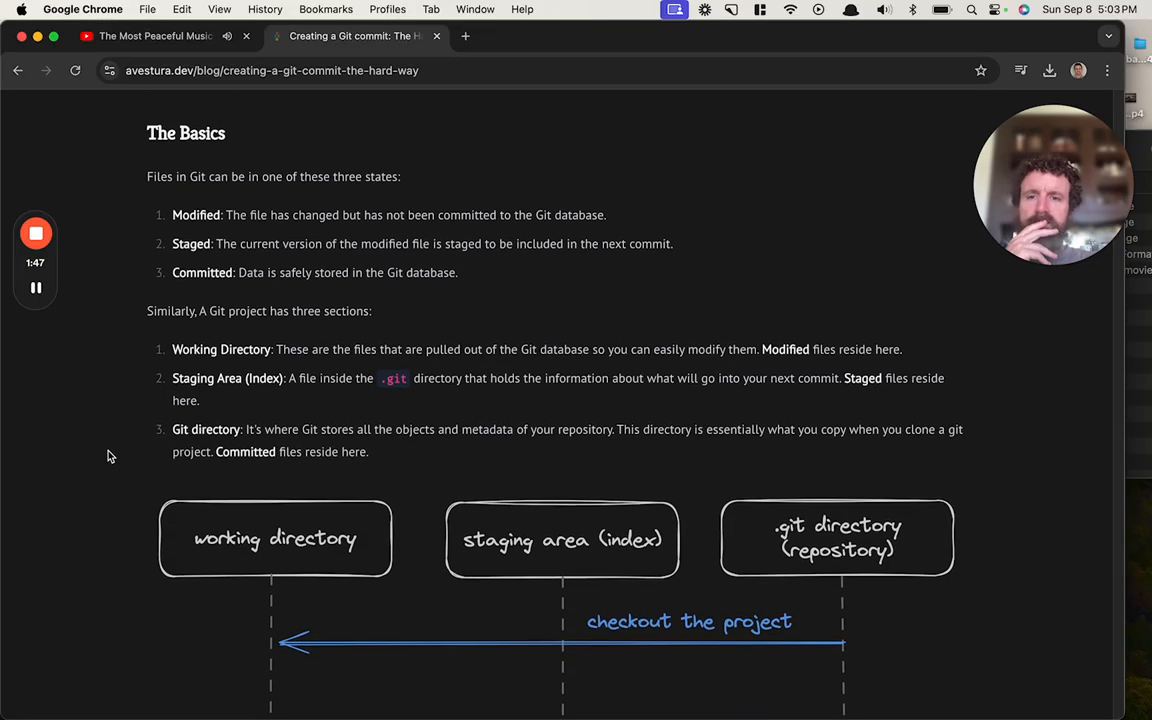
scroll(down, 3)
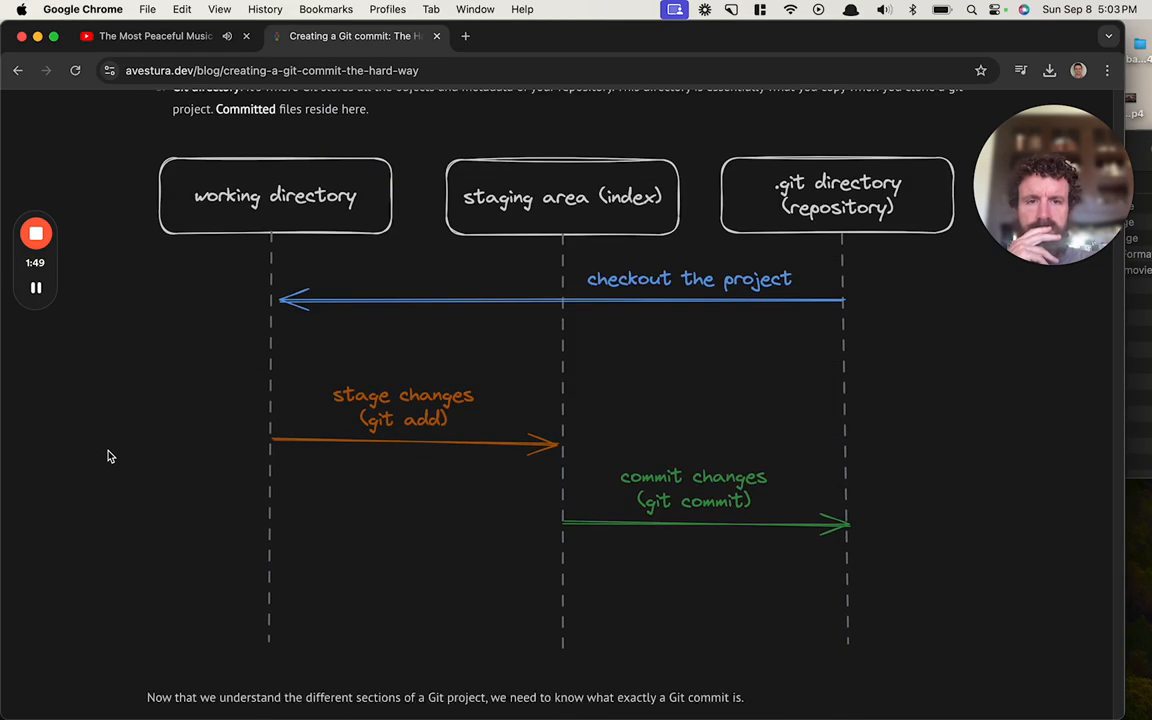
scroll(down, 3)
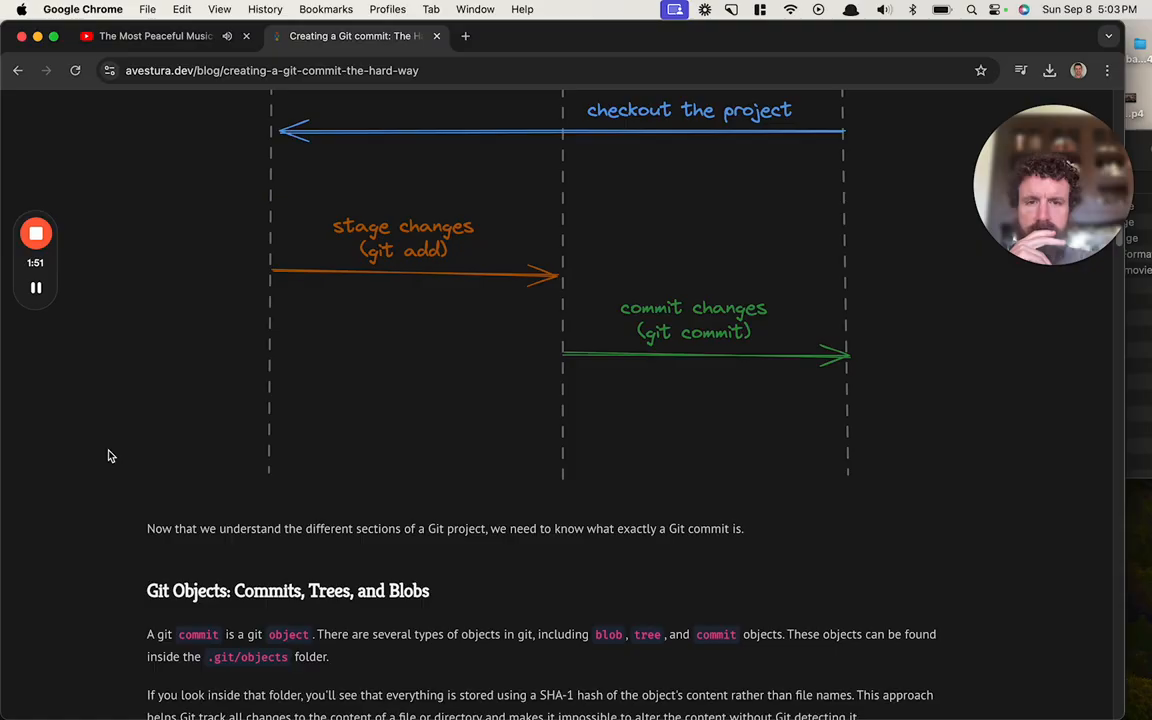
scroll(down, 3)
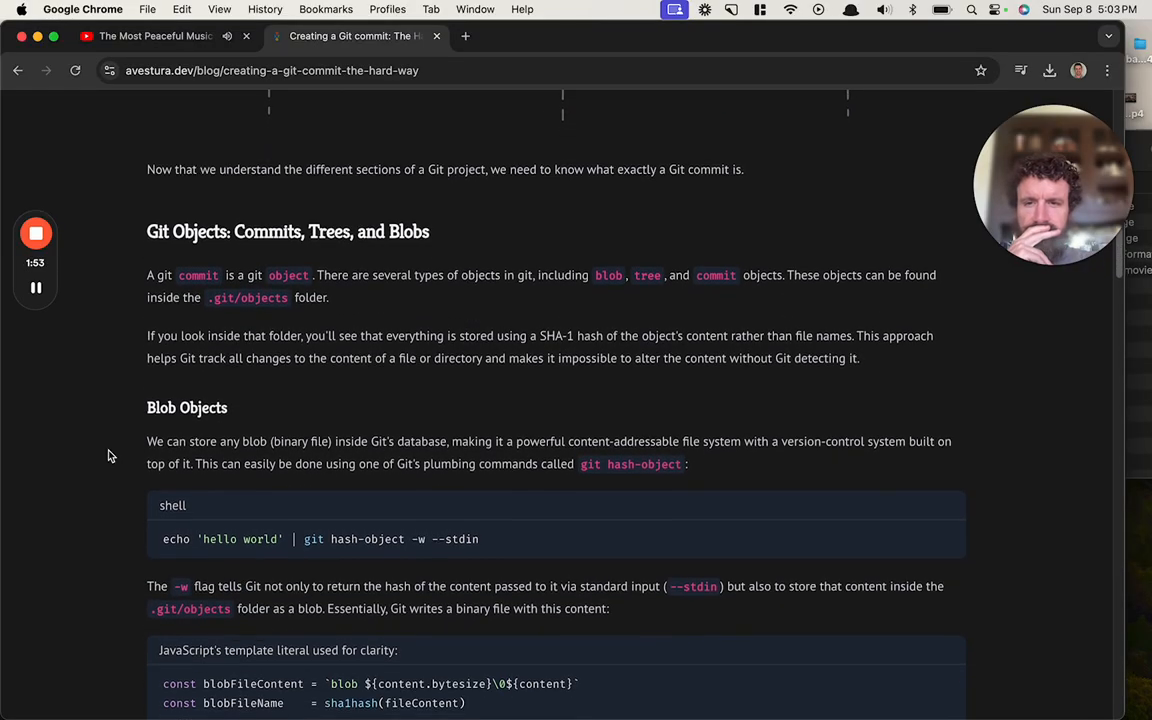
scroll(down, 3)
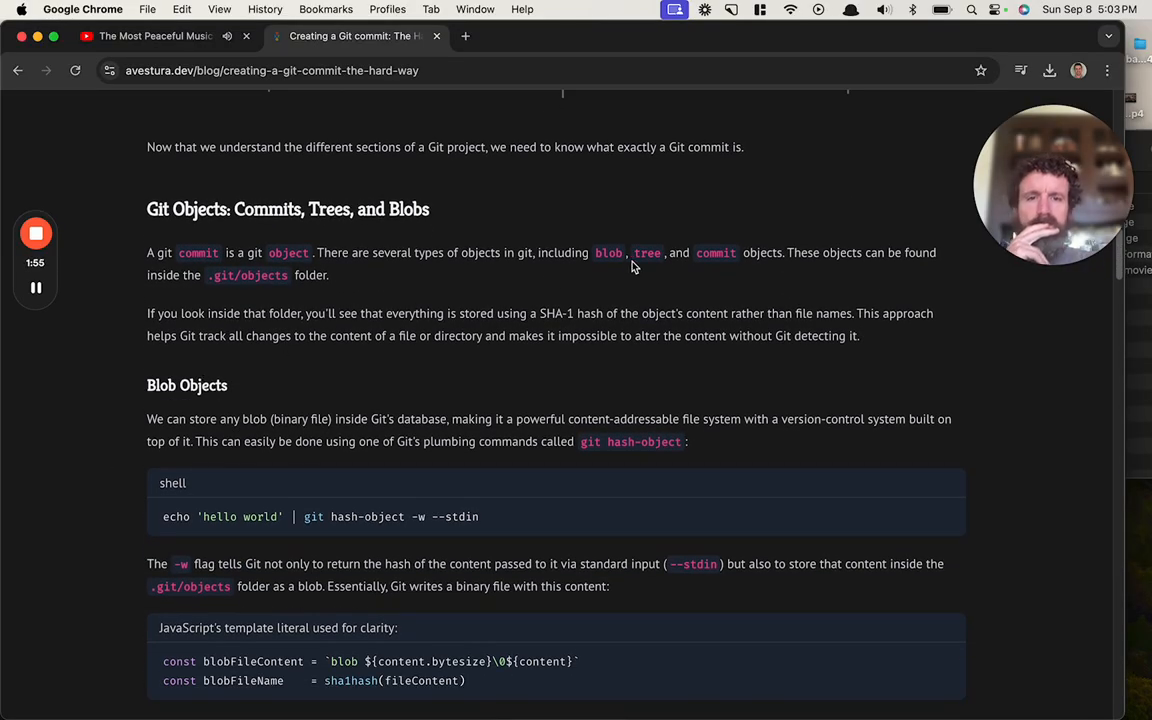
mouse_move(230, 328)
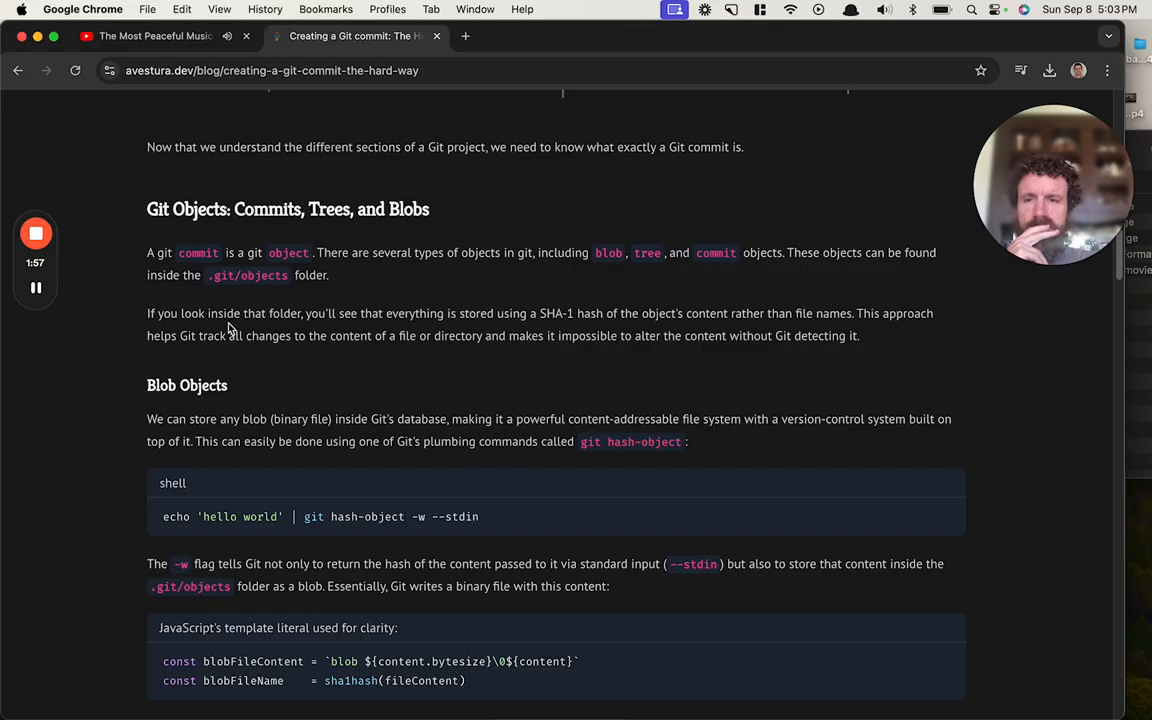
mouse_move(108, 348)
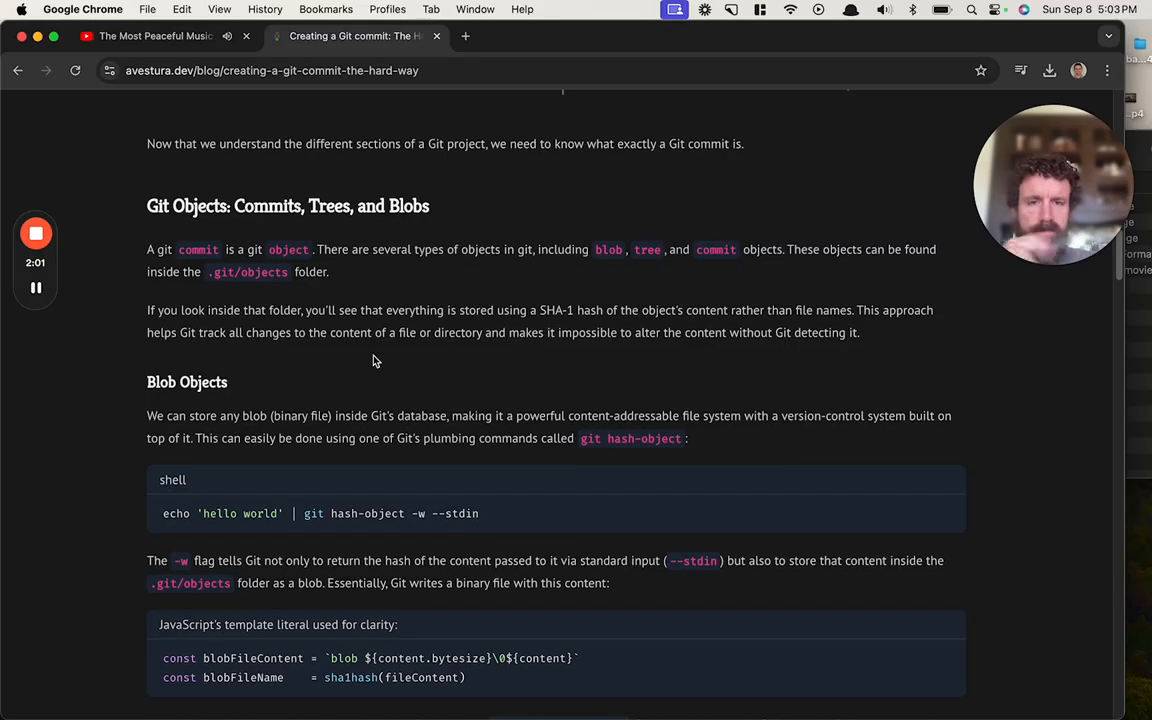
mouse_move(339, 363)
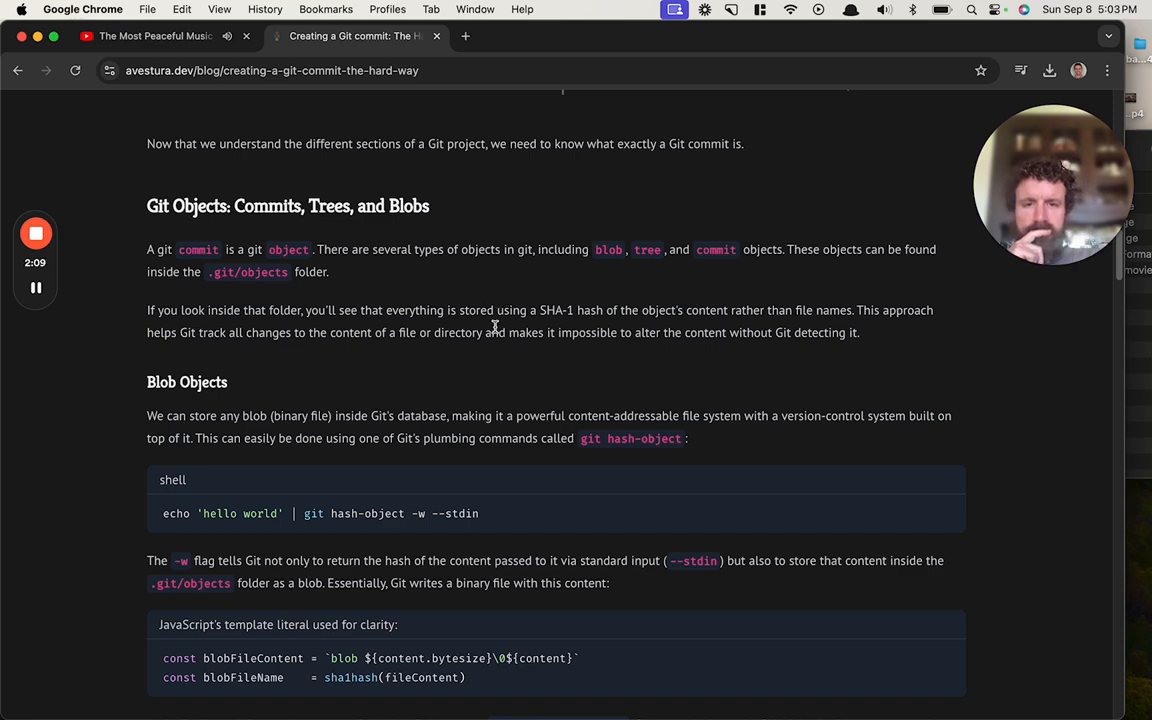
scroll(down, 3)
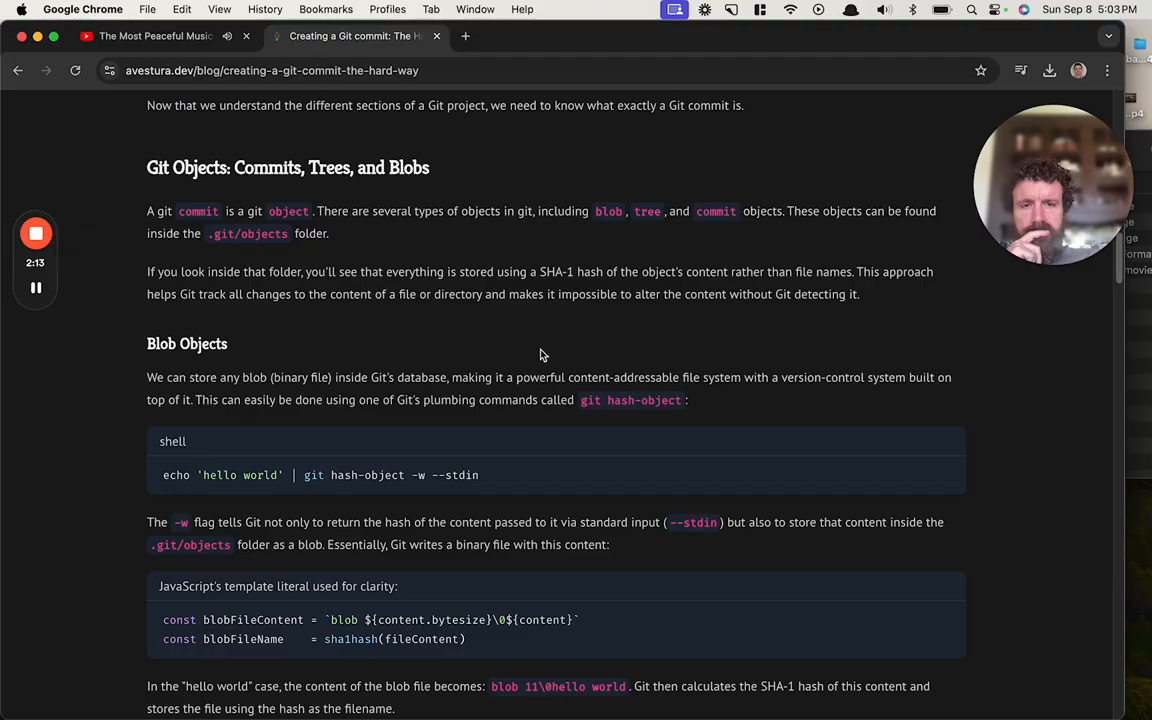
scroll(down, 3)
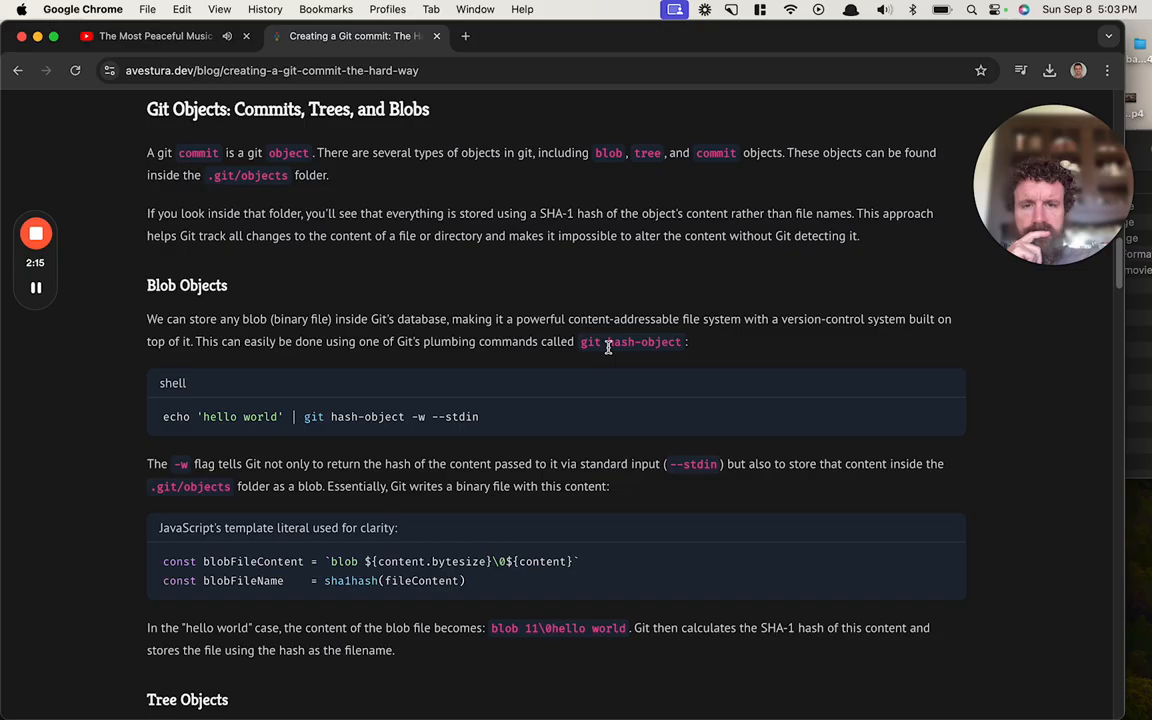
scroll(down, 3)
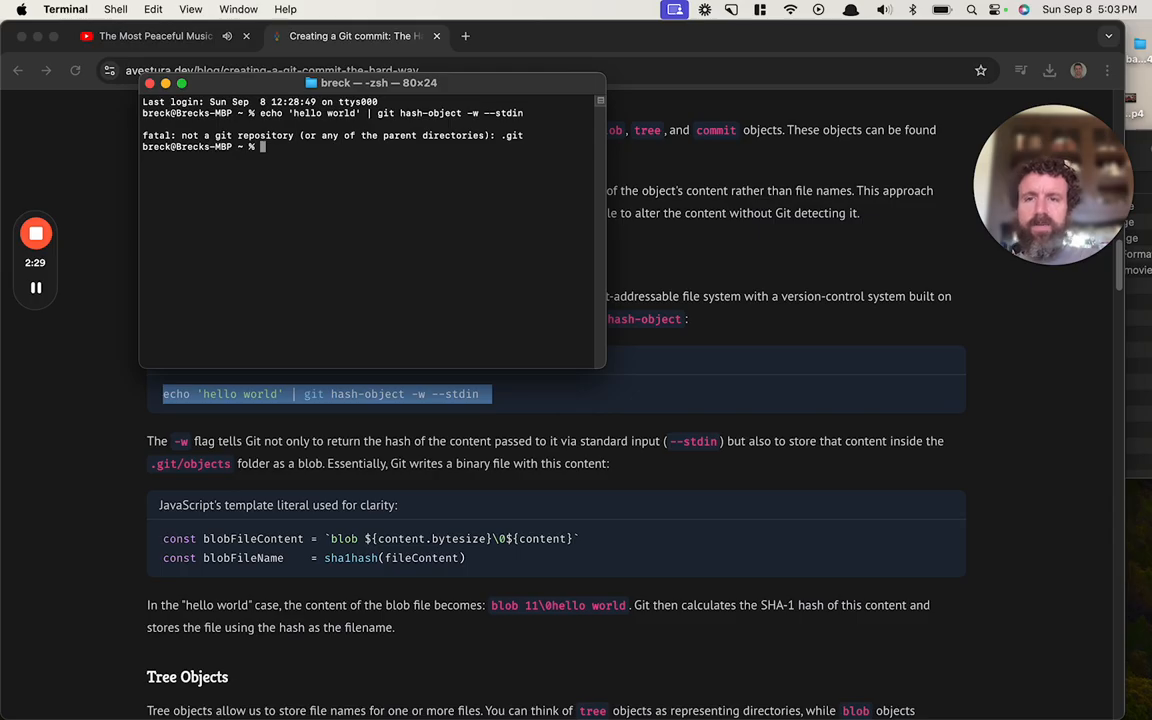
Create a 'gittem' folder with mkdir in Terminal and cd into it
text(m)
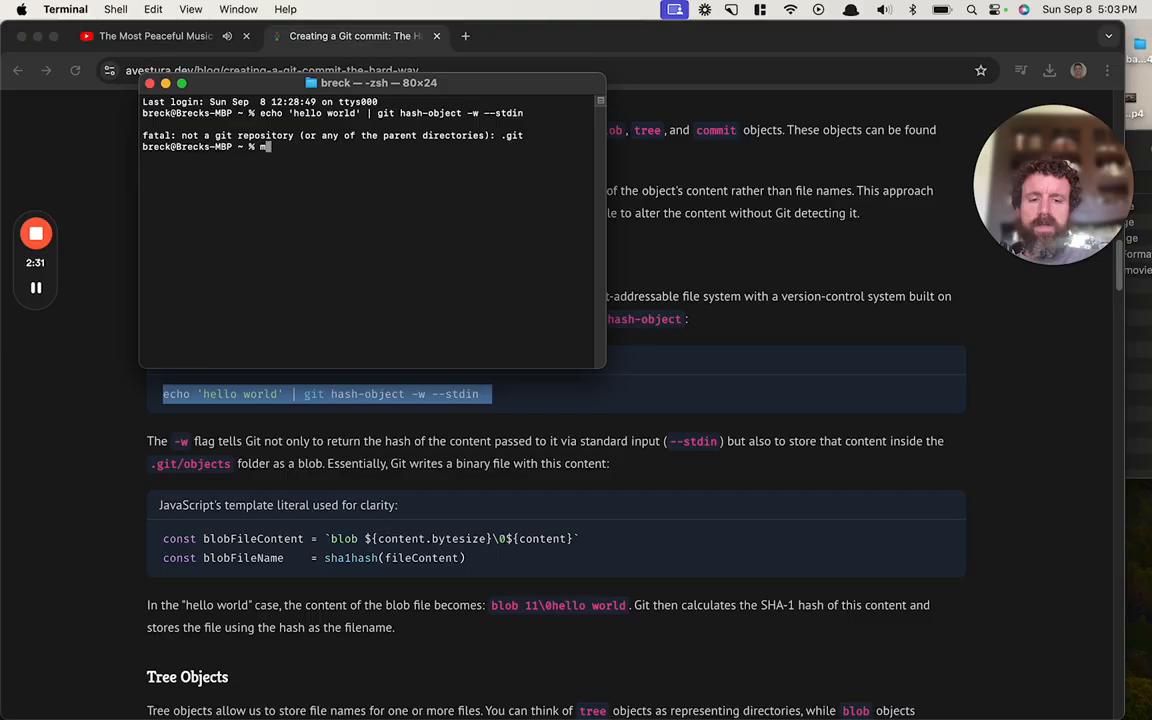
text(mkdir gittem)
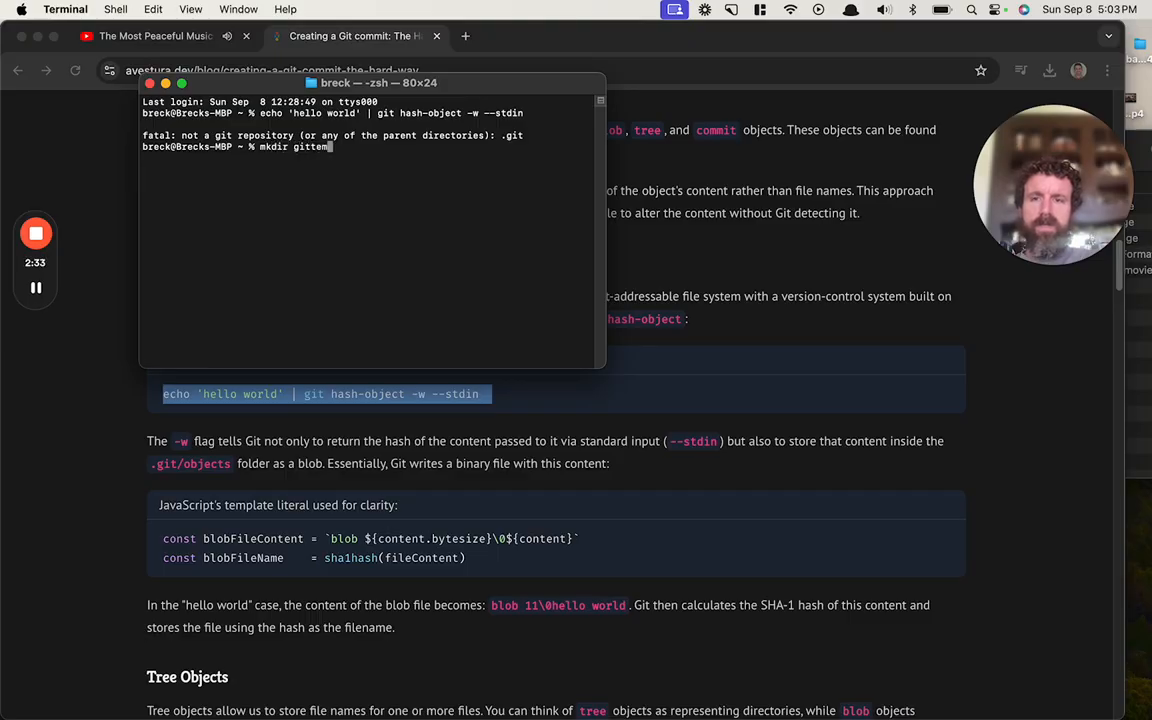
text(cd gitt)
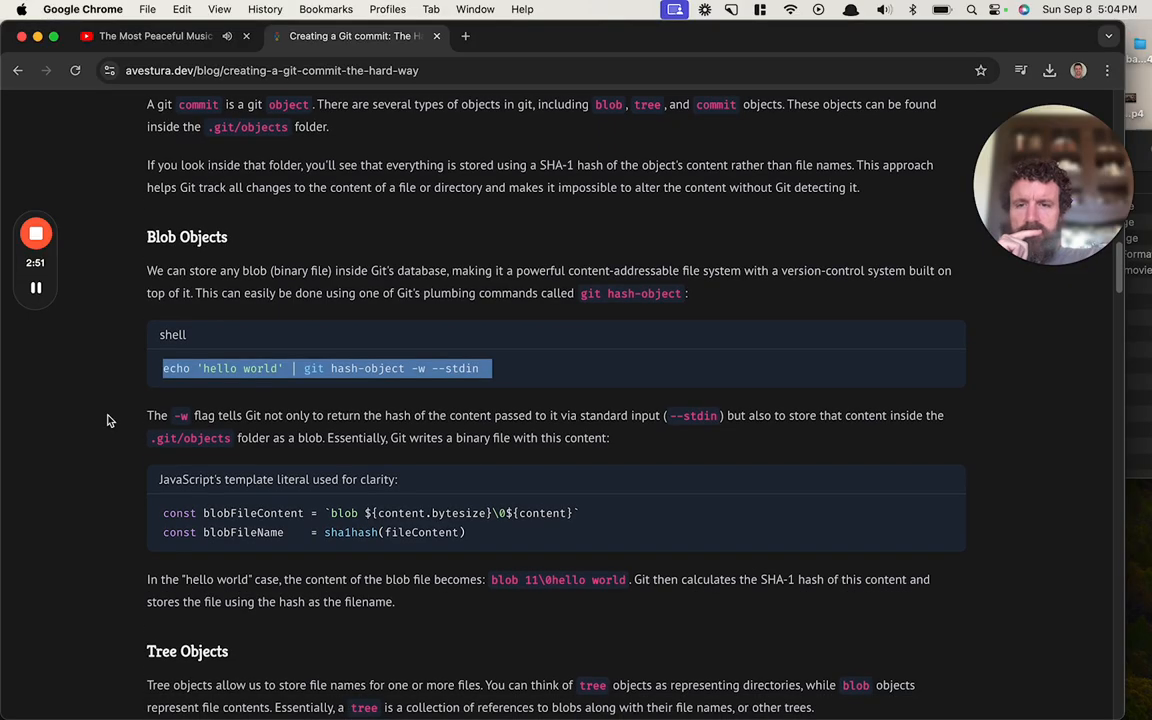
mouse_move(372, 415)
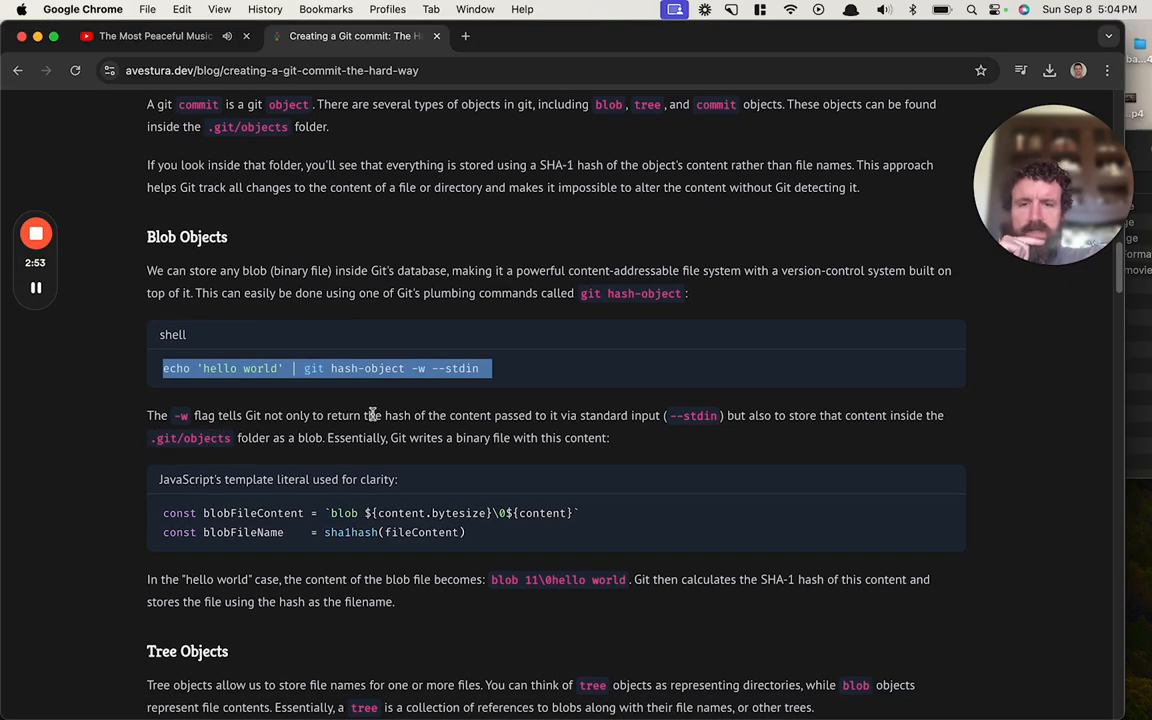
scroll(down, 3)
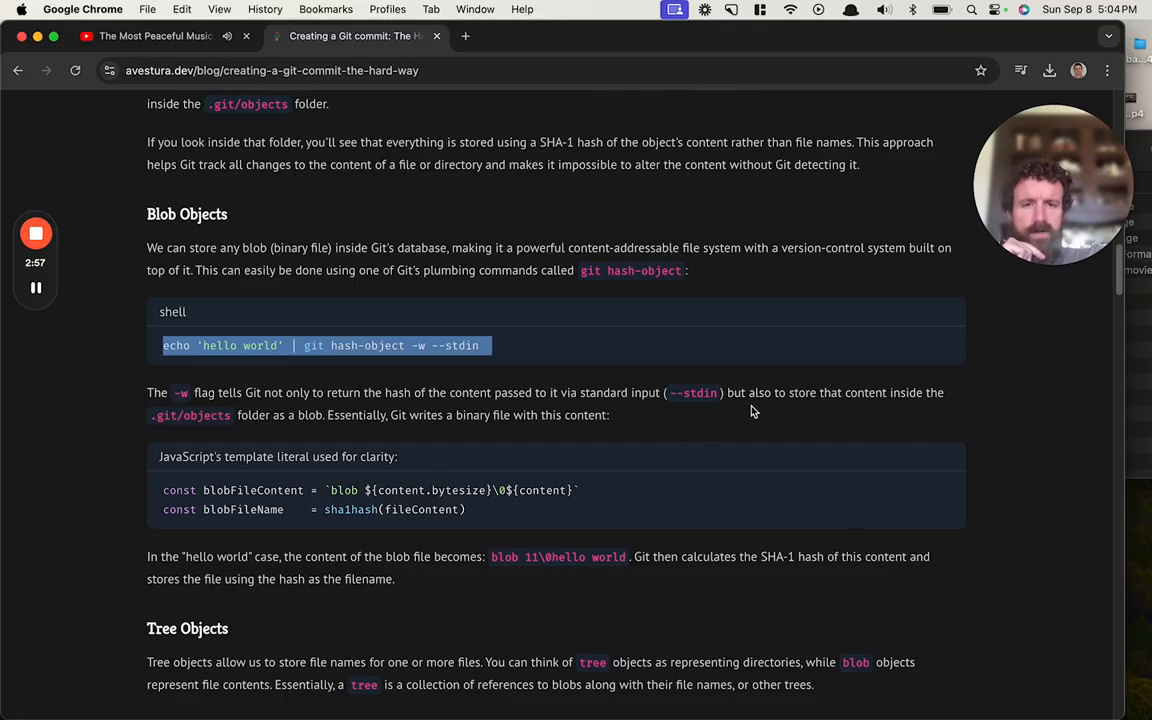
mouse_move(322, 430)
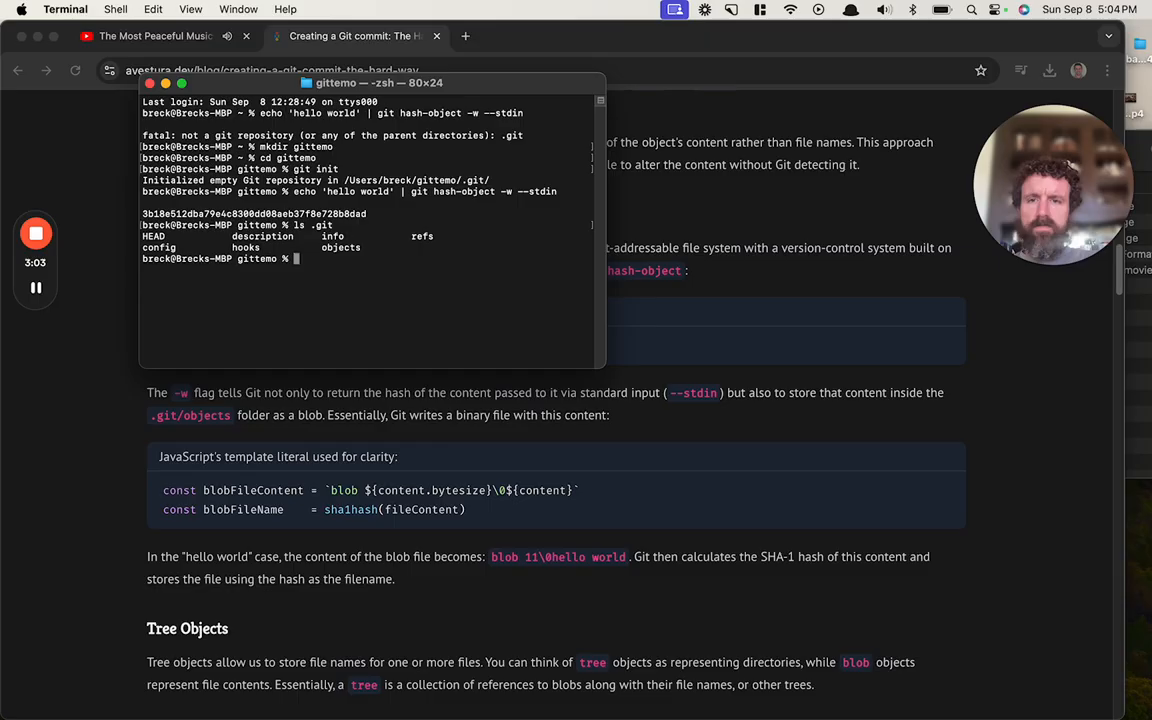
List .git/objects and its 3b subfolder to find the stored hello world blob
text(ls .gito)
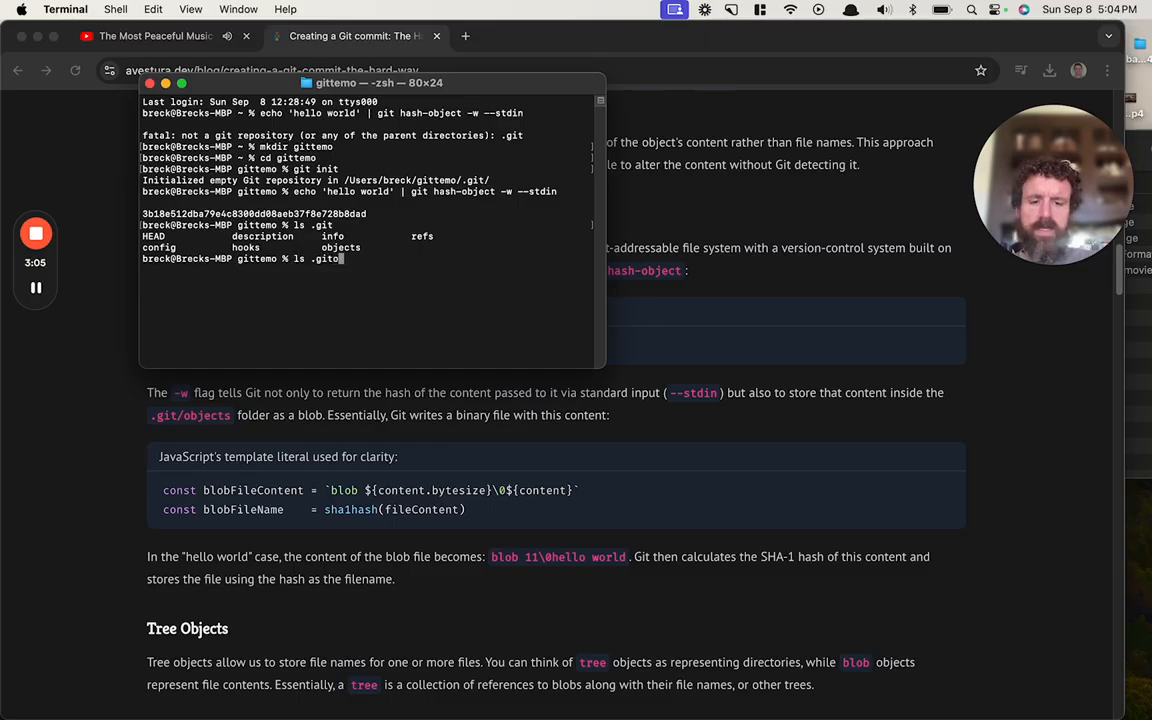
text(/objects)
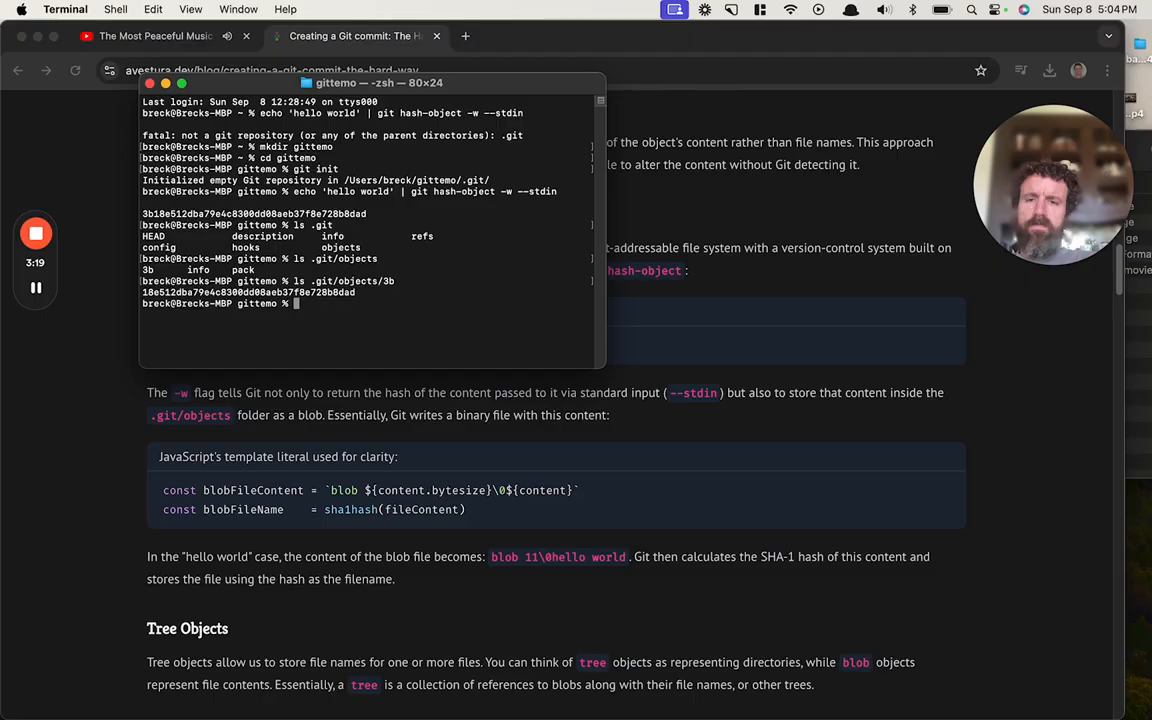
text(ls .git/objects/3b)
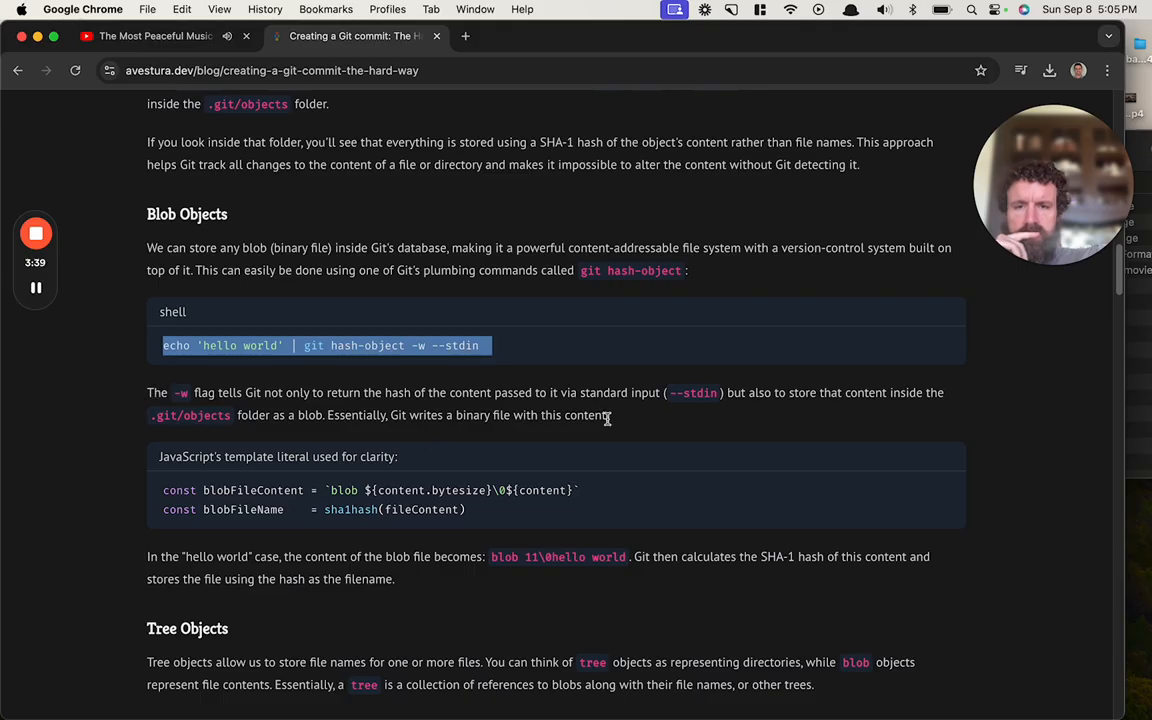
mouse_move(222, 422)
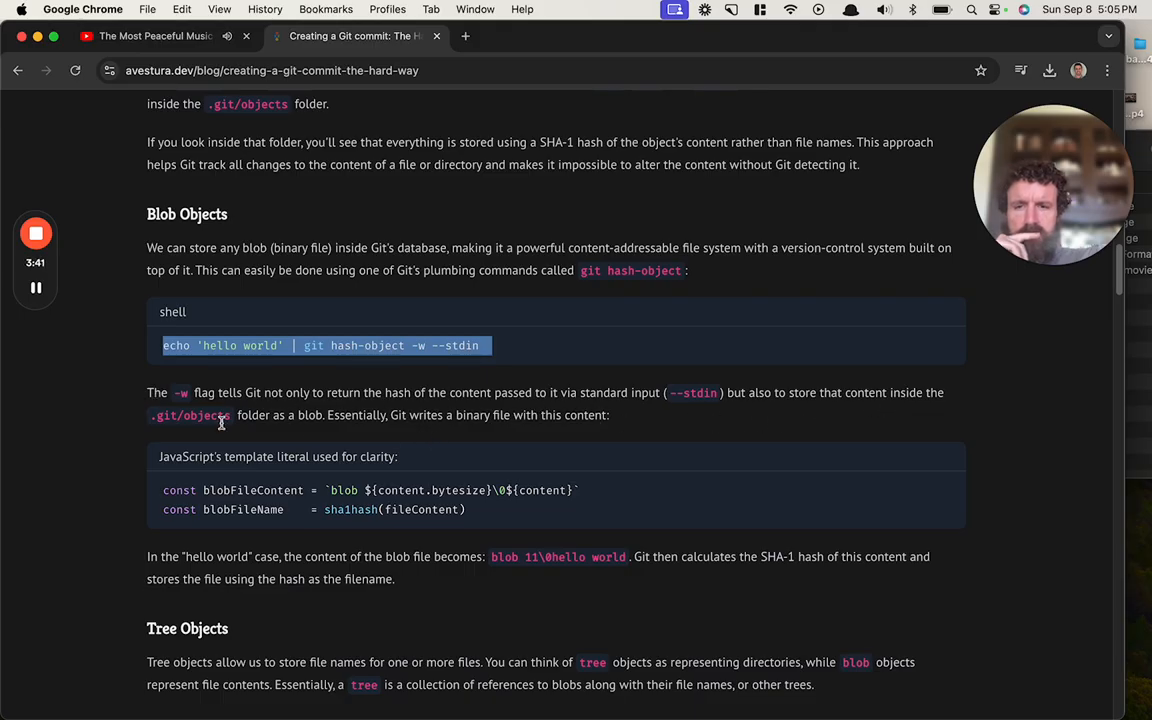
mouse_move(207, 428)
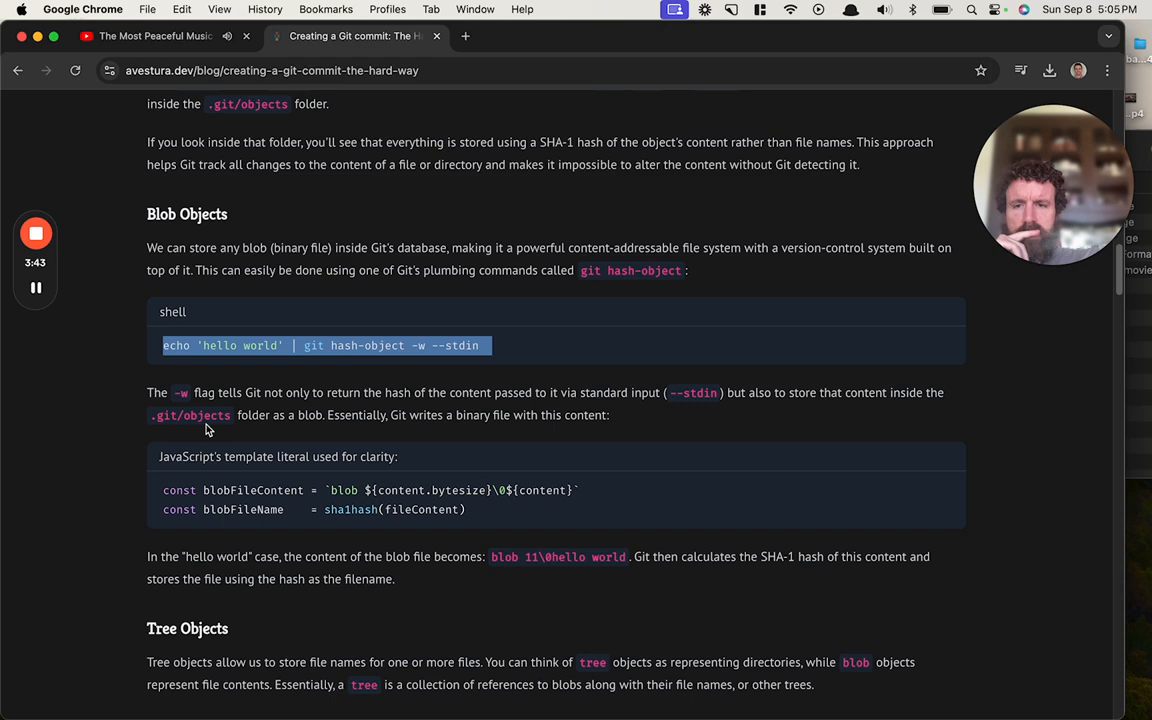
Scroll through Tree Objects, Commit Objects and the commit diagram to 'Craft a Commit, the hard way'
scroll(down, 3)
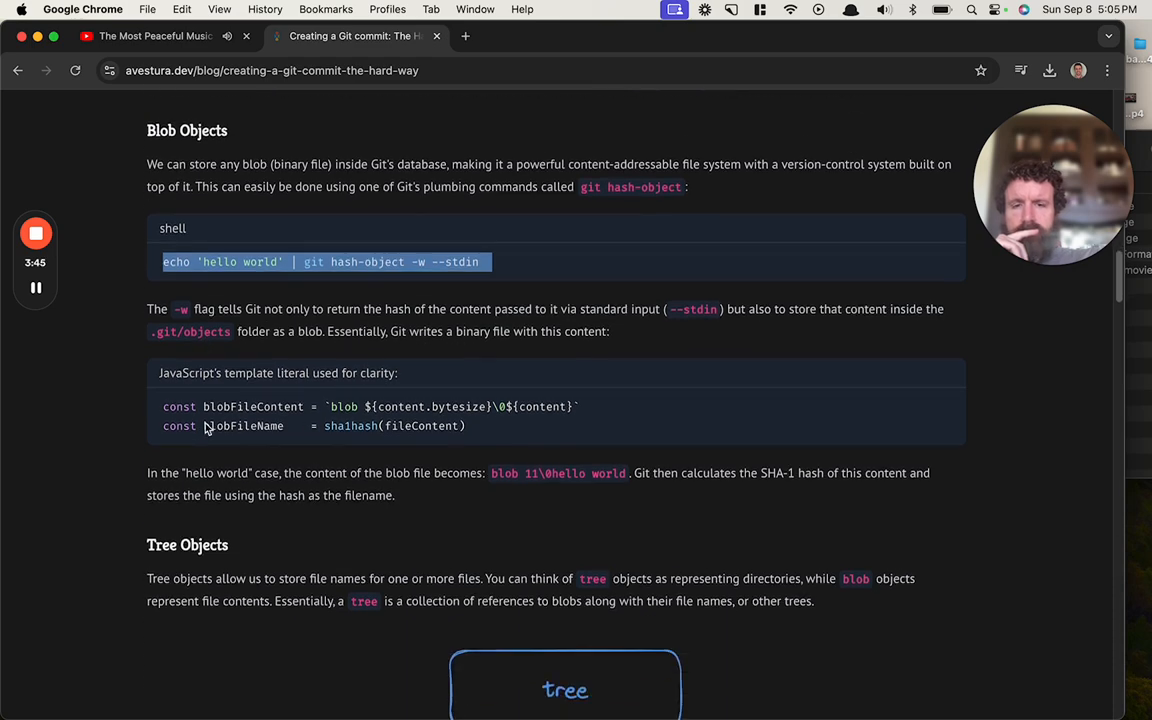
scroll(down, 3)
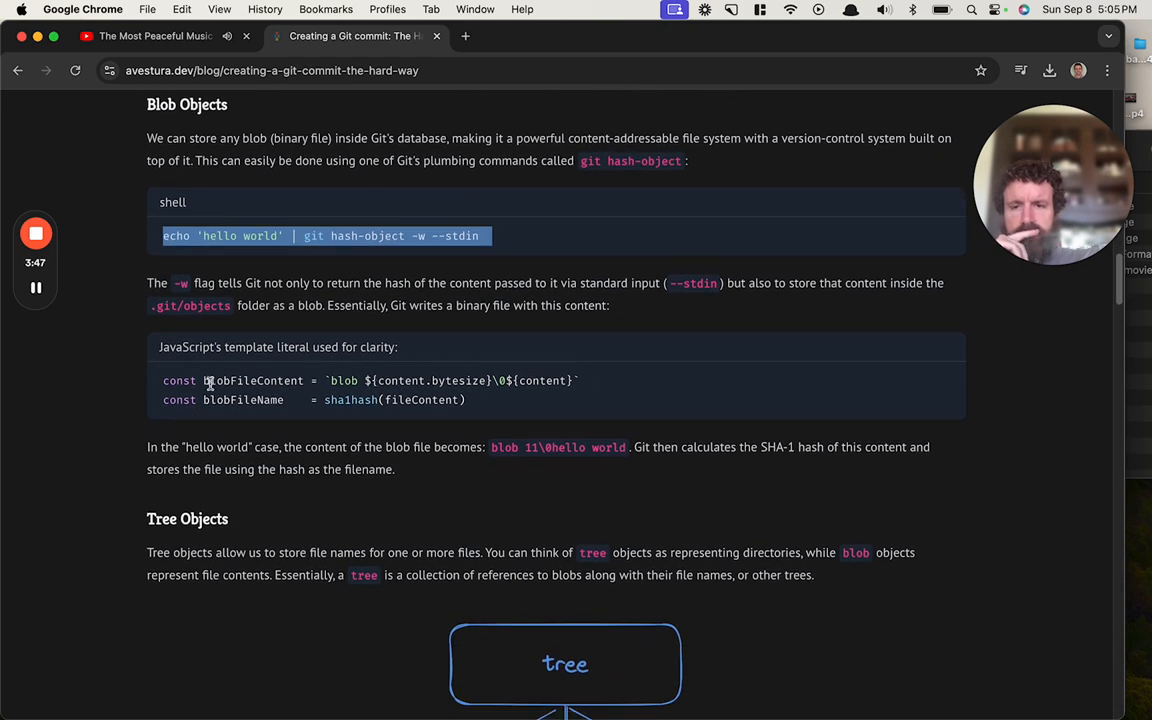
mouse_move(500, 375)
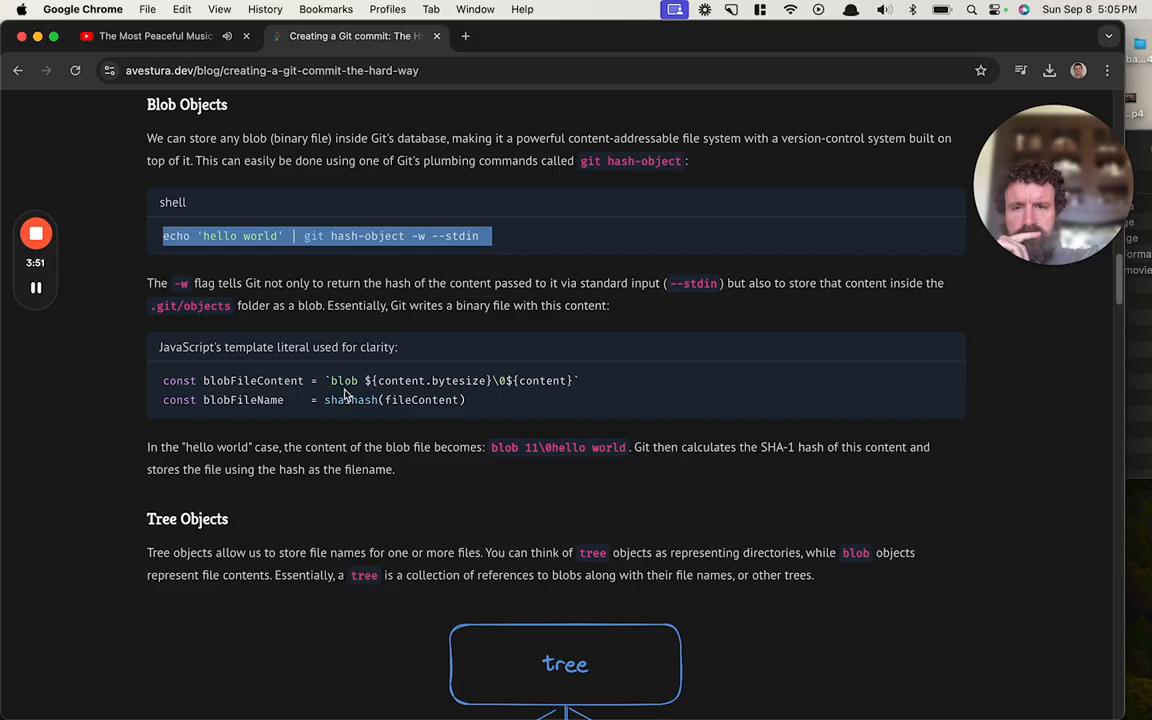
mouse_move(537, 383)
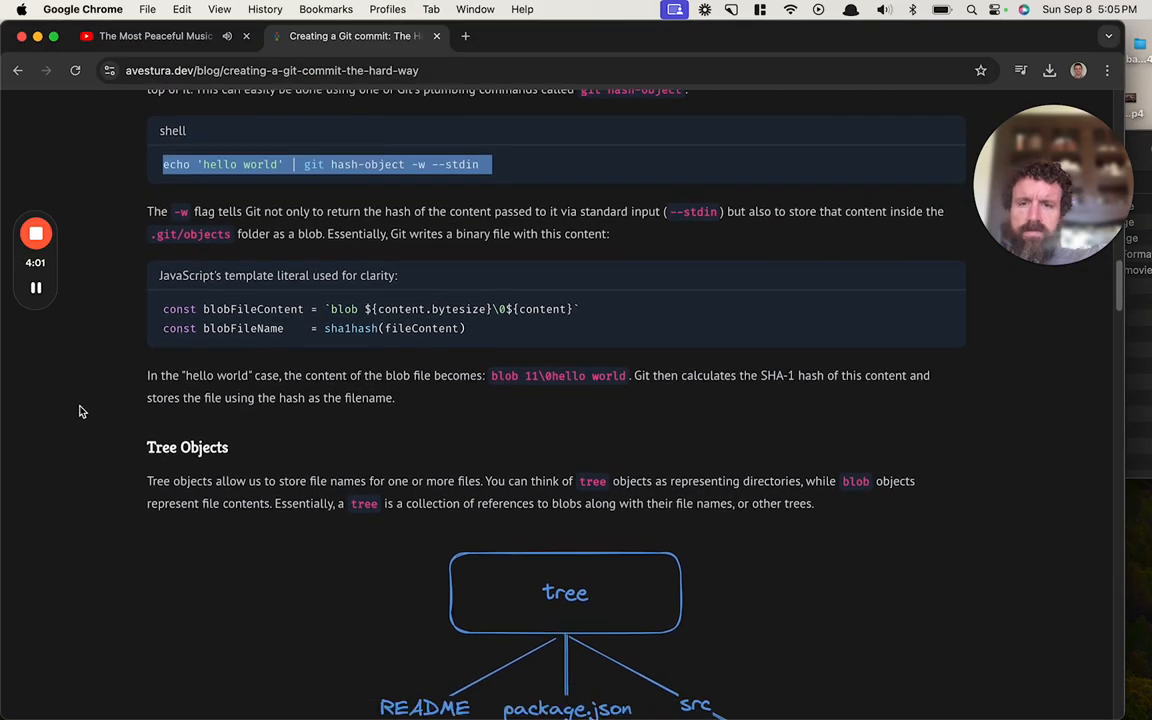
scroll(down, 3)
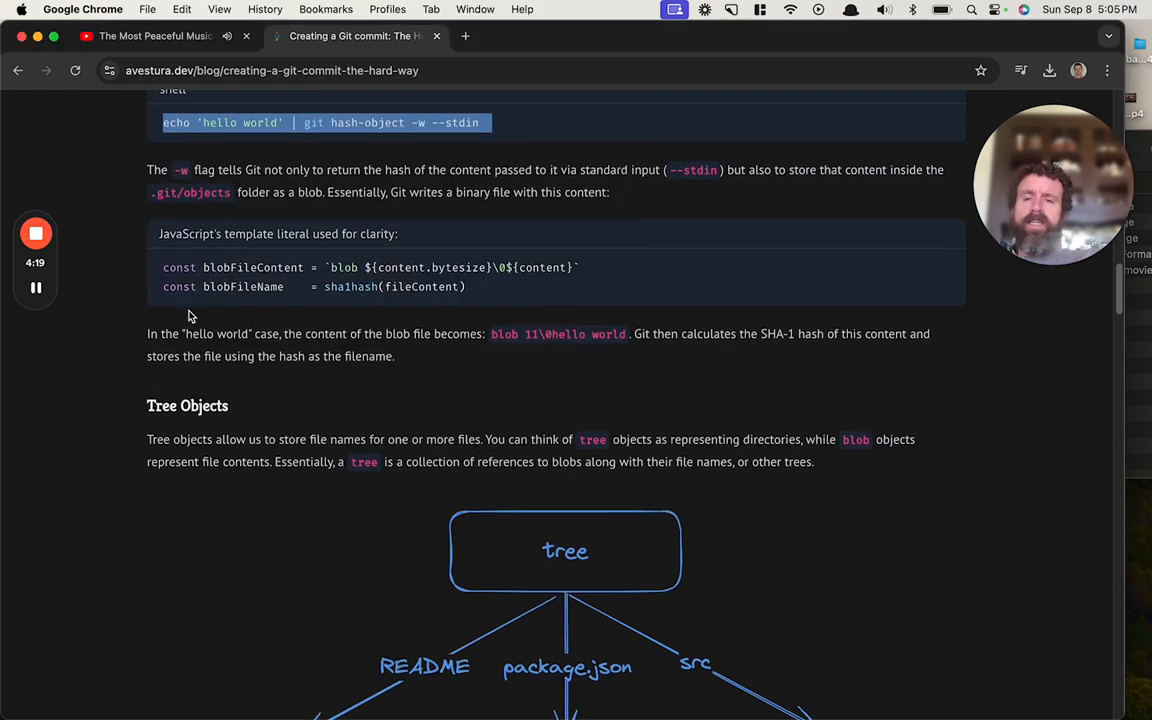
scroll(down, 3)
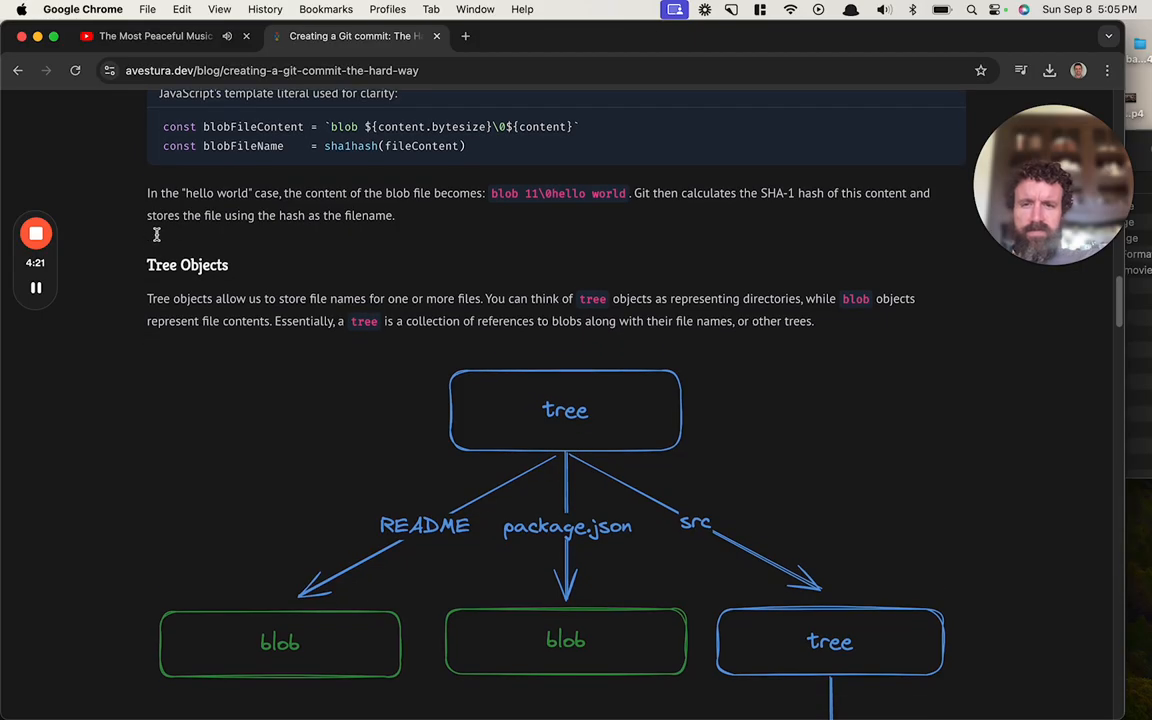
scroll(down, 3)
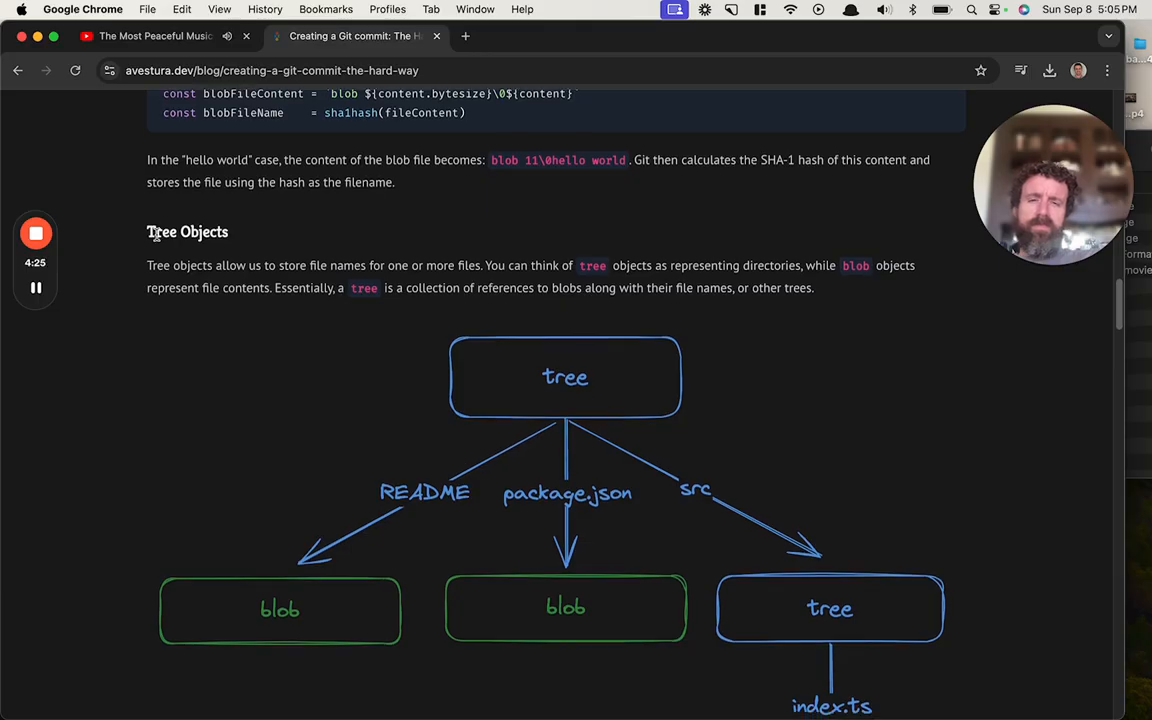
scroll(down, 3)
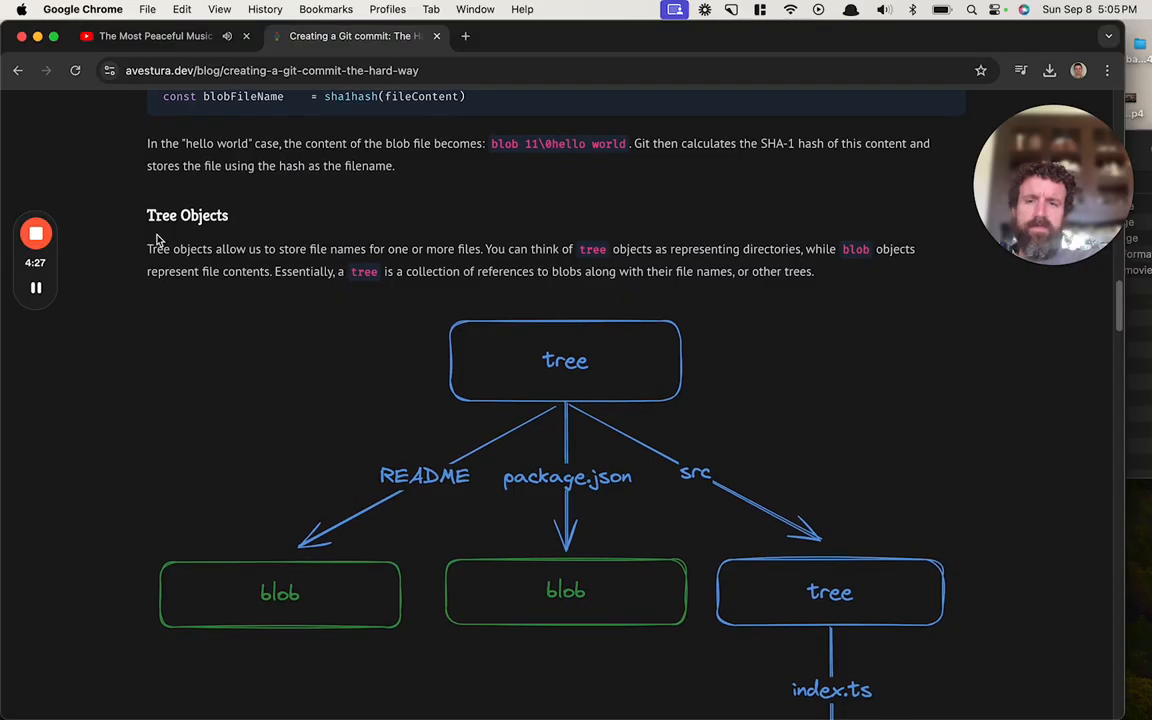
scroll(down, 3)
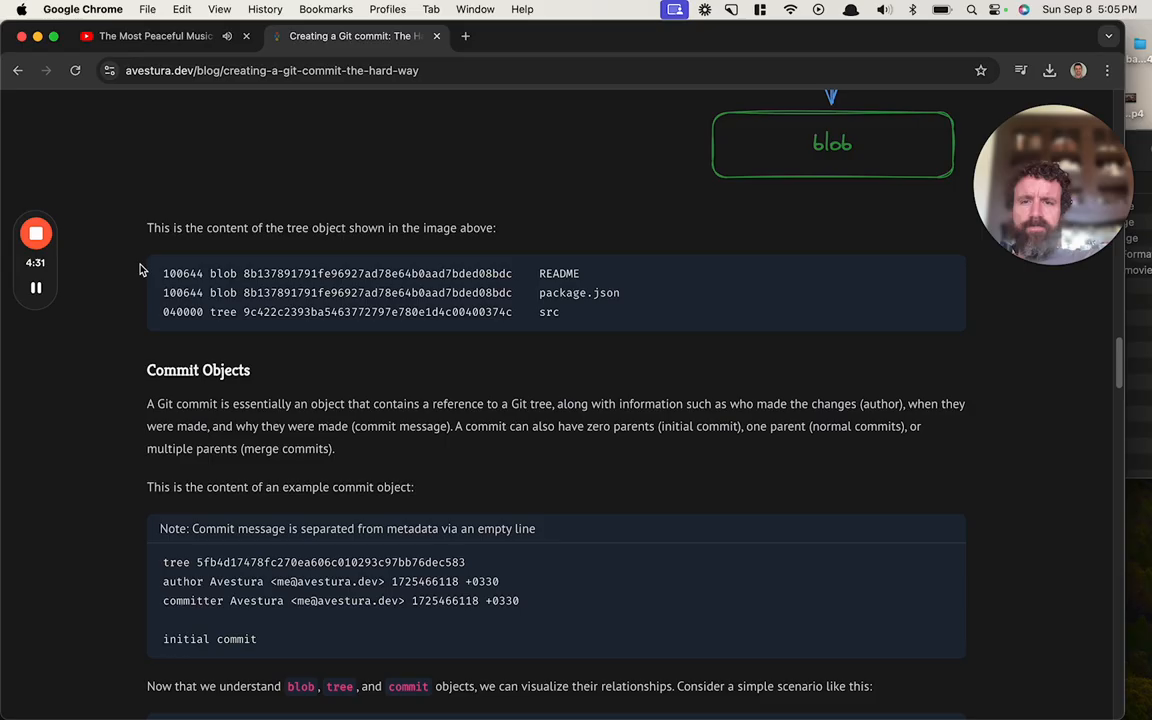
mouse_move(277, 313)
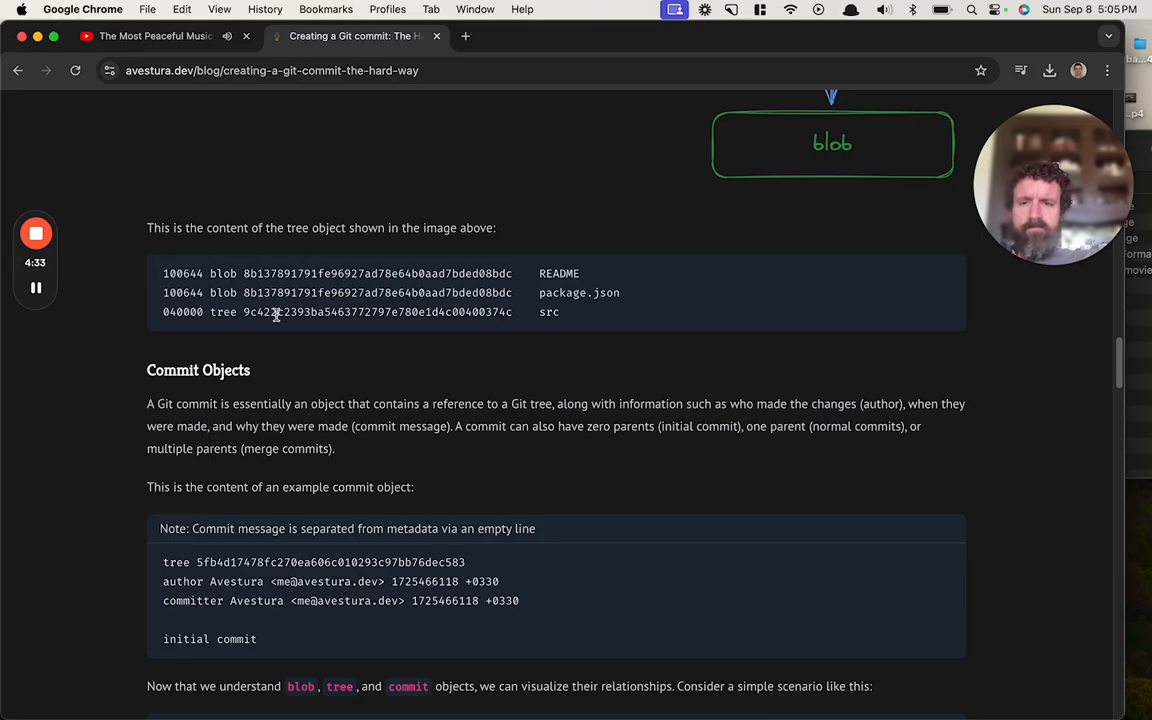
scroll(down, 3)
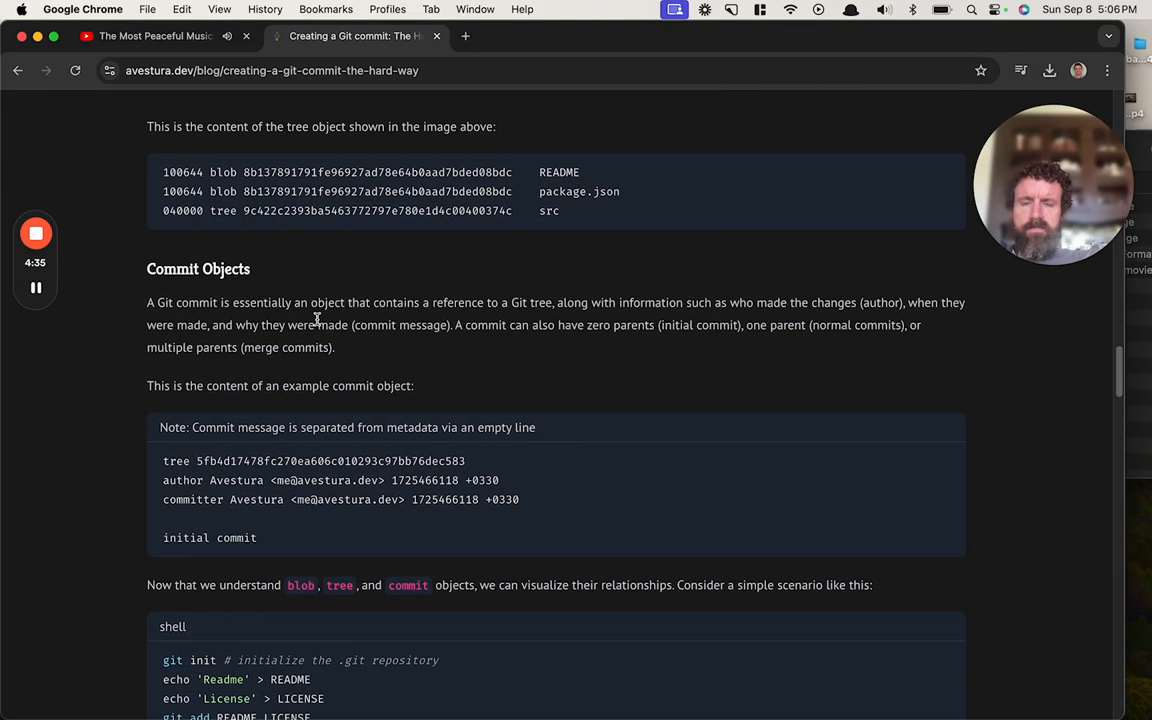
scroll(down, 3)
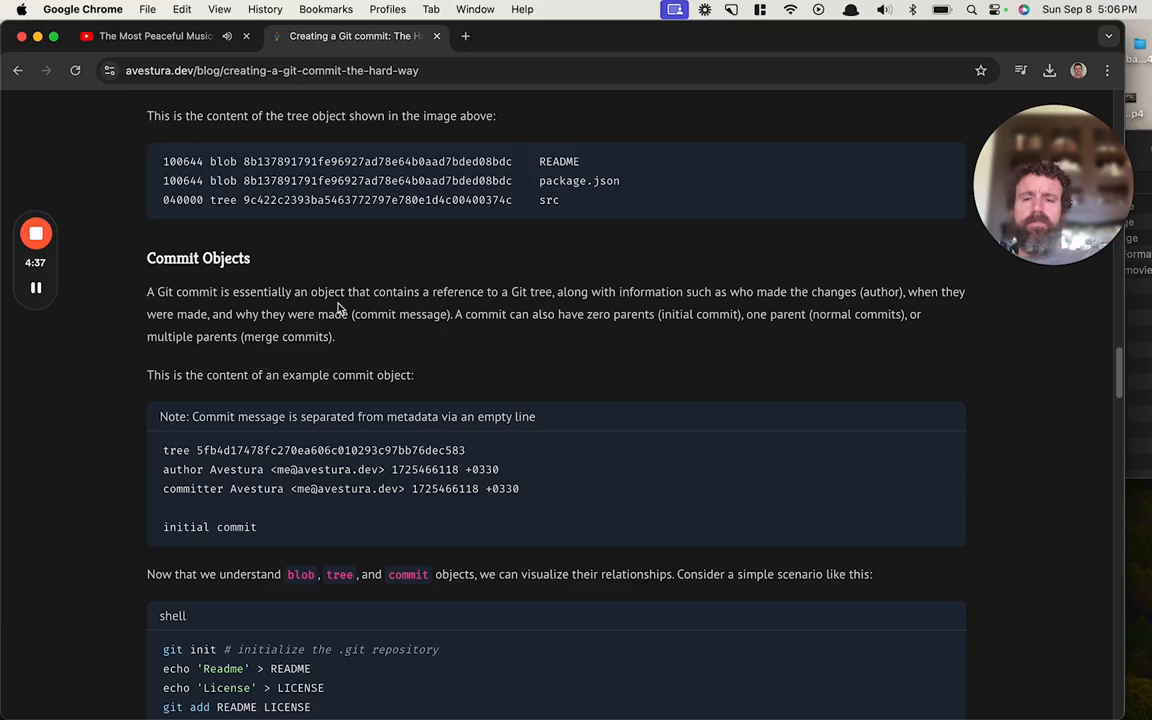
mouse_move(587, 285)
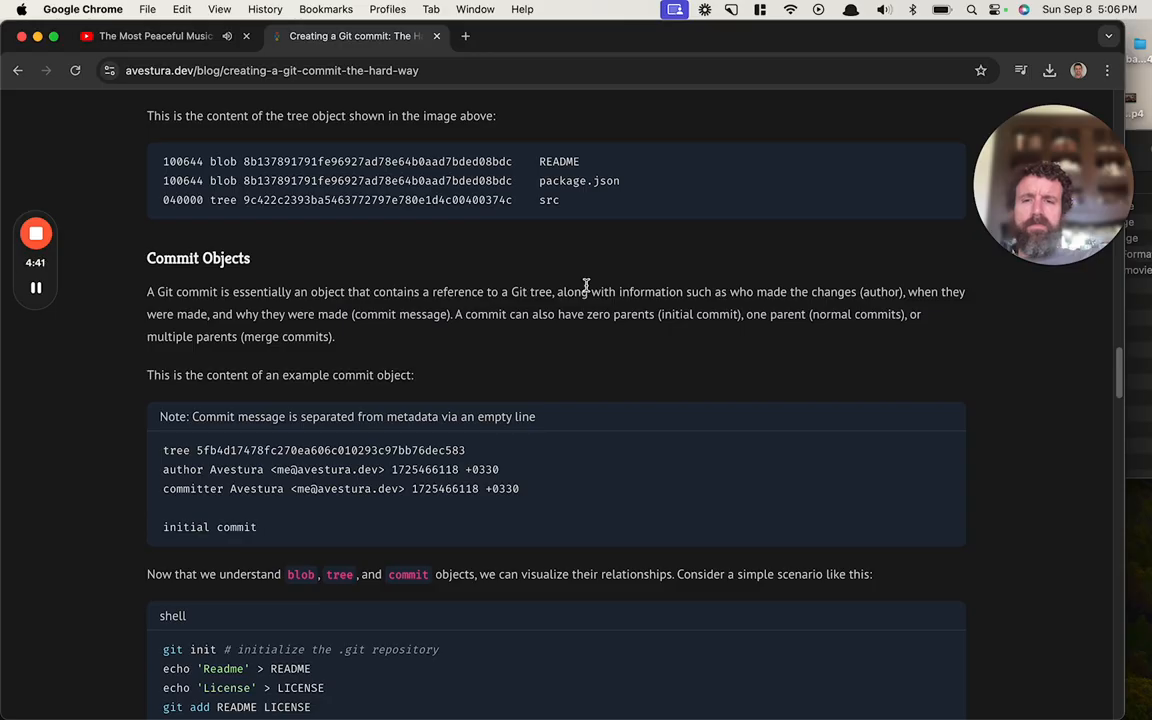
scroll(down, 3)
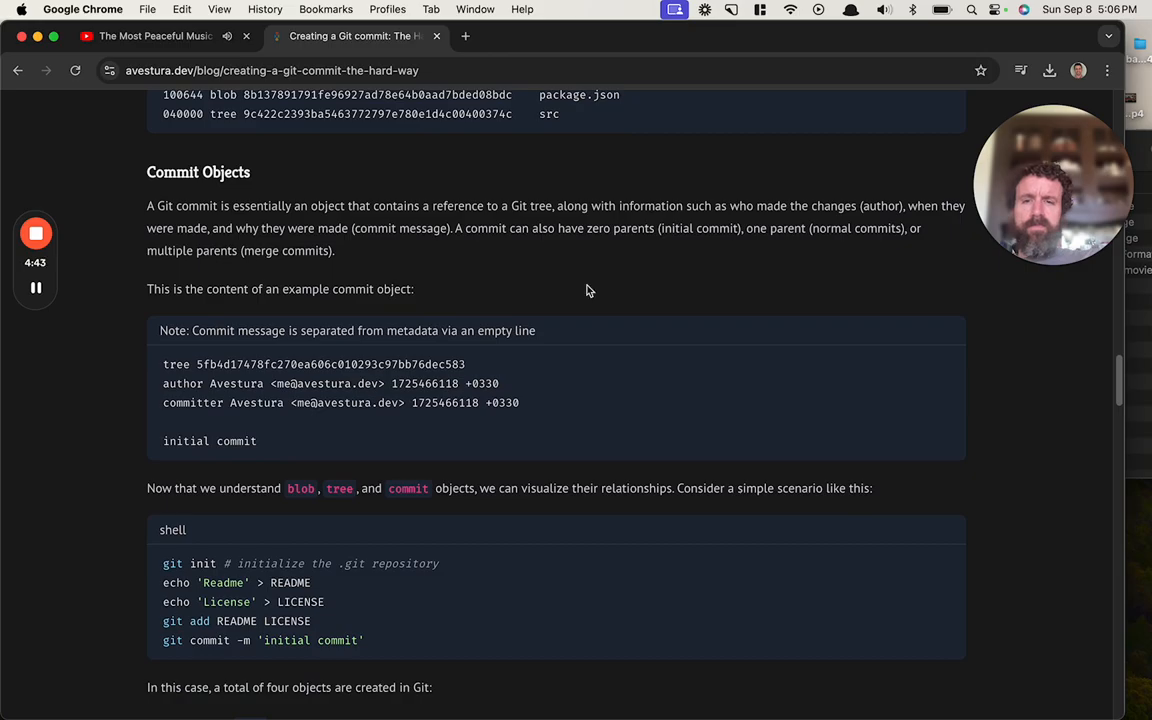
scroll(down, 3)
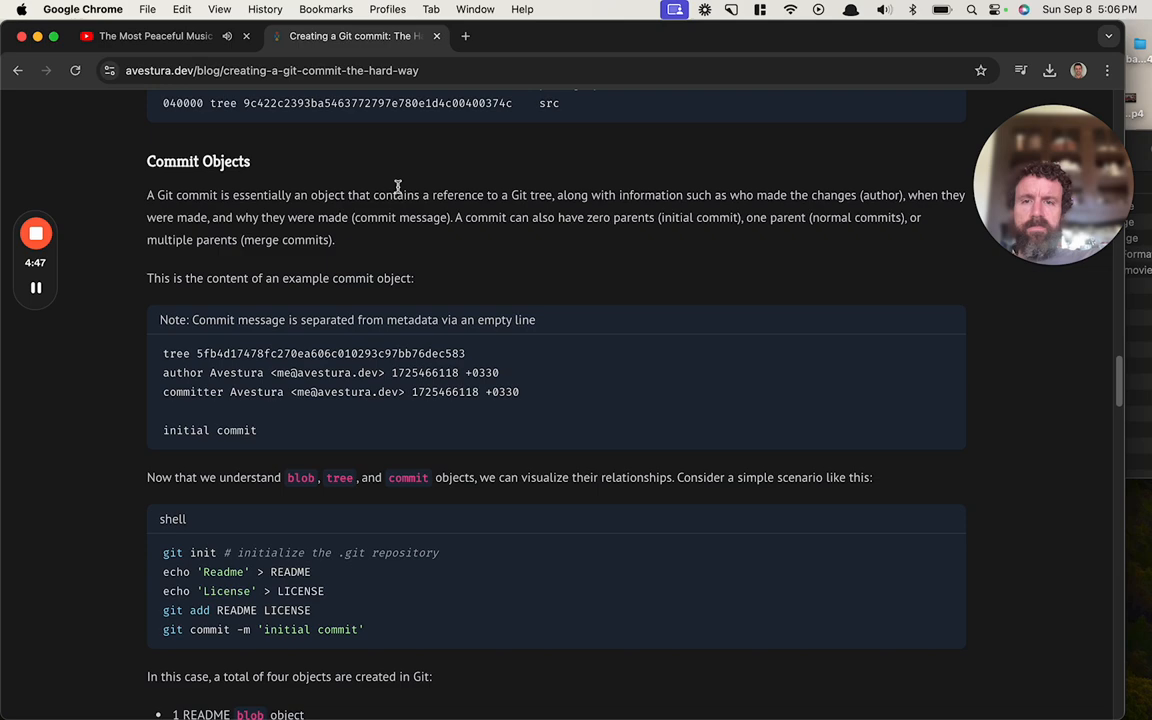
scroll(down, 3)
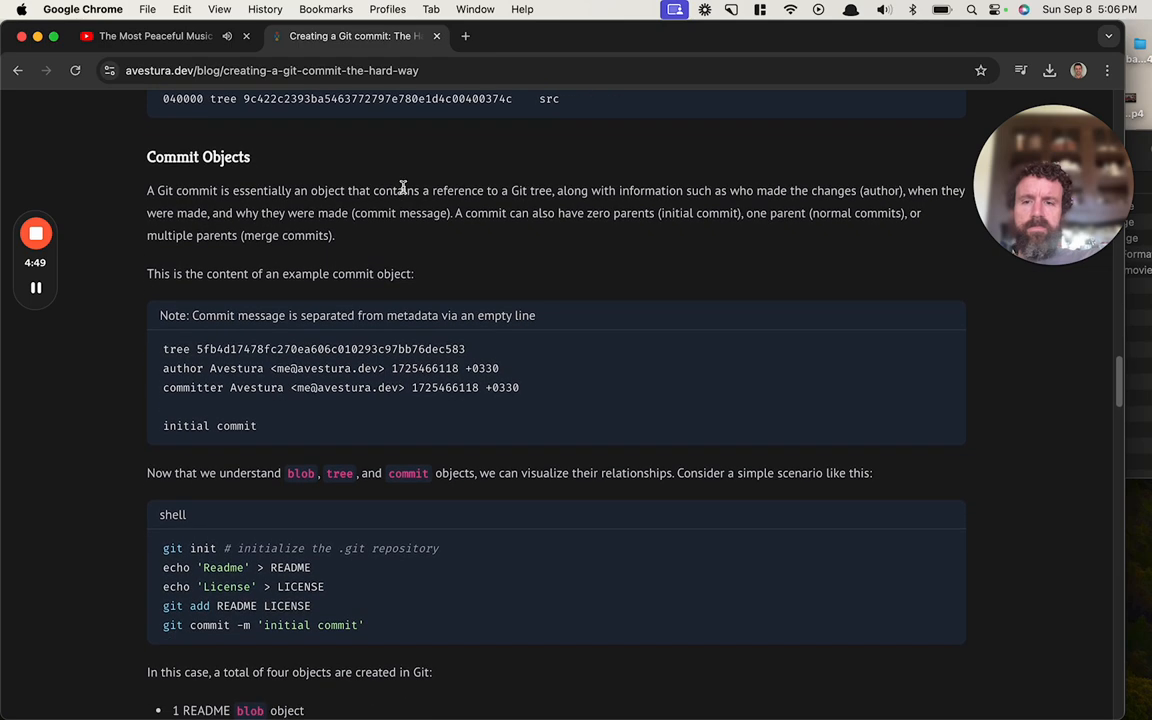
scroll(down, 3)
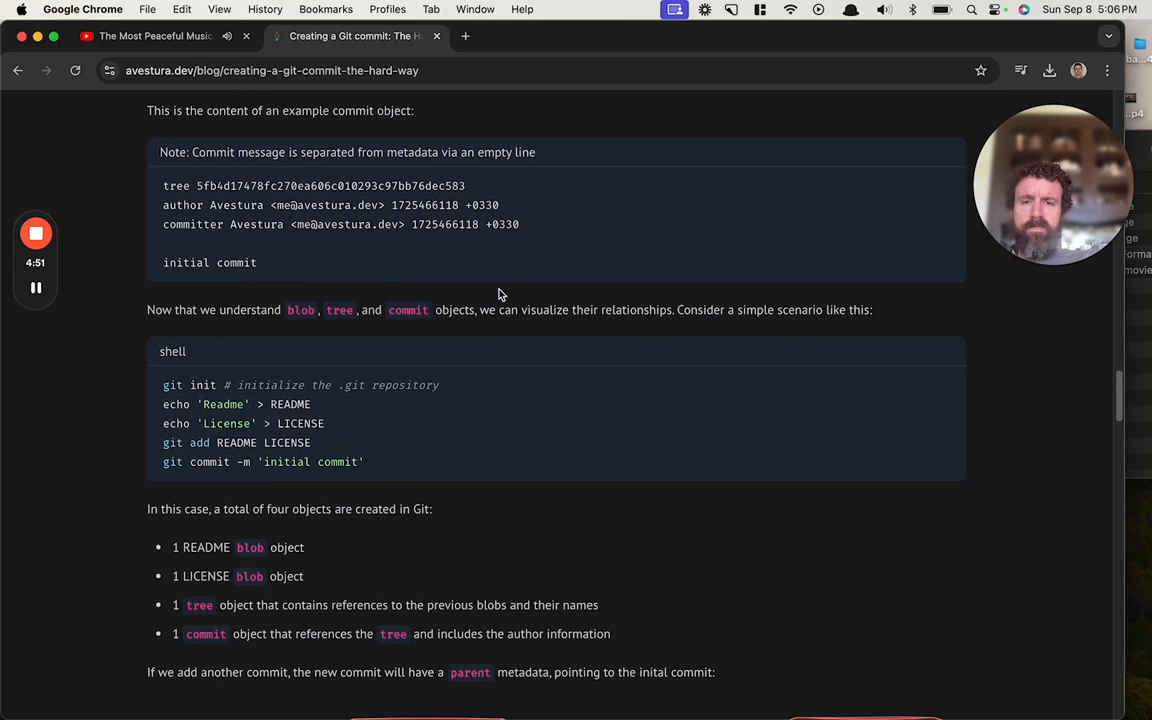
scroll(down, 3)
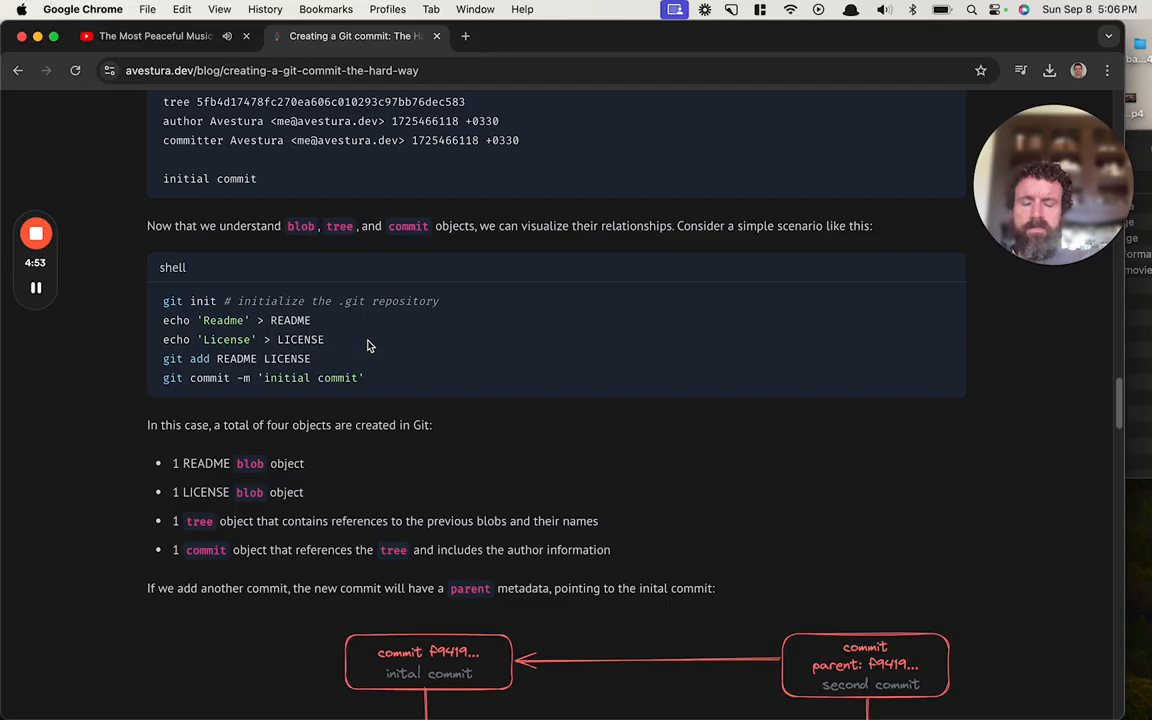
scroll(down, 3)
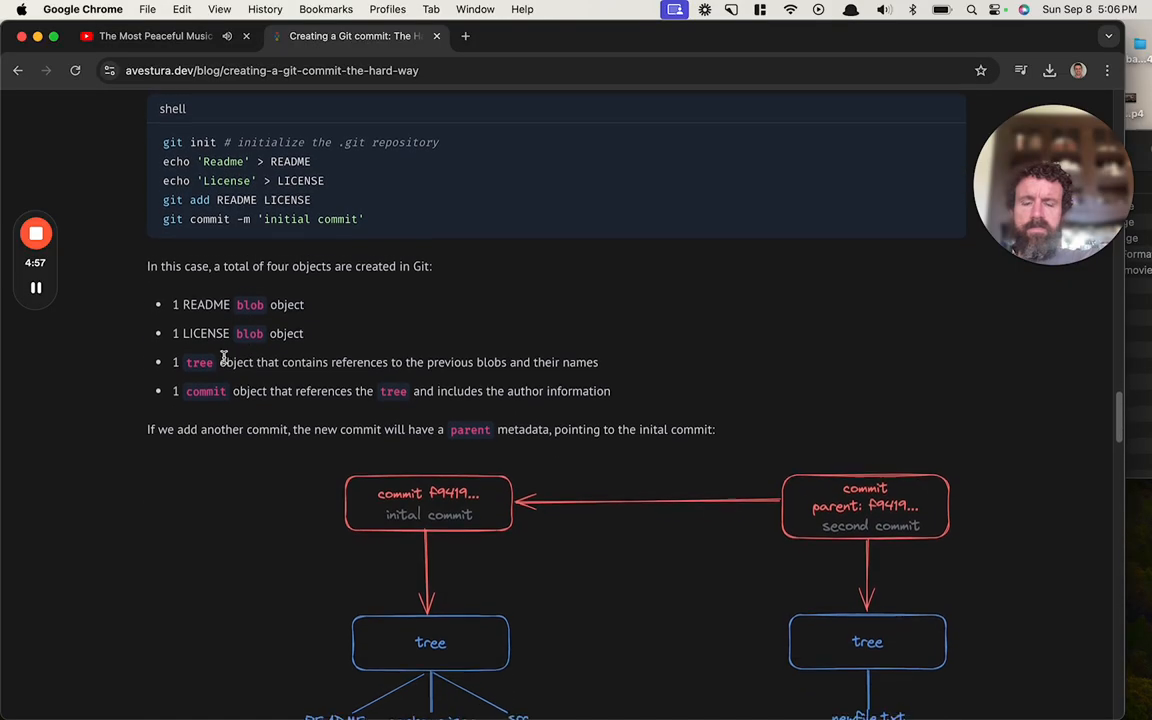
scroll(down, 3)
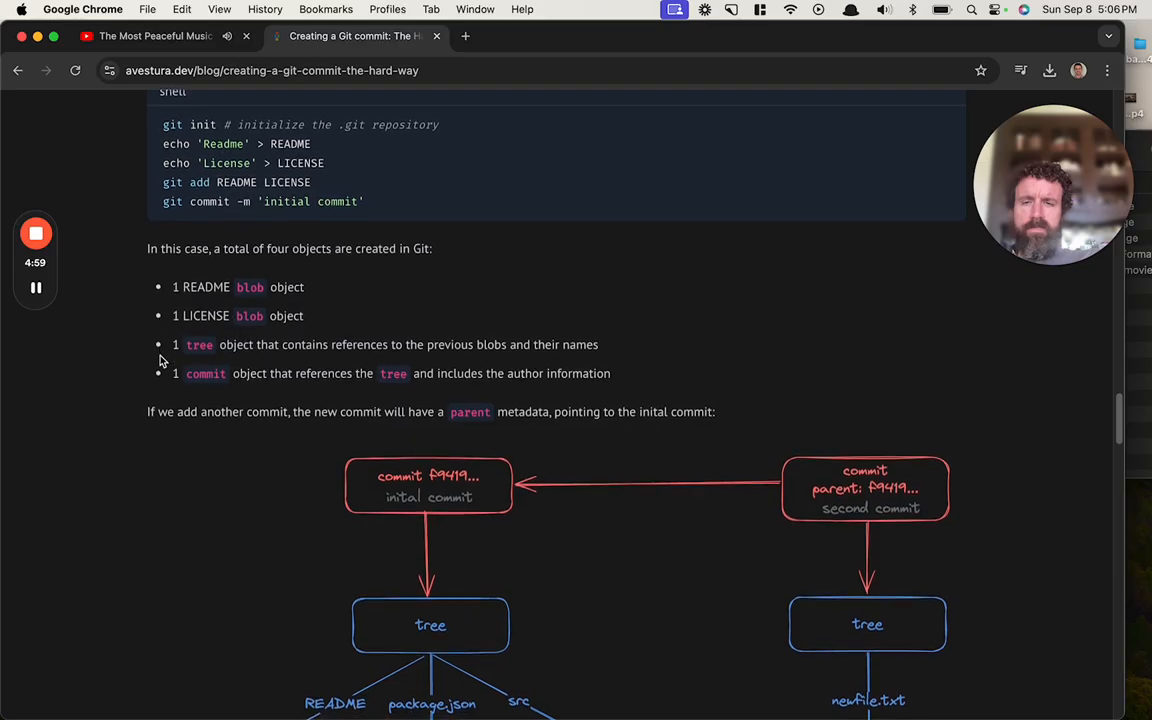
scroll(down, 3)
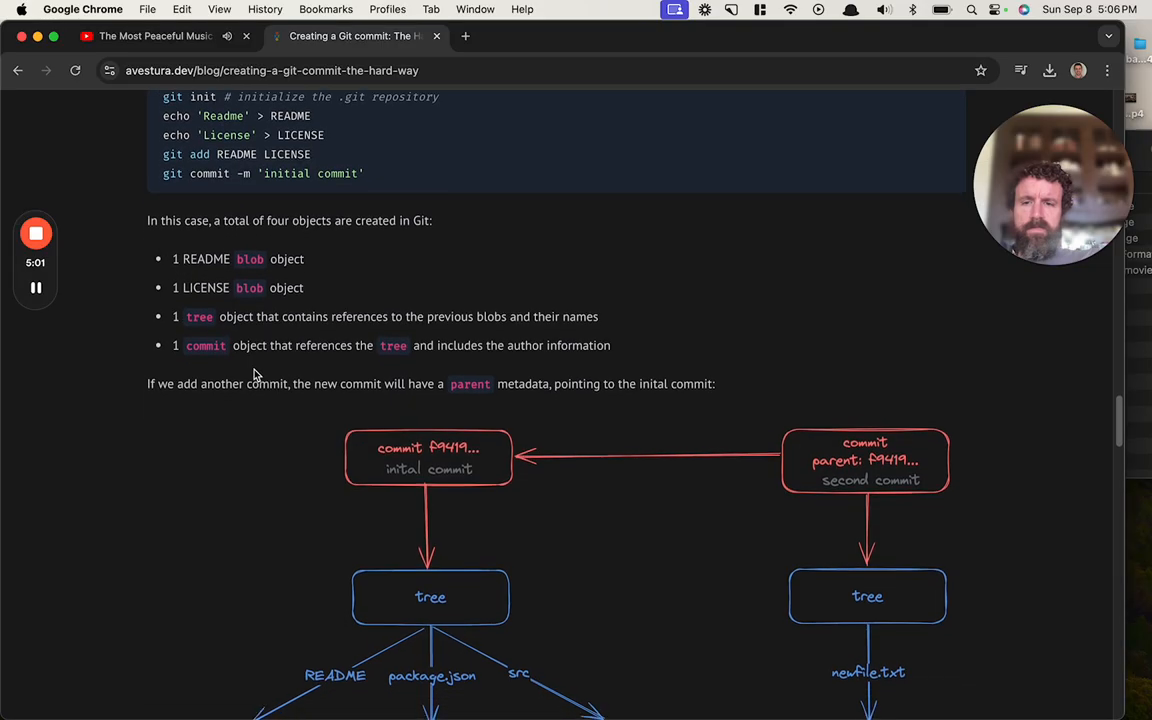
scroll(down, 3)
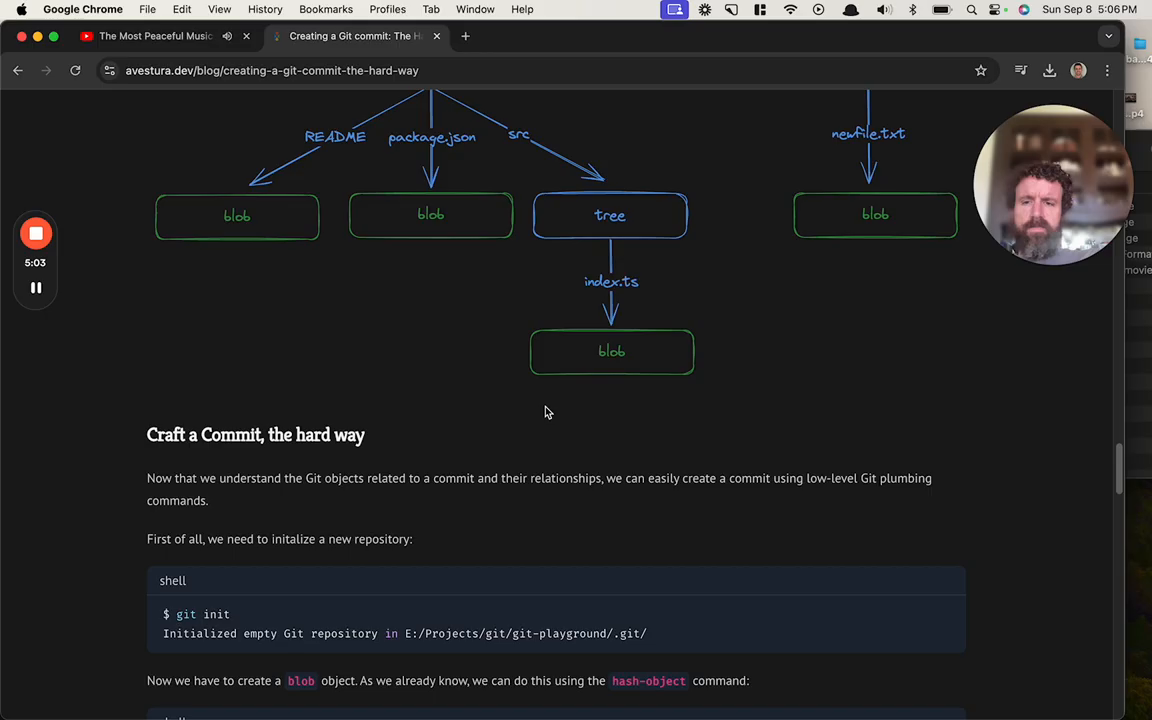
Scroll through the git init, hash-object blob and update-index steps toward write-tree
scroll(down, 3)
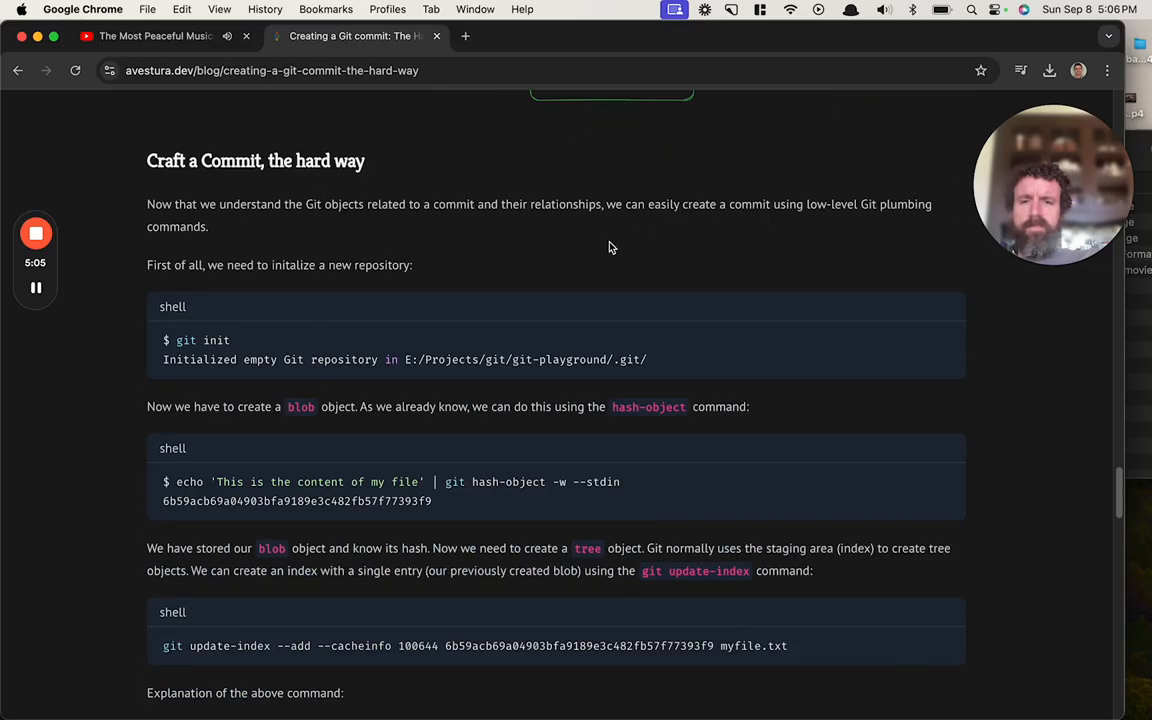
scroll(down, 3)
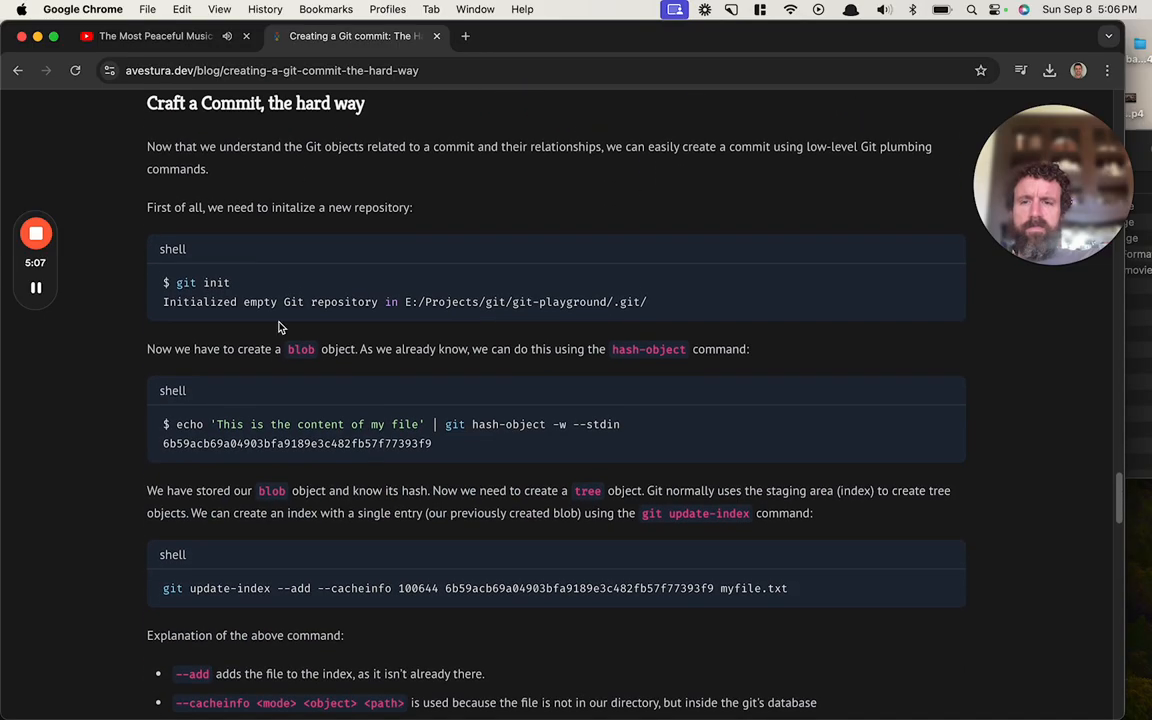
scroll(down, 3)
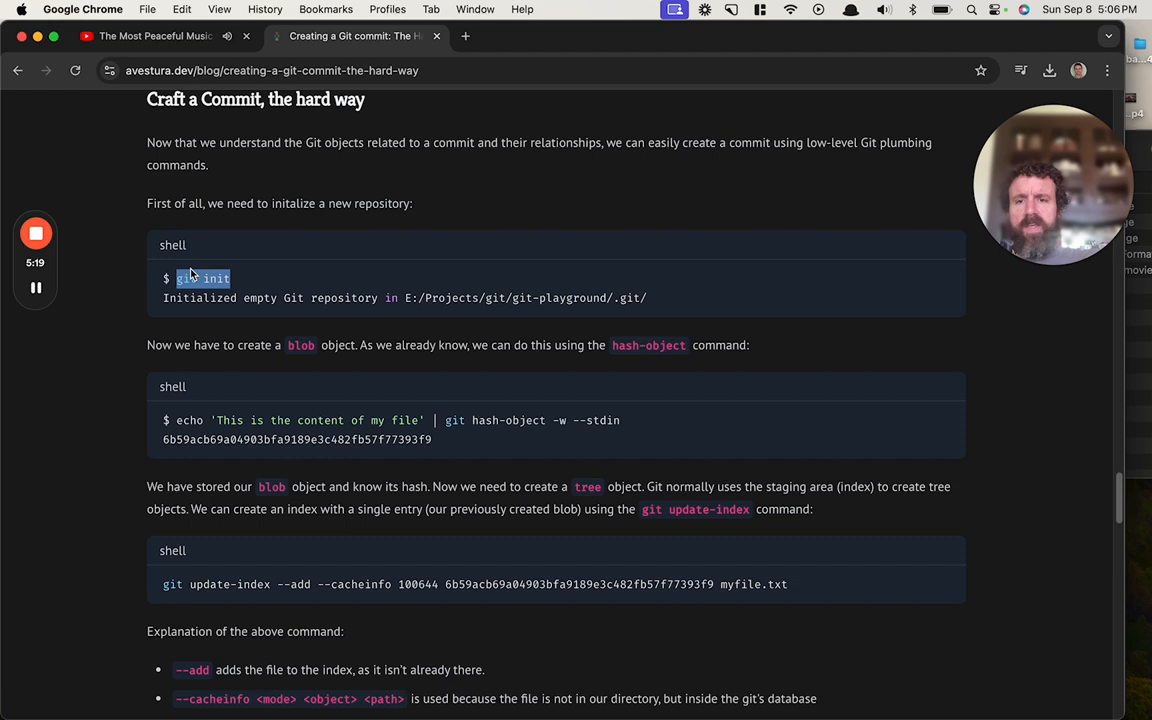
scroll(down, 3)
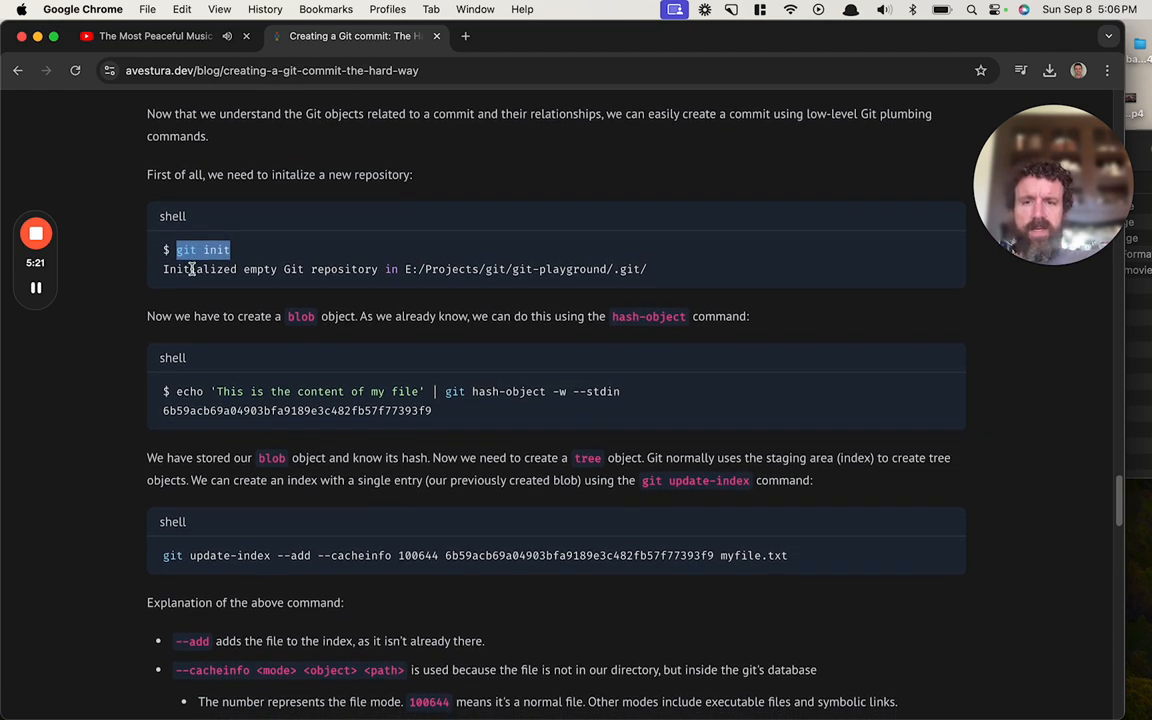
mouse_move(405, 294)
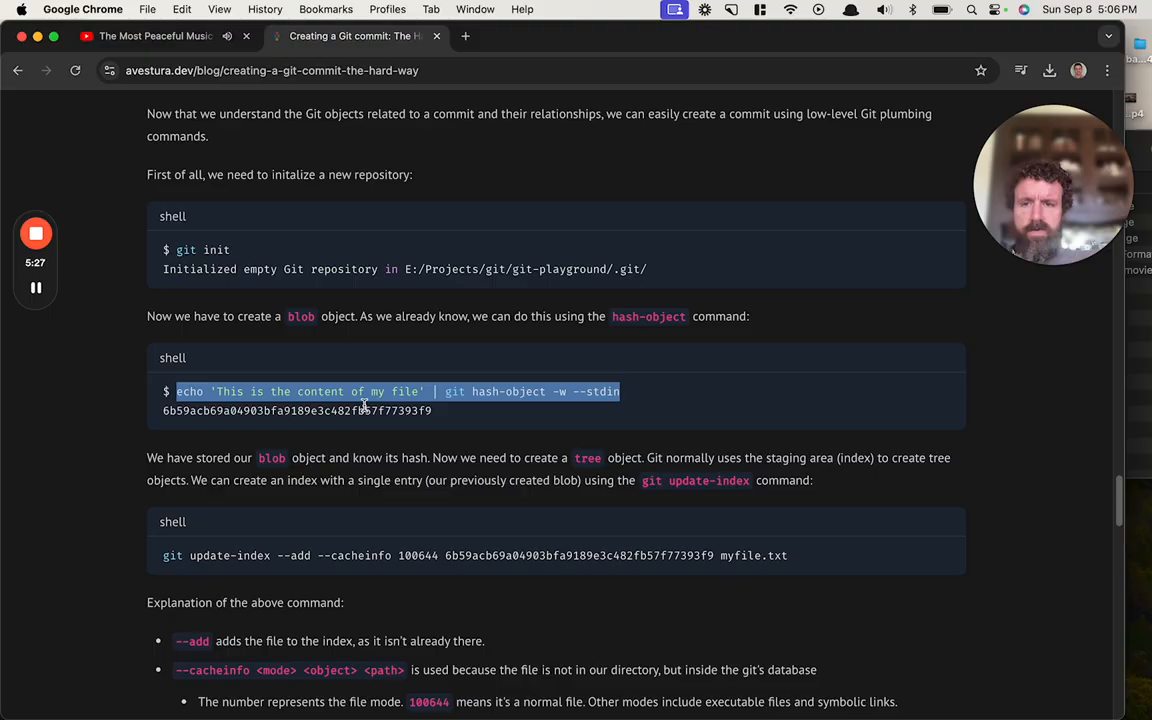
scroll(down, 3)
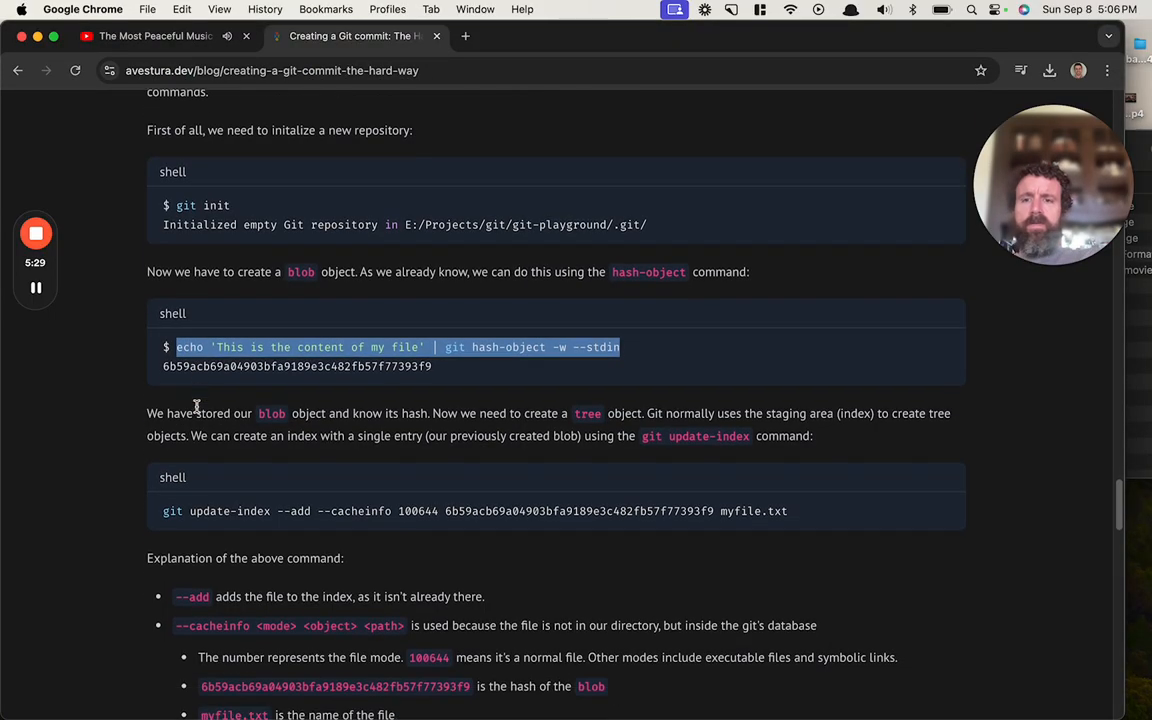
scroll(down, 3)
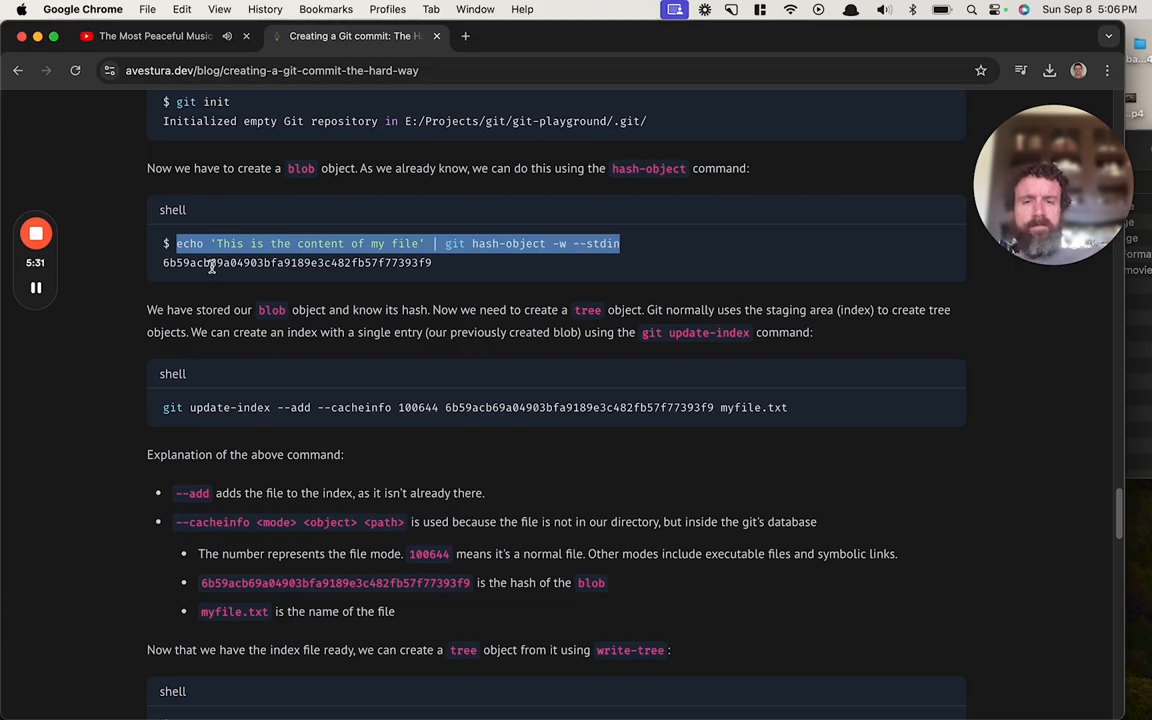
mouse_move(695, 462)
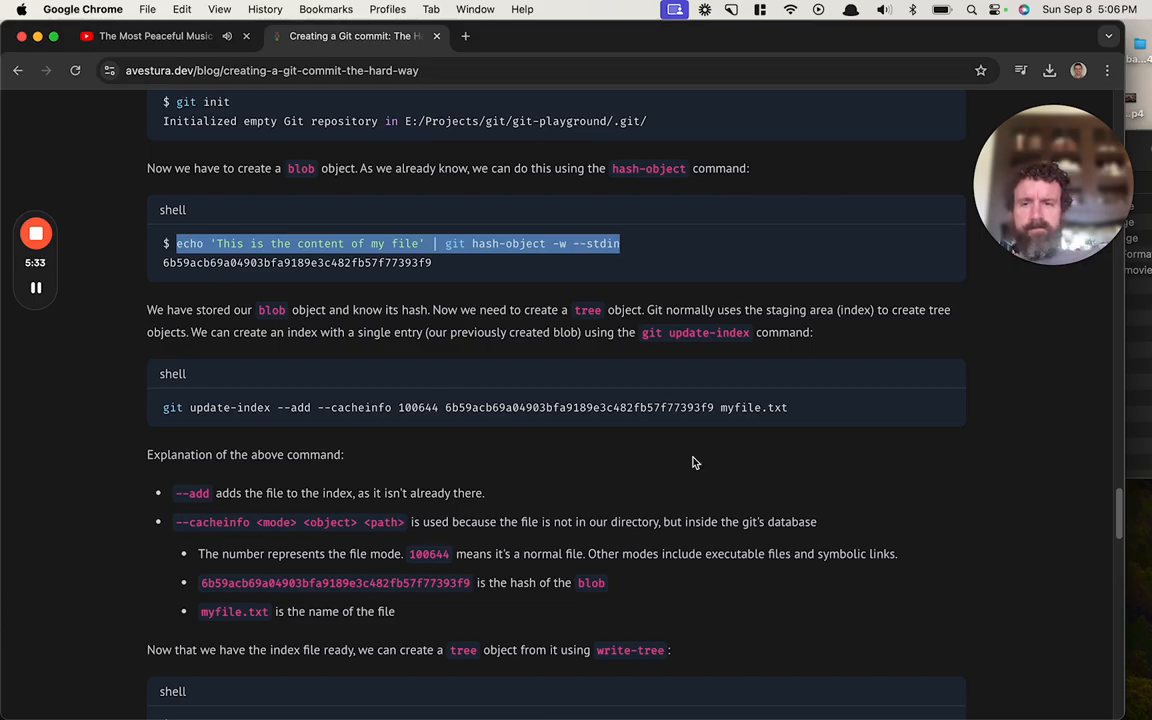
mouse_move(713, 357)
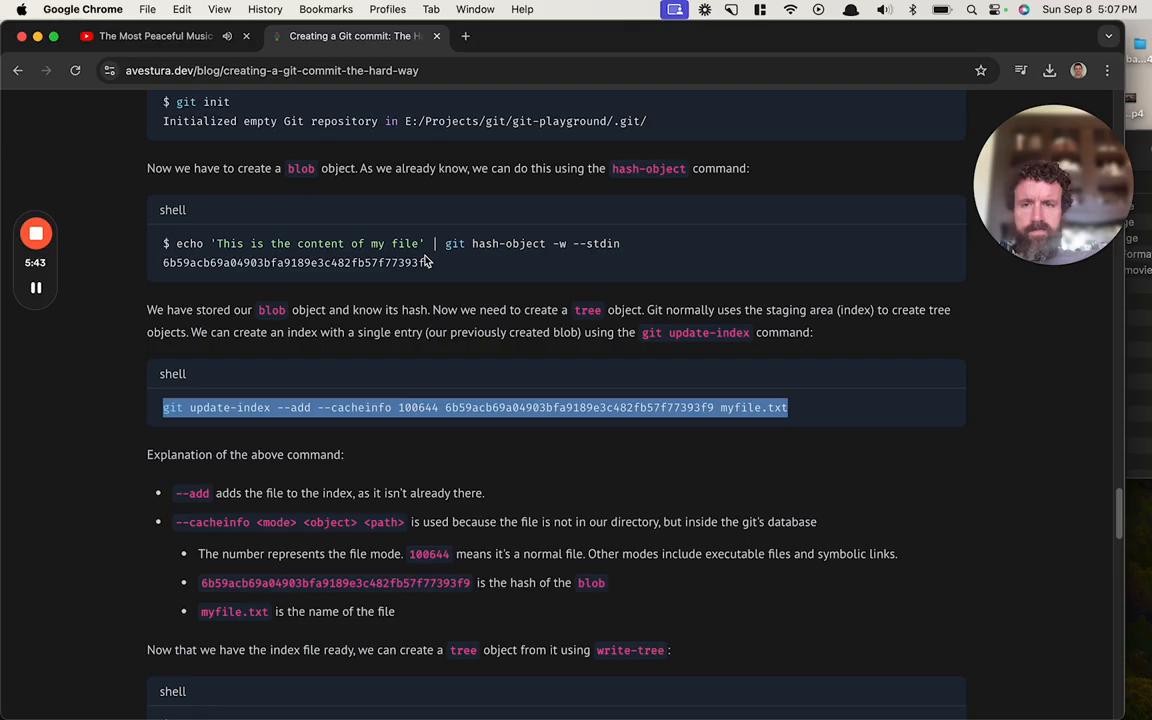
scroll(down, 3)
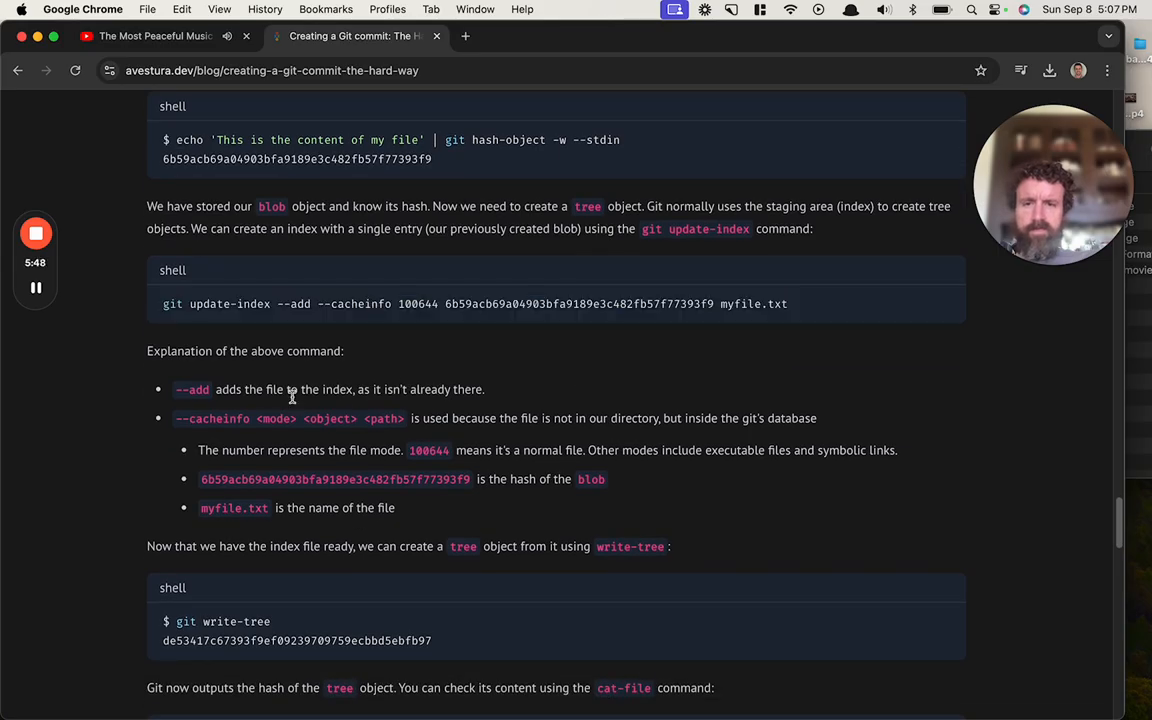
mouse_move(595, 424)
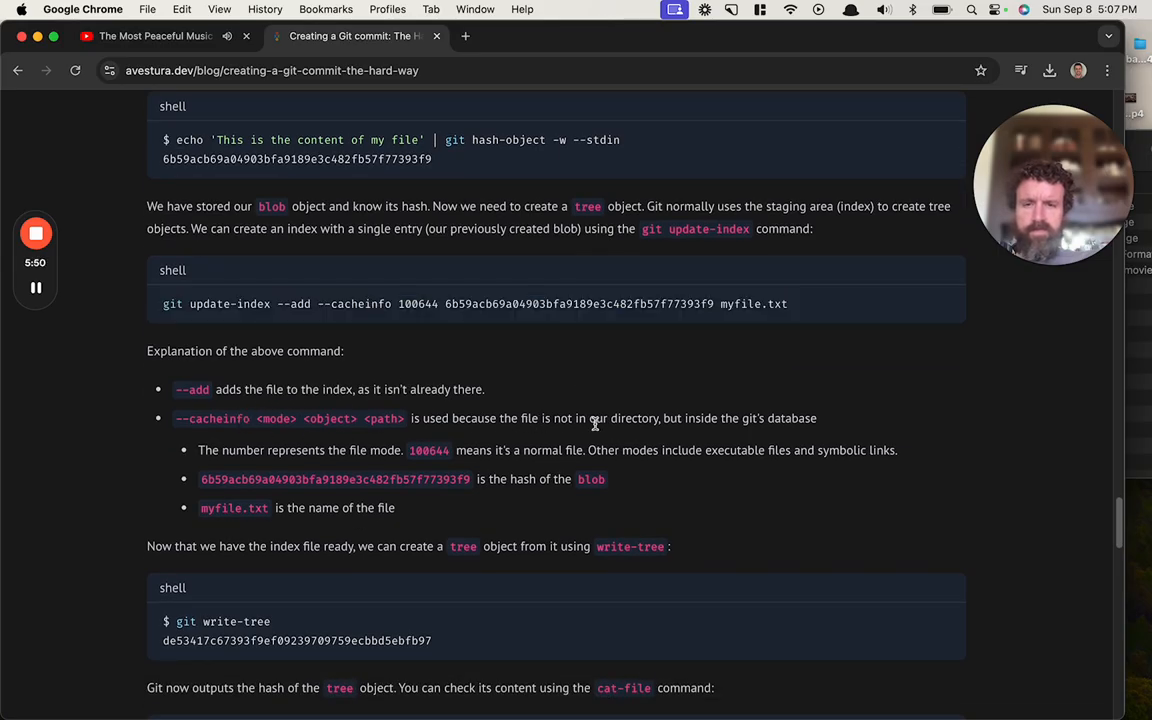
mouse_move(710, 457)
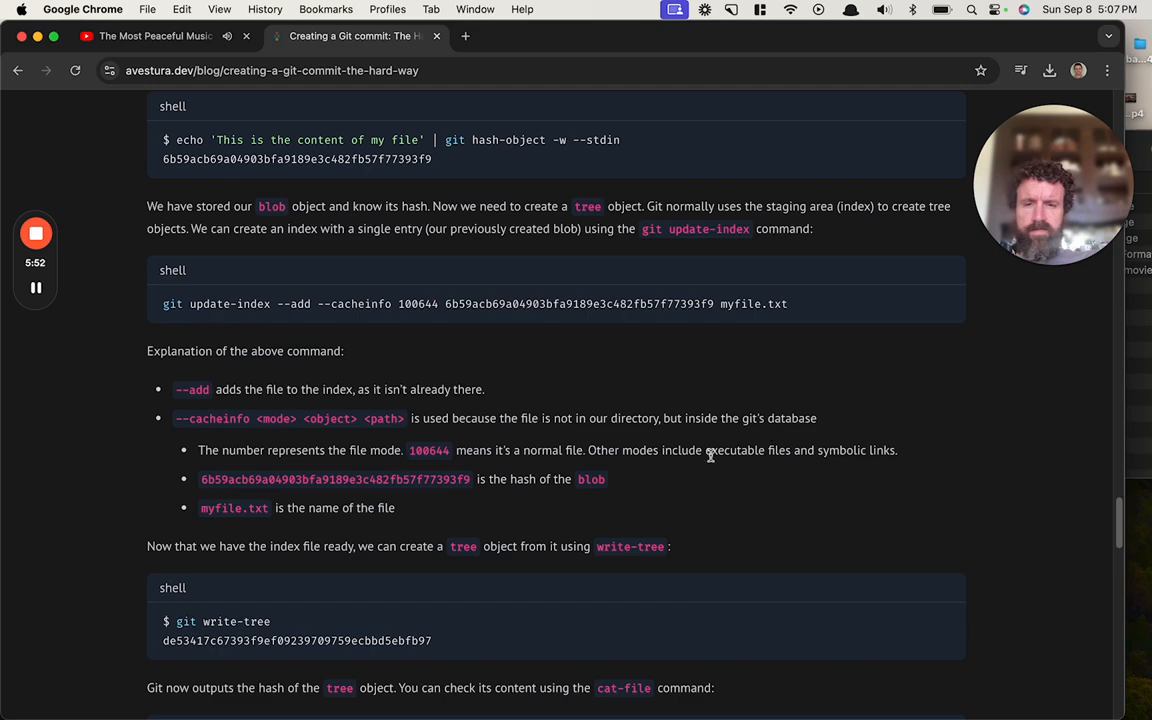
Scroll past the update-index options and write-tree block to the commit-tree step
scroll(down, 3)
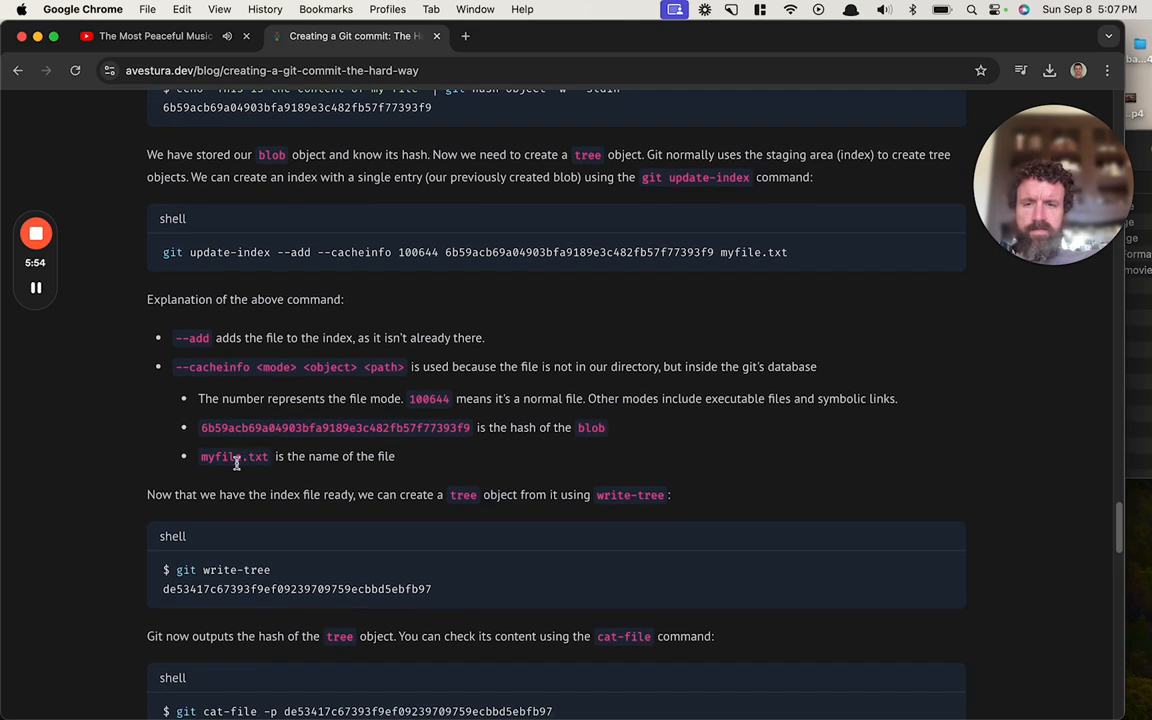
scroll(down, 3)
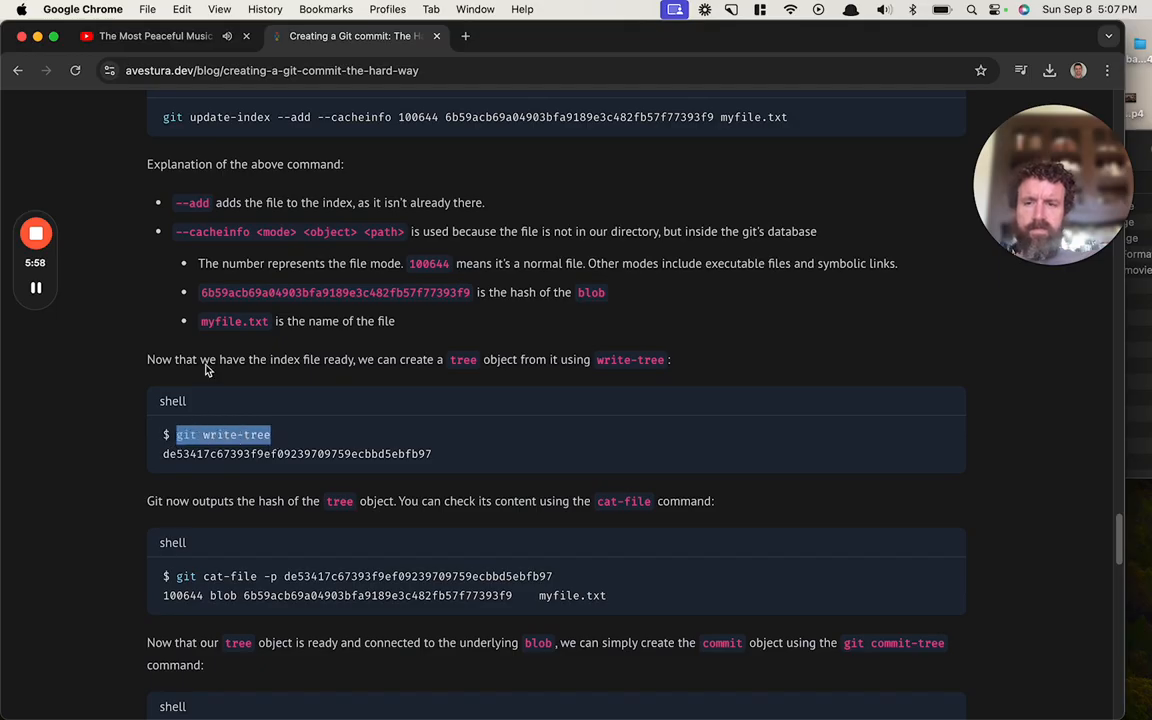
mouse_move(645, 394)
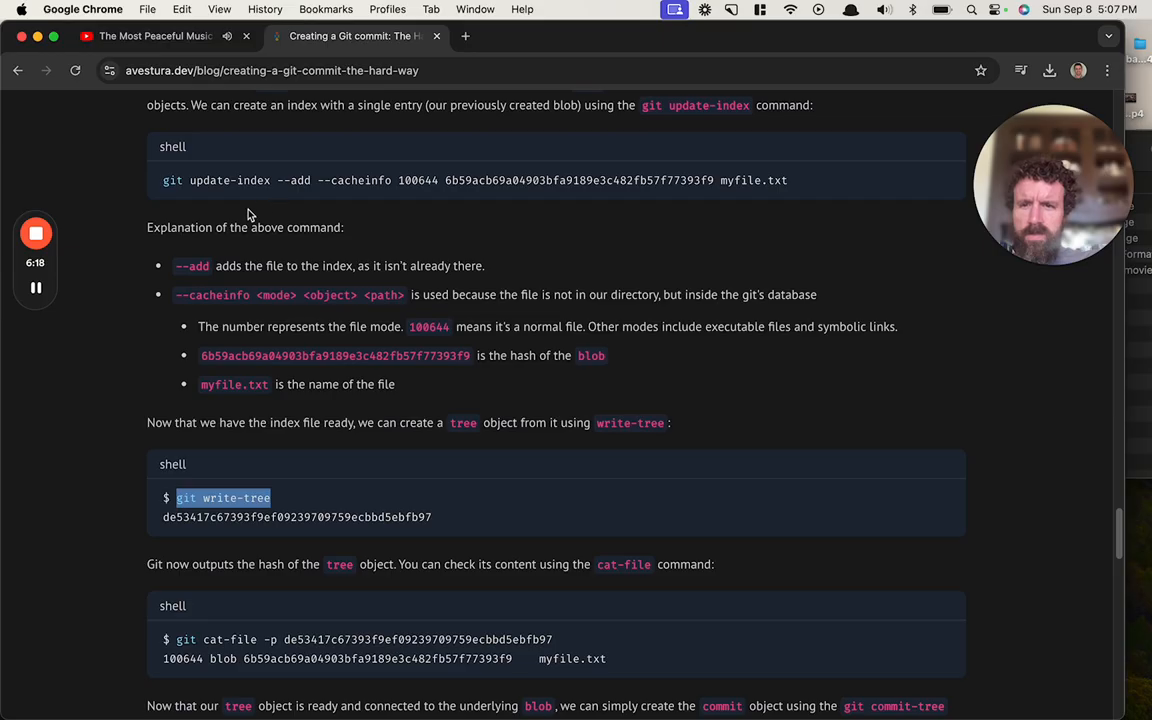
mouse_move(228, 421)
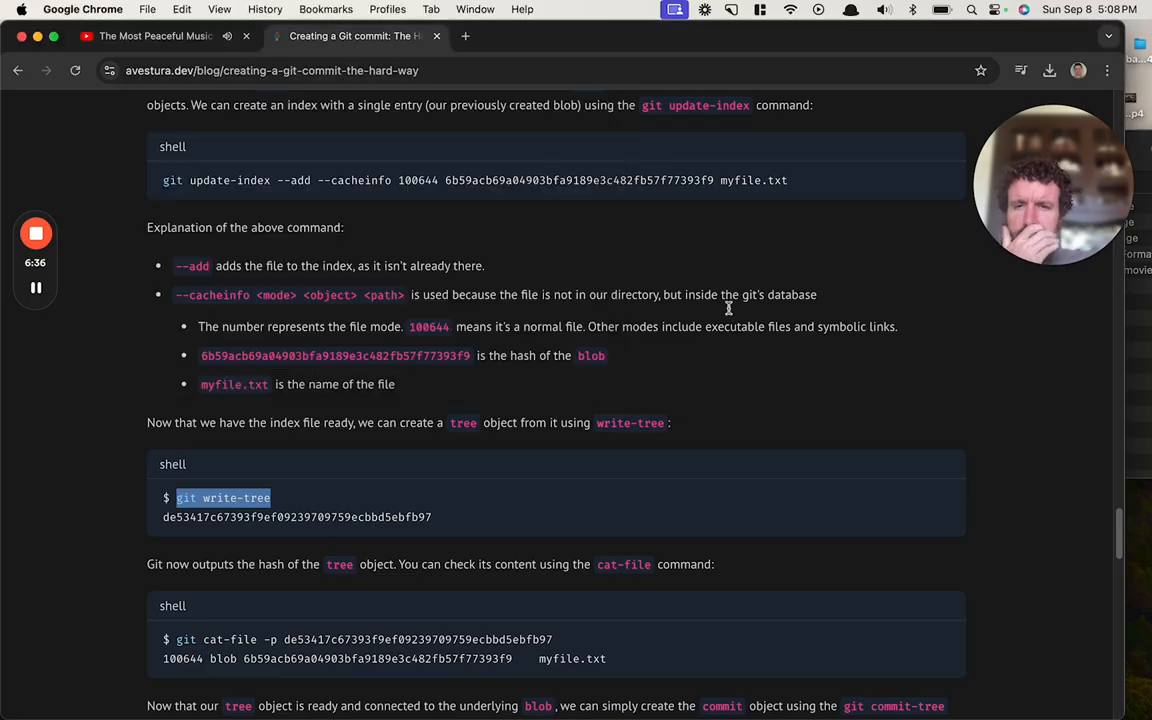
mouse_move(230, 262)
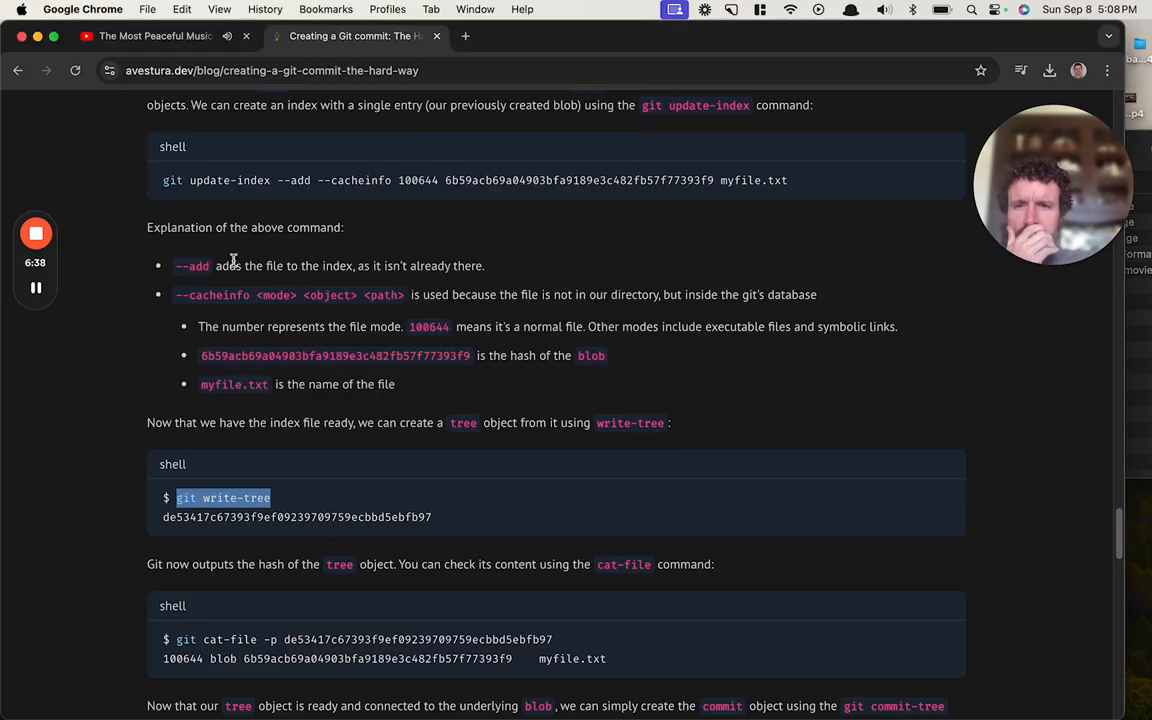
Scroll through commit-tree, commit-with-a-parent, Conclusion, References and the giscus comments
scroll(down, 3)
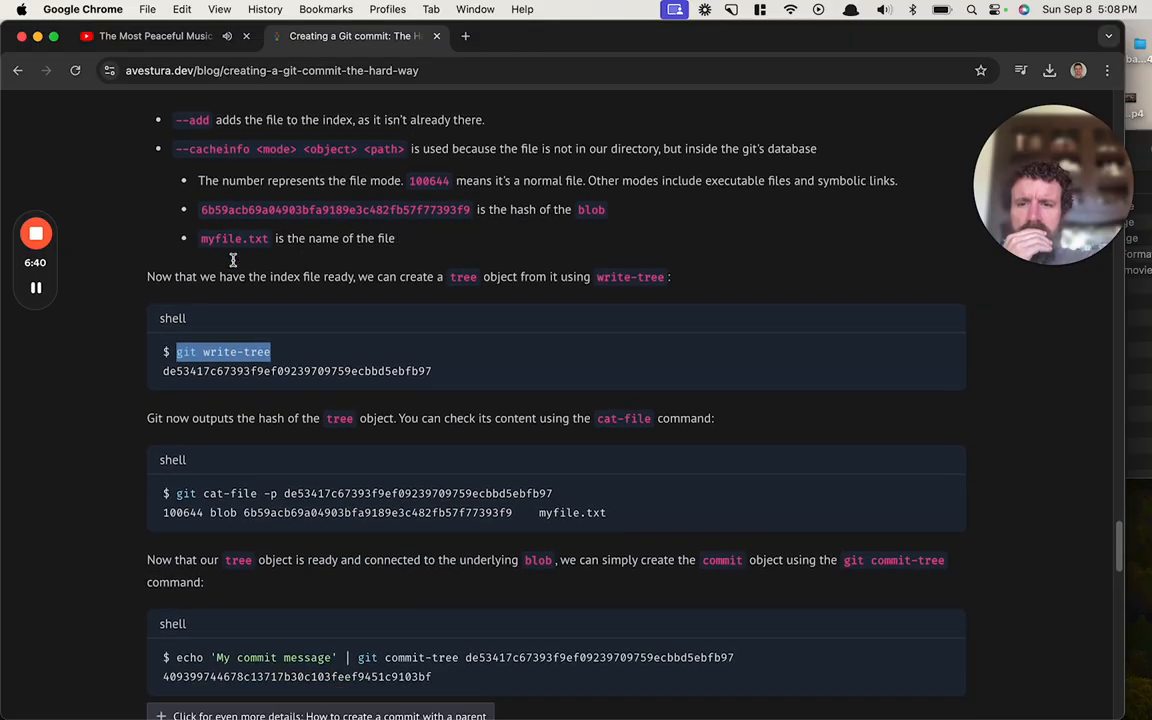
scroll(down, 3)
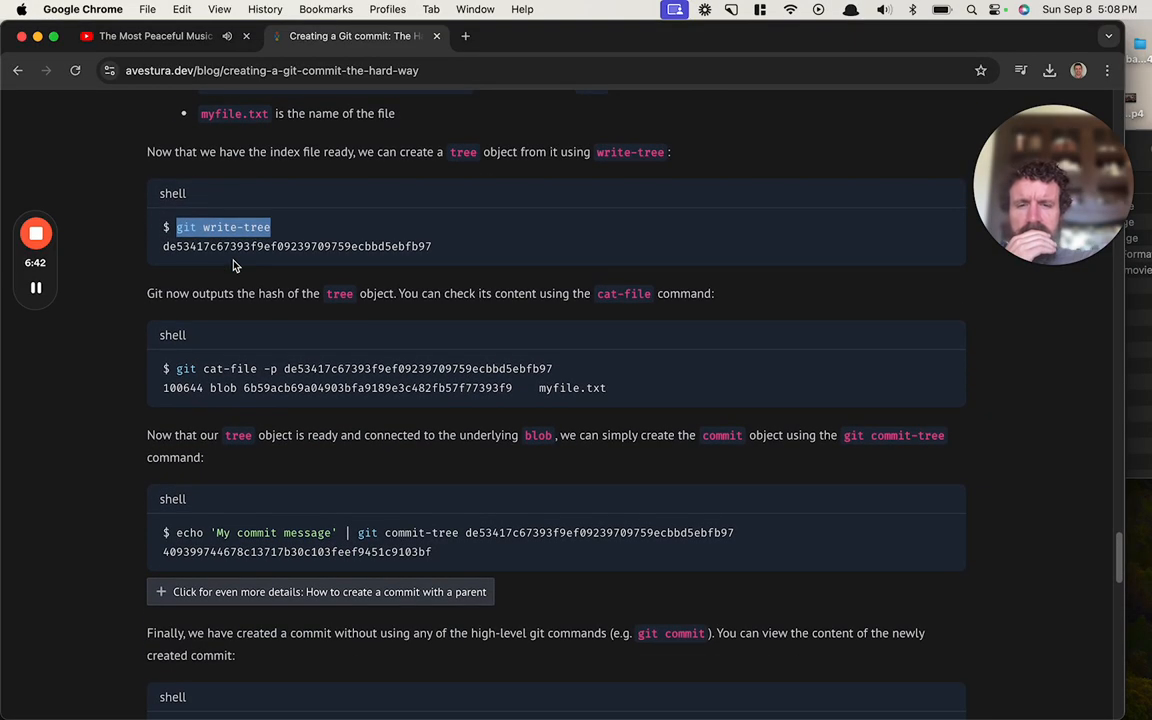
scroll(down, 3)
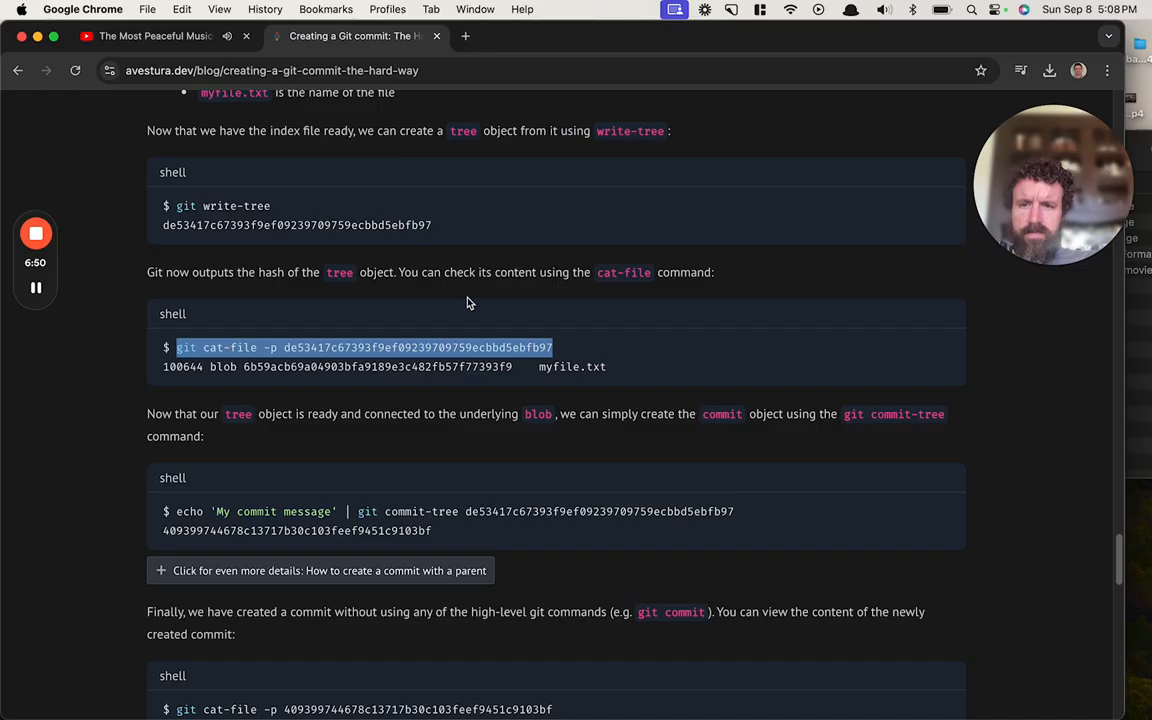
scroll(down, 3)
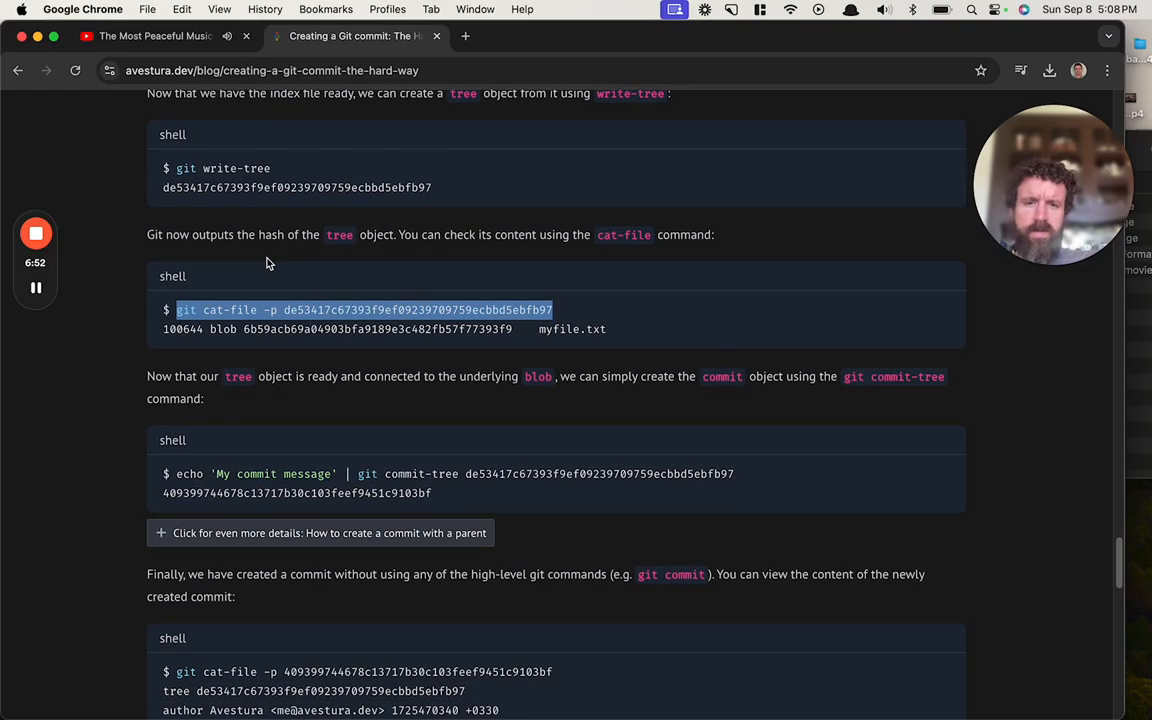
scroll(down, 3)
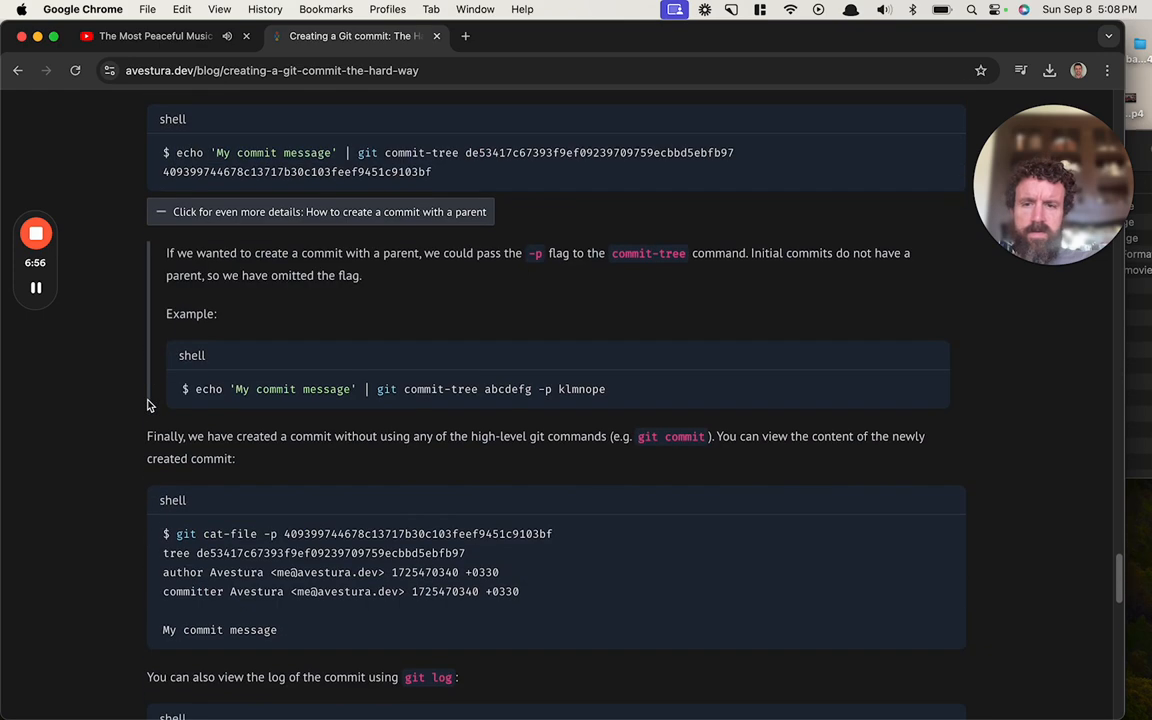
scroll(down, 3)
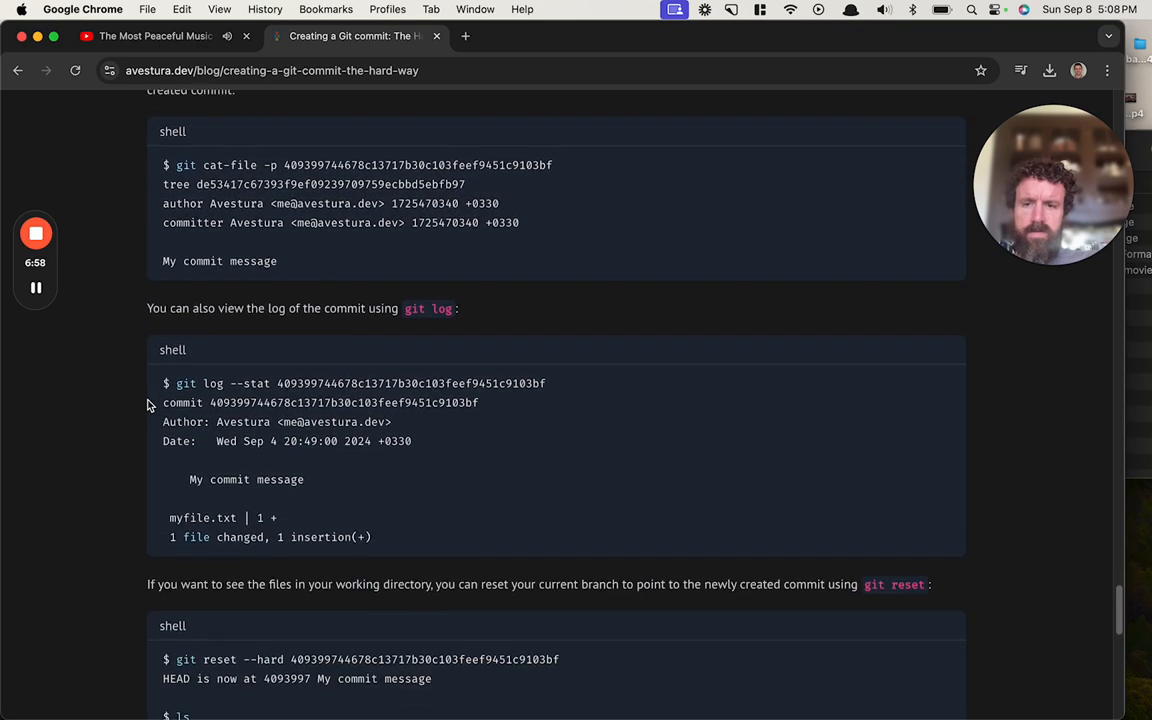
scroll(down, 3)
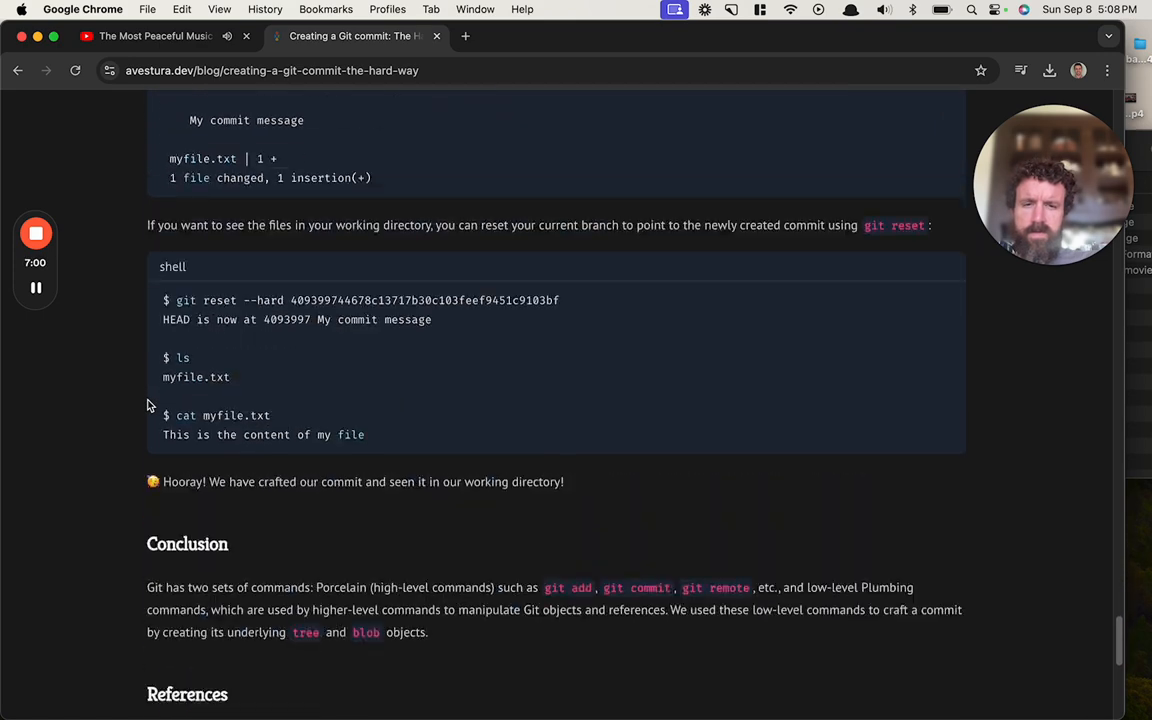
scroll(down, 3)
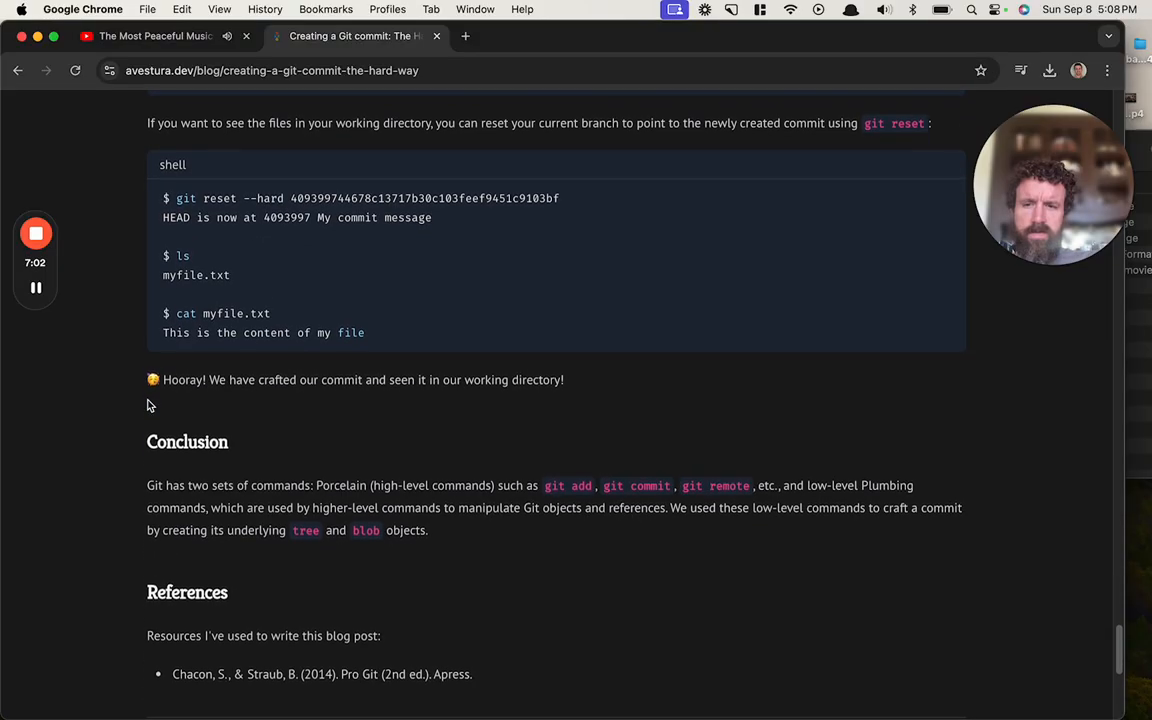
scroll(down, 3)
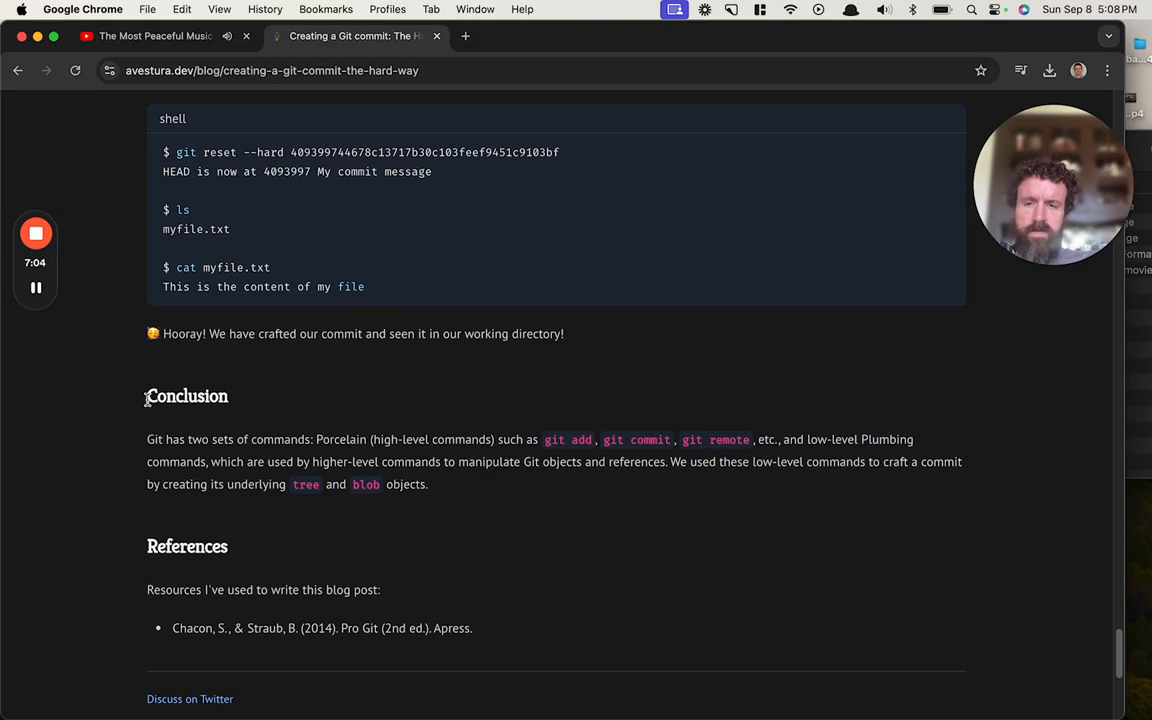
scroll(down, 3)
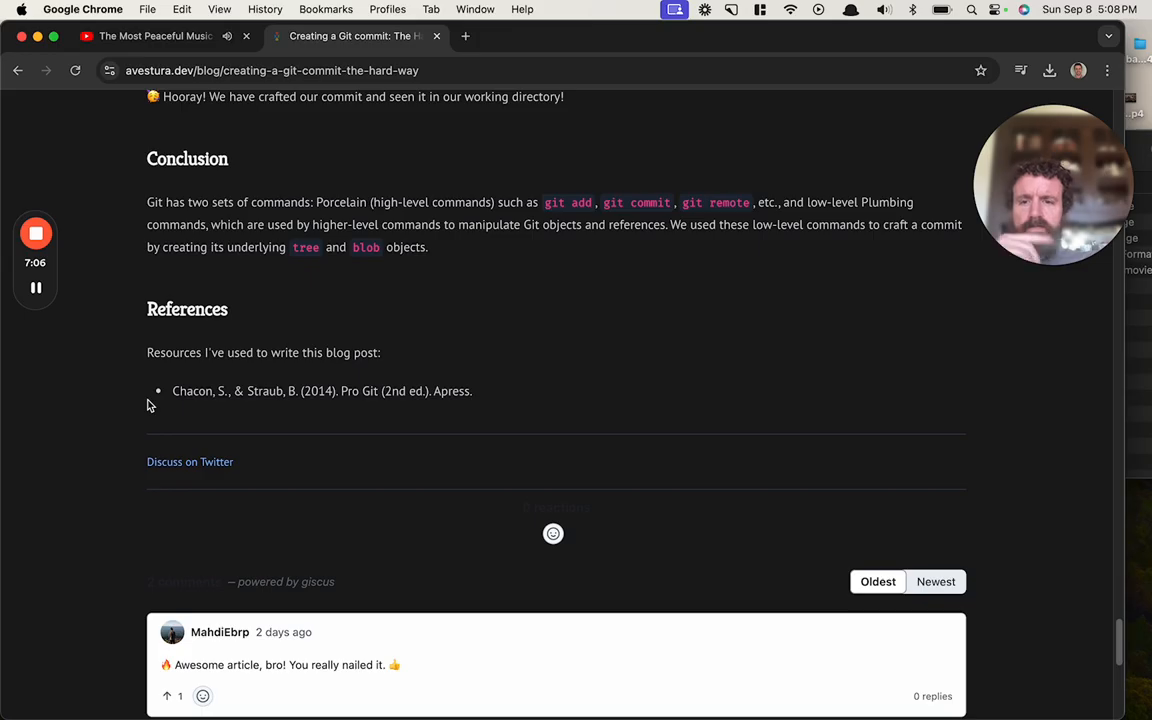
scroll(down, 3)
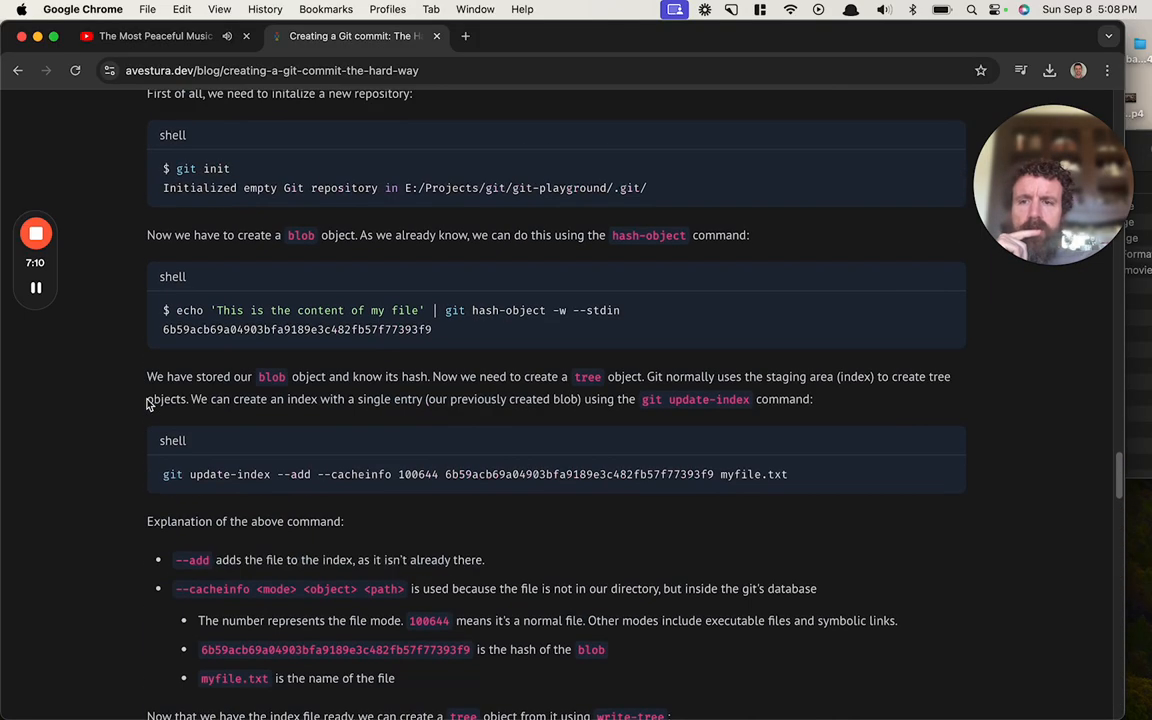
Scroll back through the article, open the avestura.dev homepage and view Latest Blog Posts
scroll(down, 3)
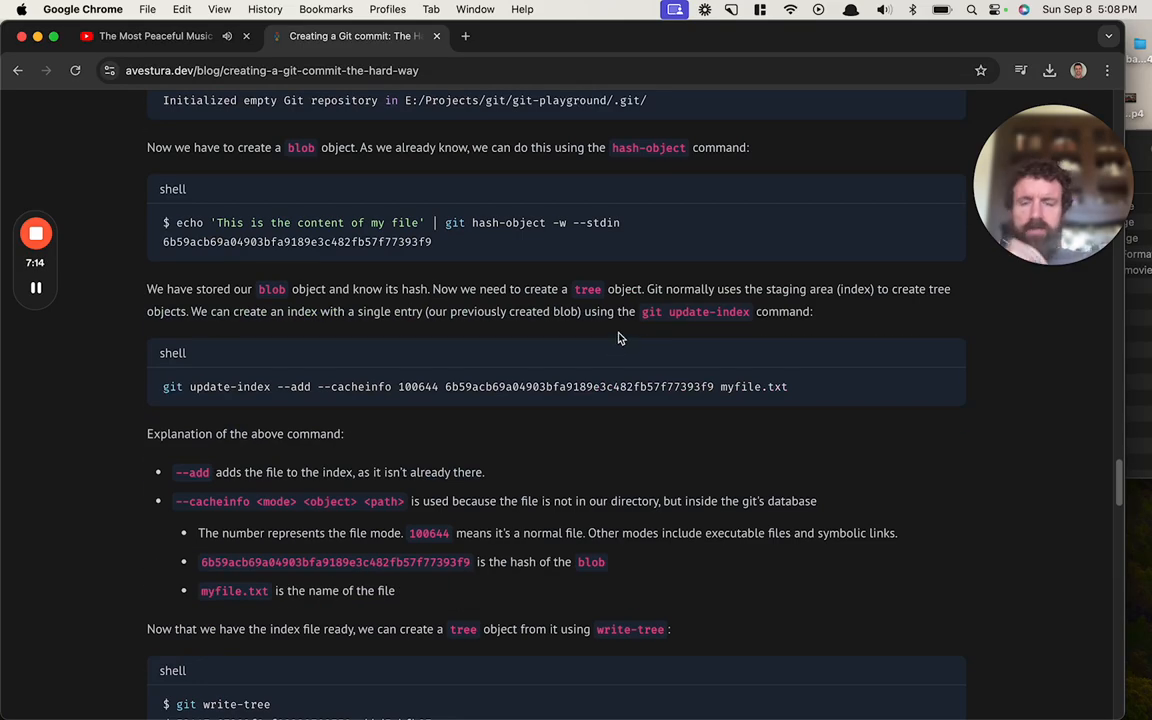
scroll(down, 3)
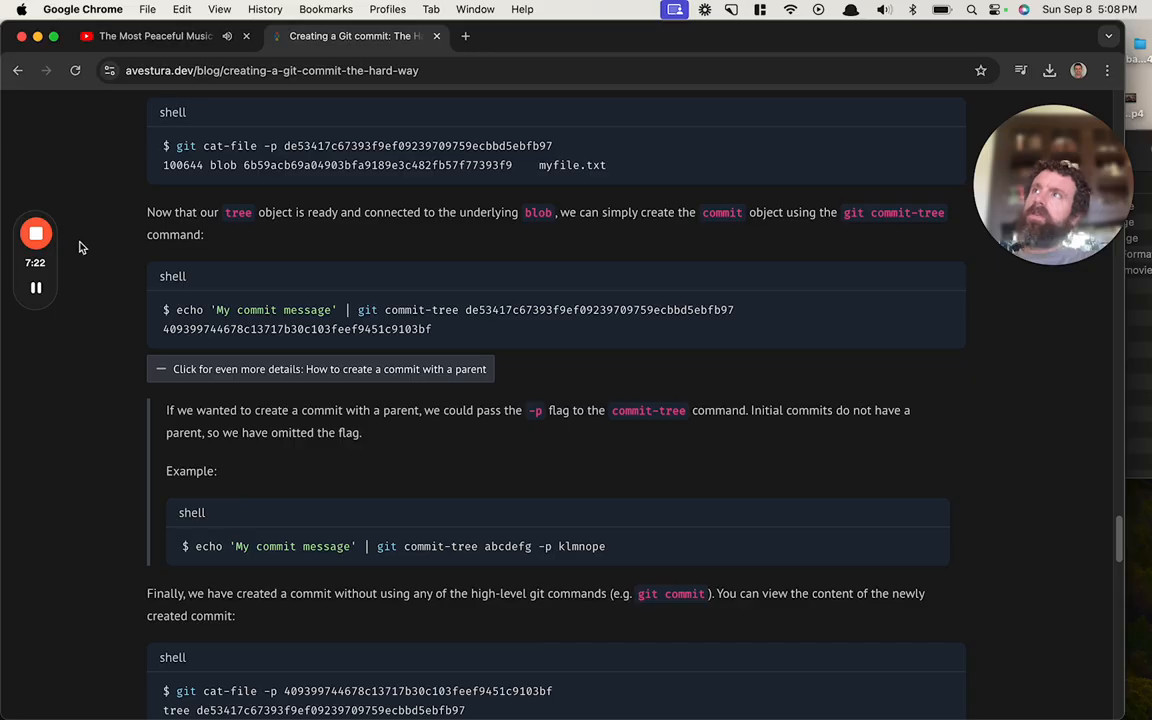
scroll(down, 3)
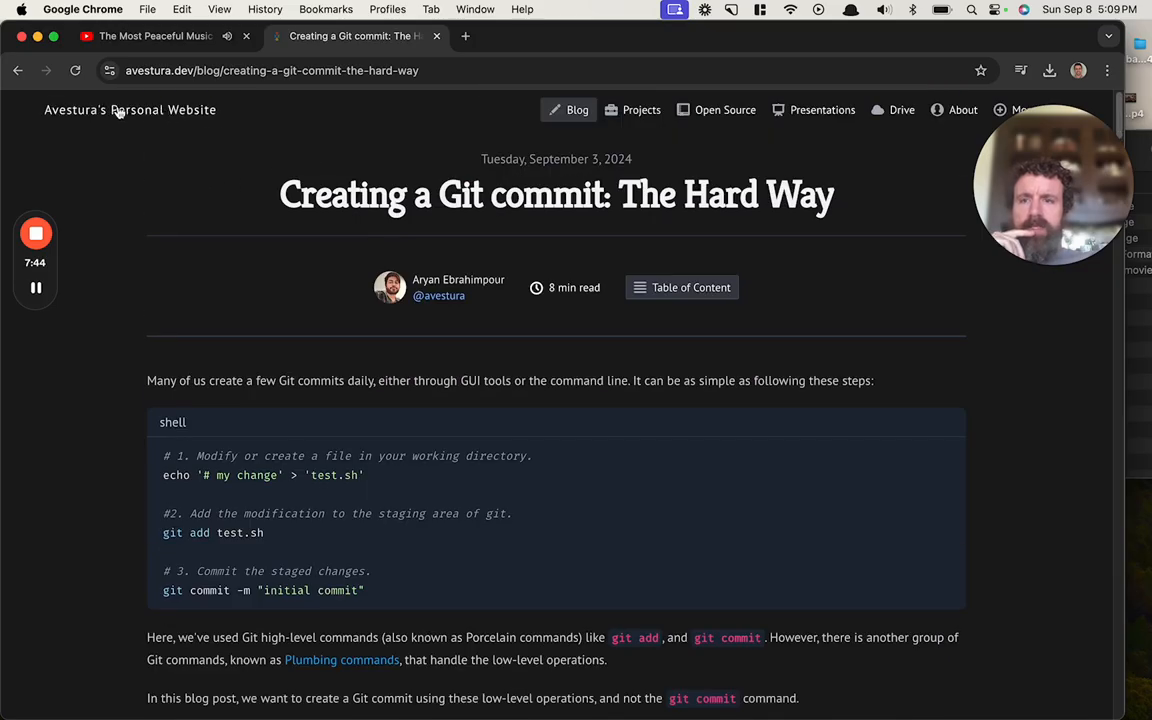
click(129, 110)
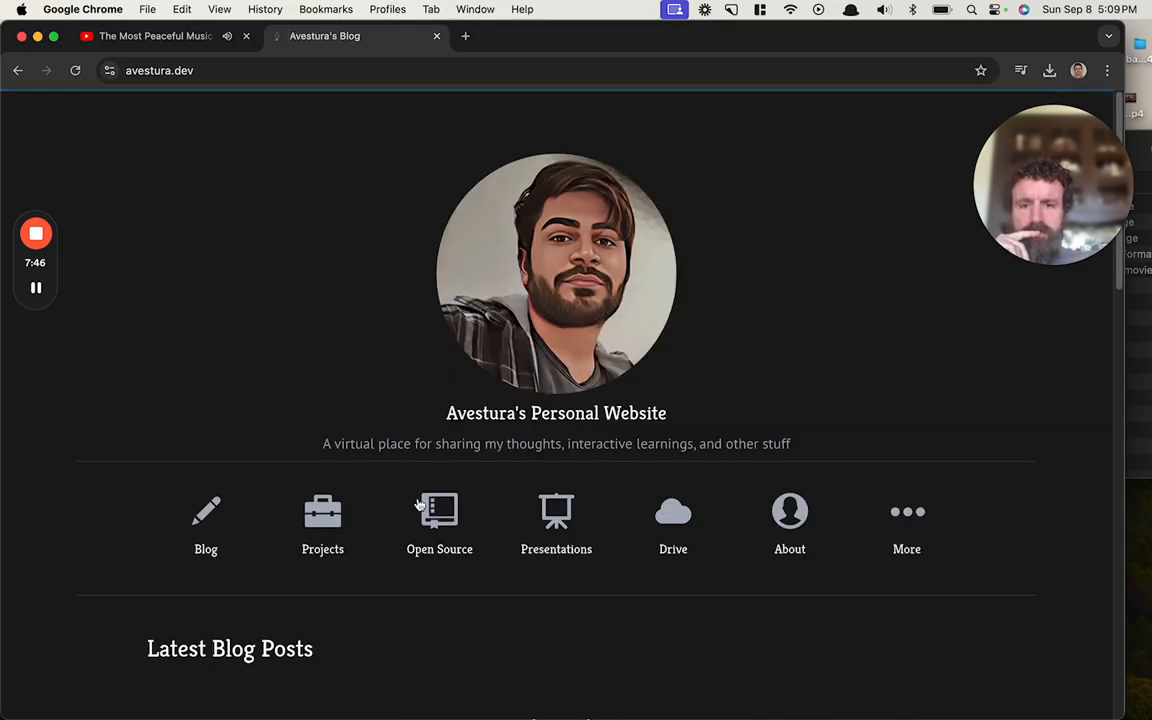
scroll(down, 3)
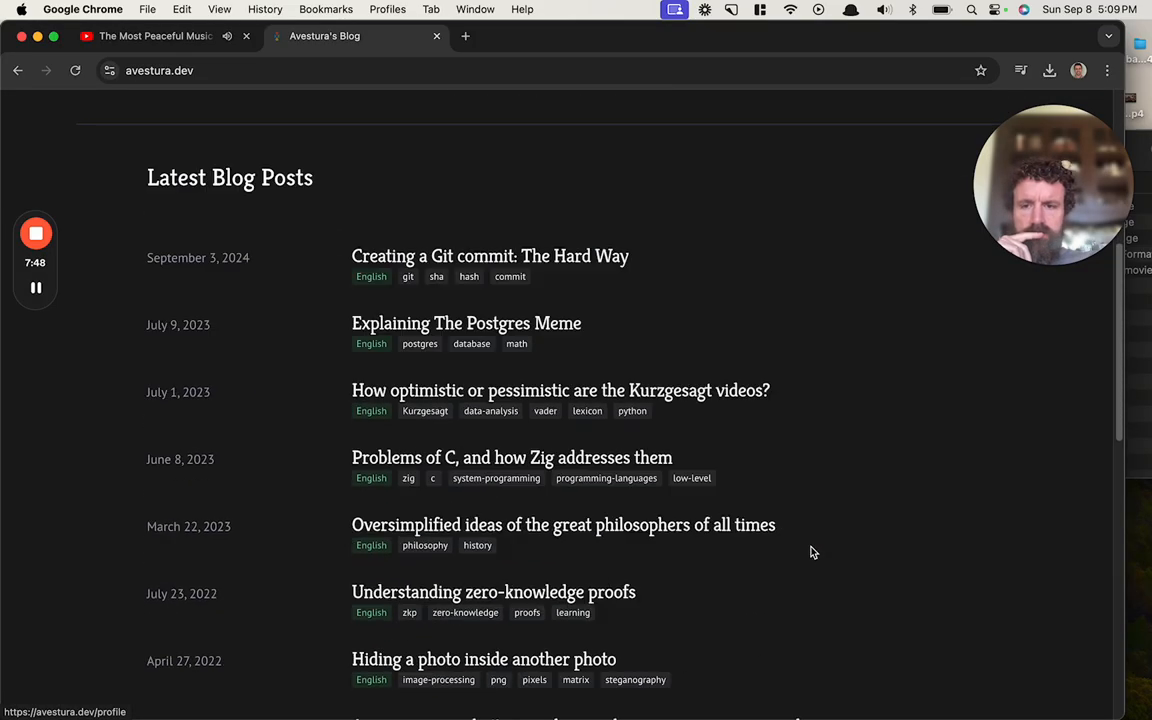